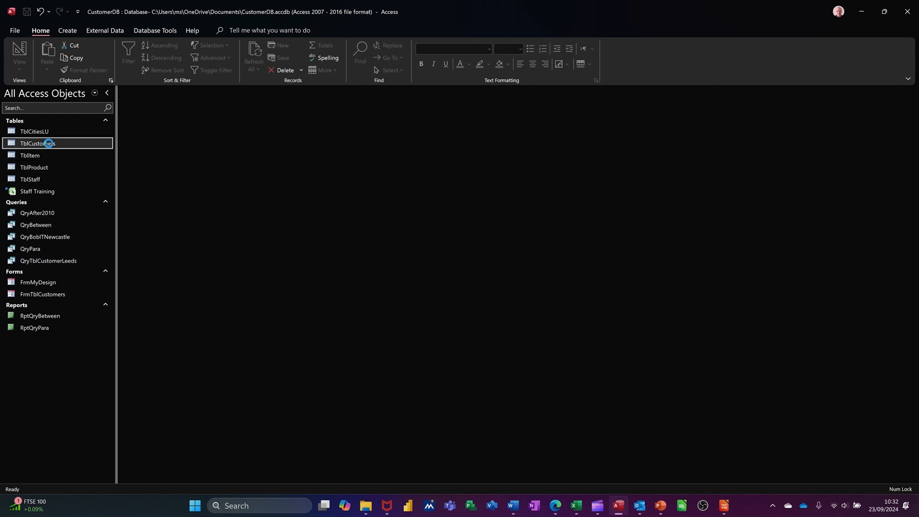
# Review TblCustomers, then bring TblProduct into its field design layout
pyautogui.doubleClick(37, 142)
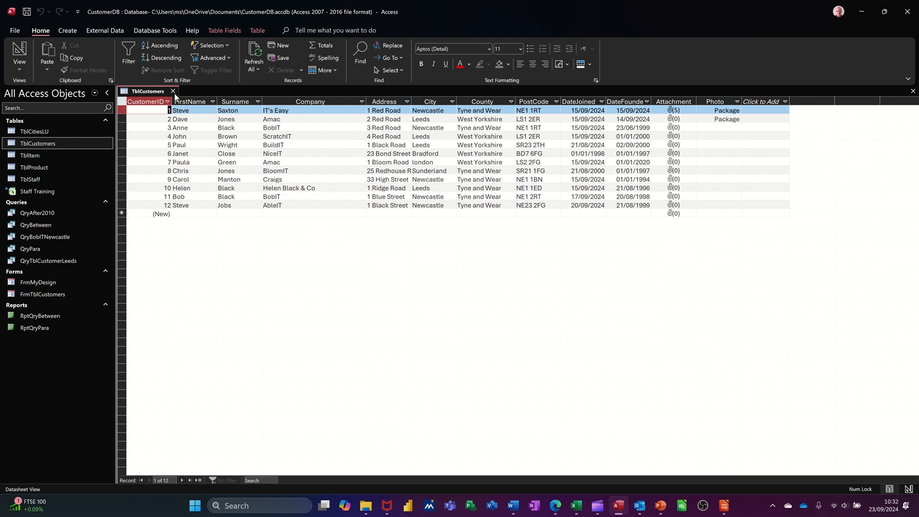
pyautogui.click(172, 92)
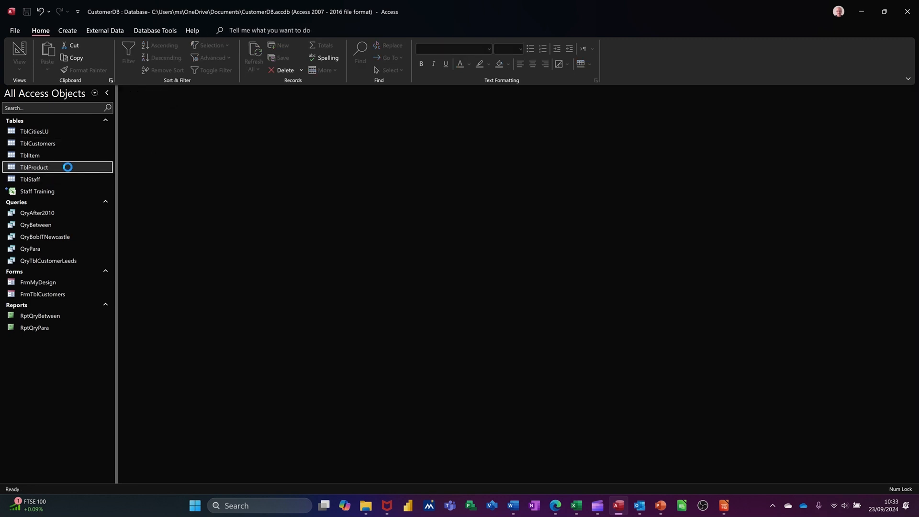
pyautogui.doubleClick(35, 167)
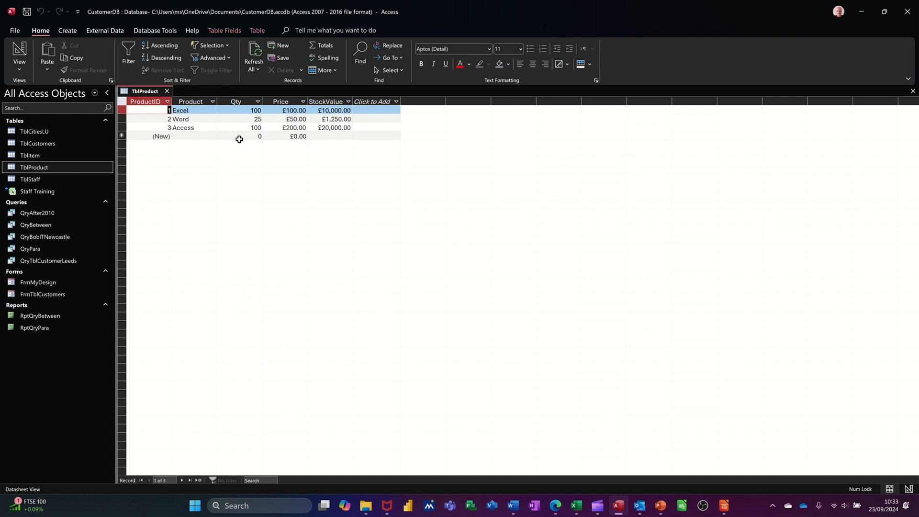
pyautogui.moveTo(326, 140)
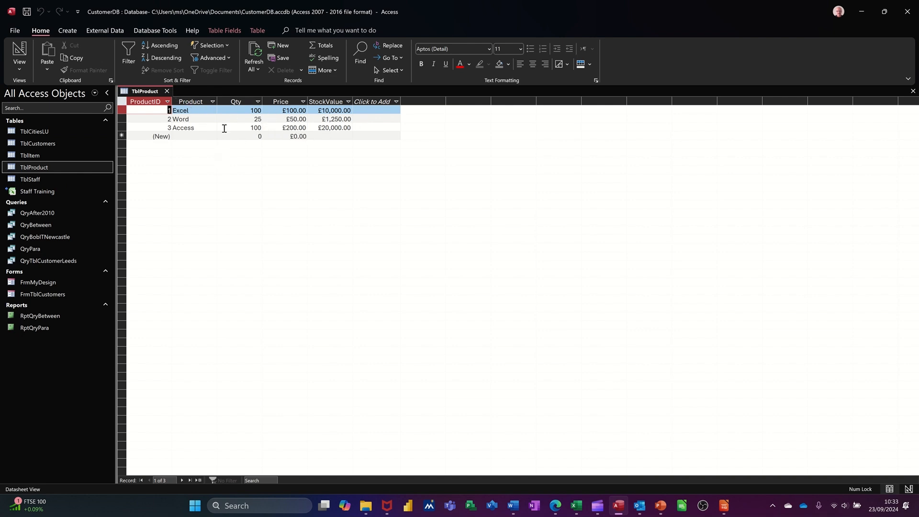
pyautogui.moveTo(354, 120)
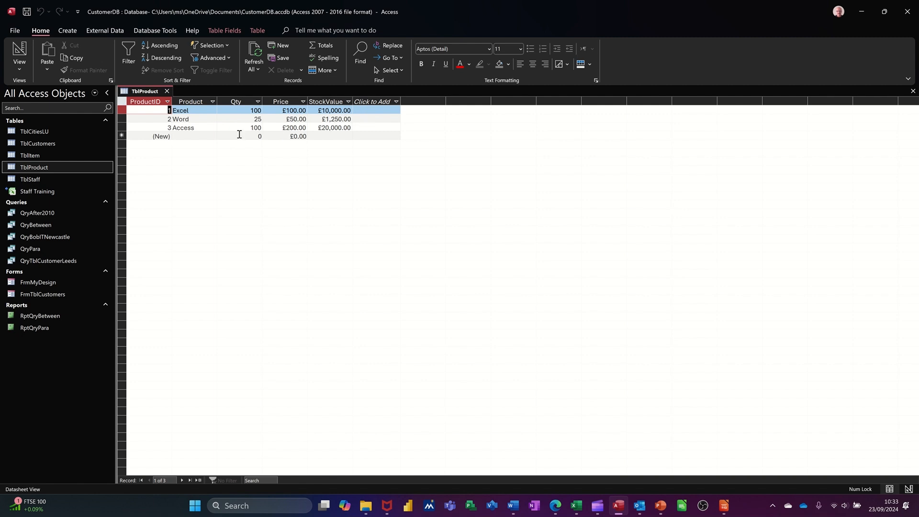
pyautogui.moveTo(367, 137)
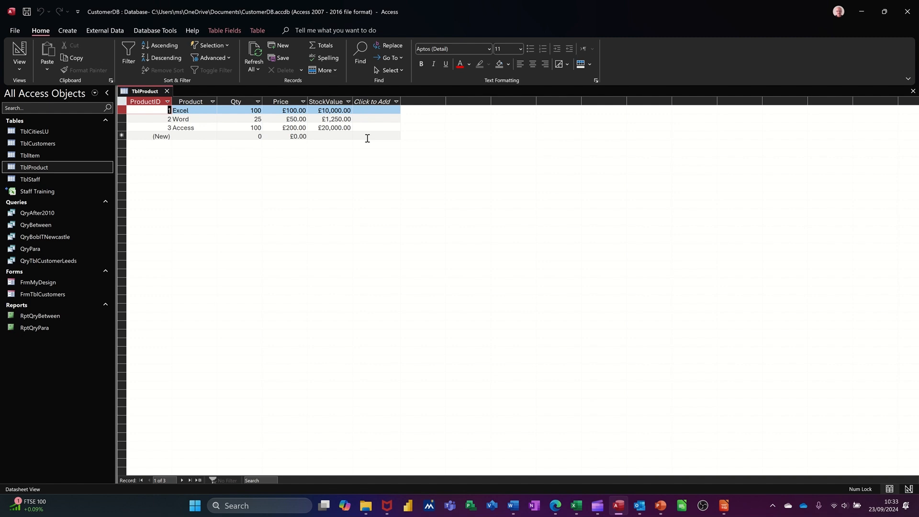
pyautogui.moveTo(310, 132)
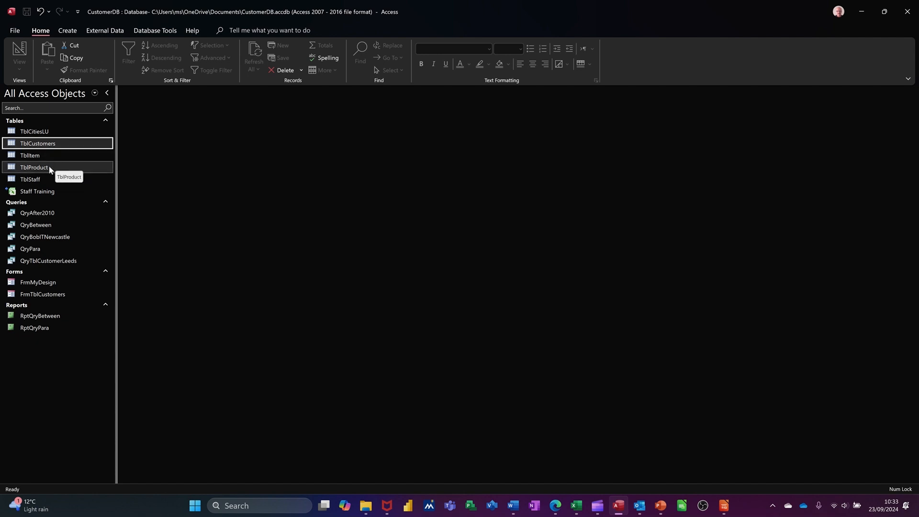
pyautogui.click(33, 167)
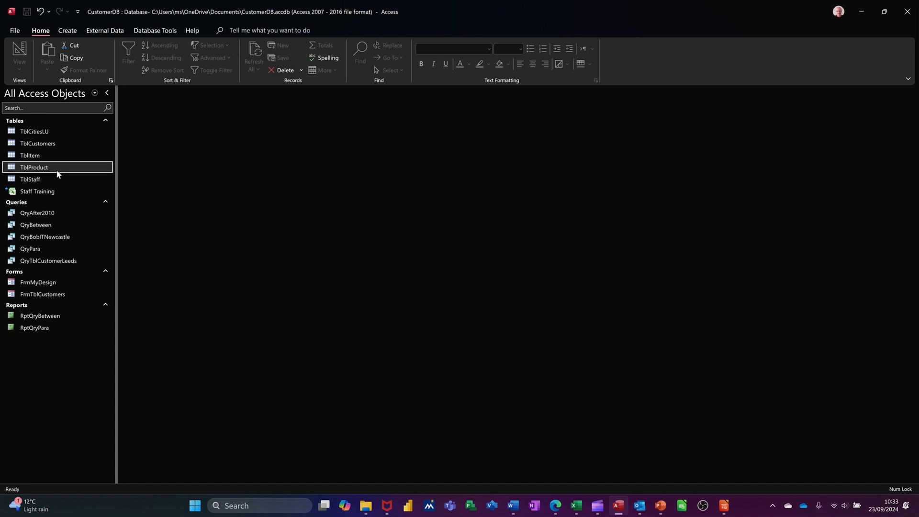
pyautogui.doubleClick(33, 166)
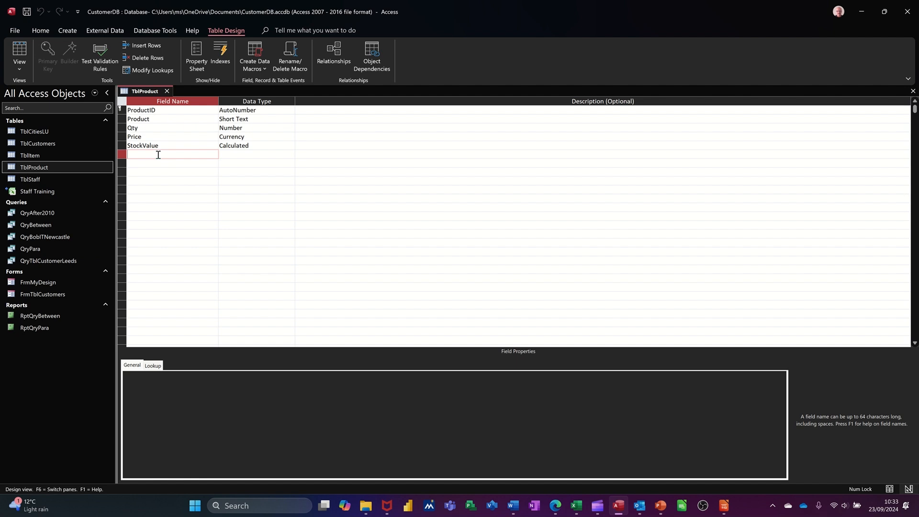
# Add a CustomerID field of Number type to TblProduct and save the table
pyautogui.write('Cu')
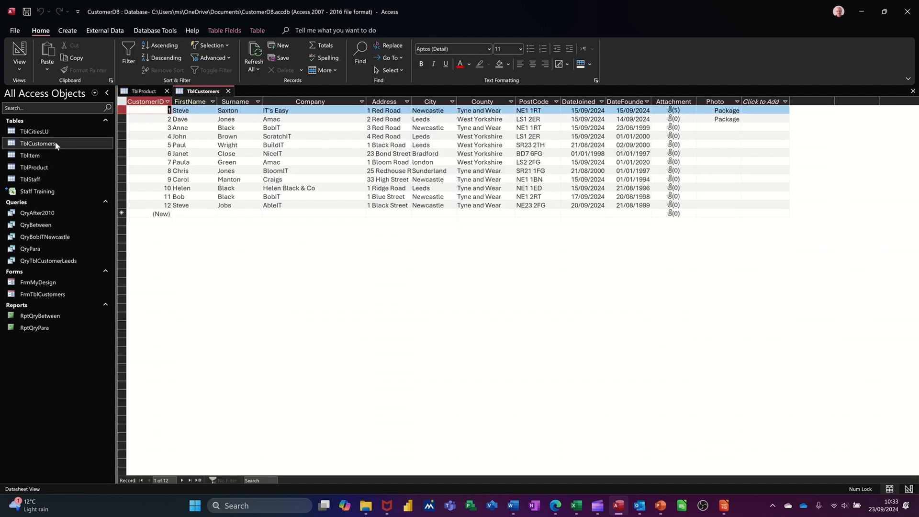
pyautogui.click(18, 53)
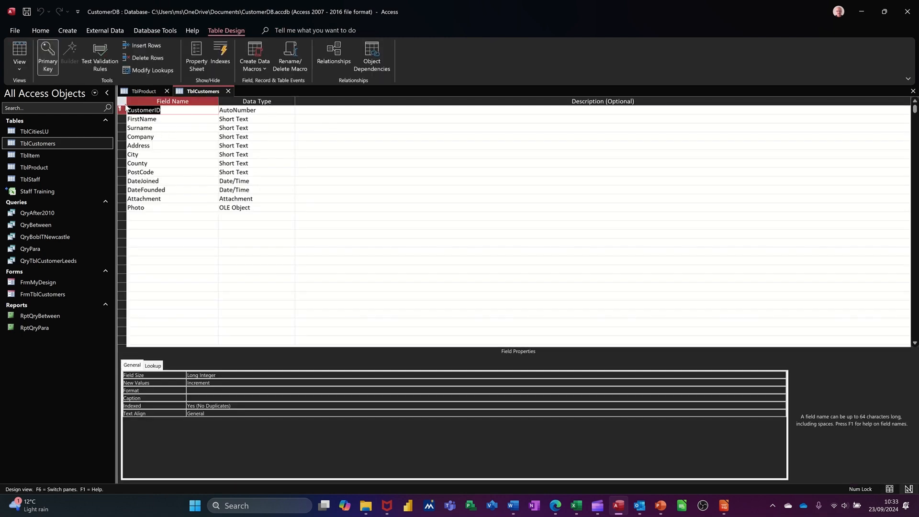
pyautogui.moveTo(166, 137)
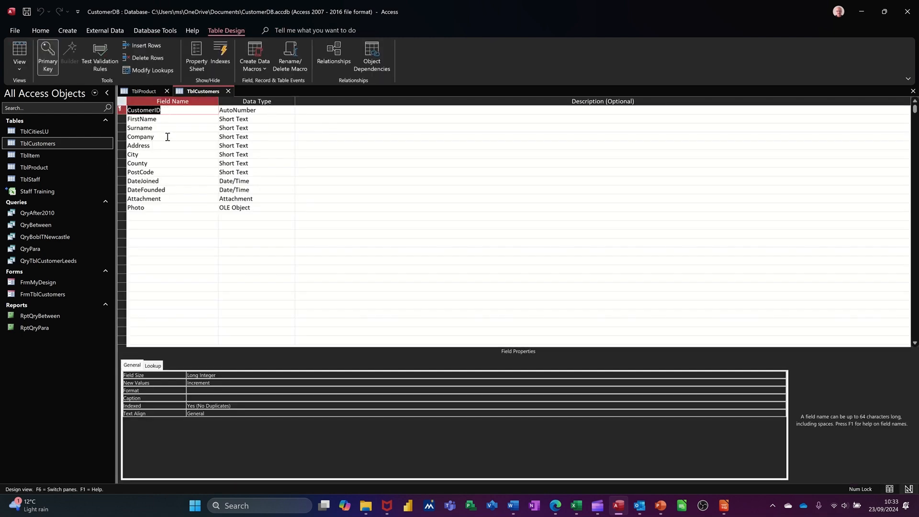
pyautogui.click(144, 91)
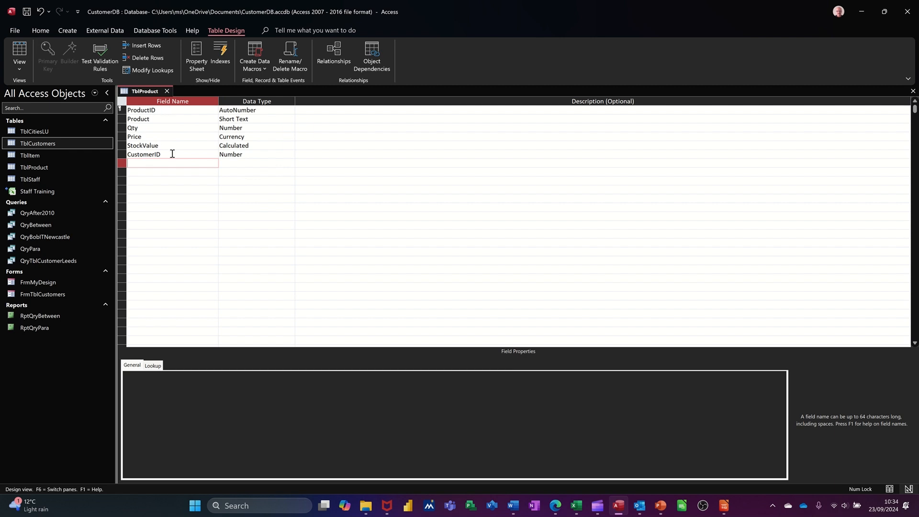
pyautogui.moveTo(237, 155)
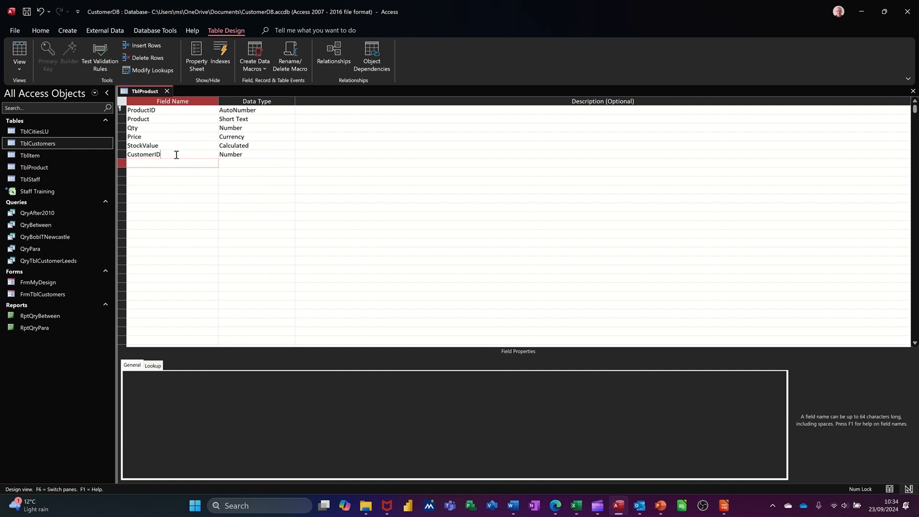
pyautogui.click(144, 154)
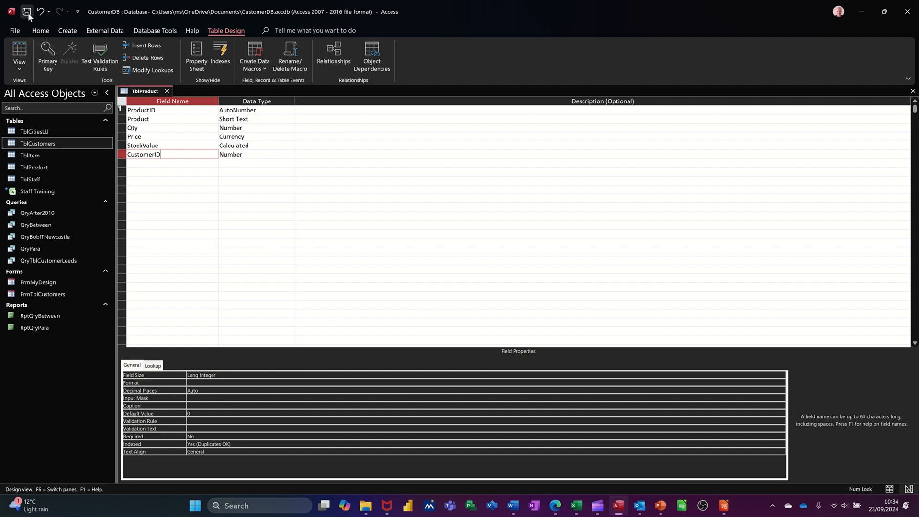
pyautogui.click(19, 52)
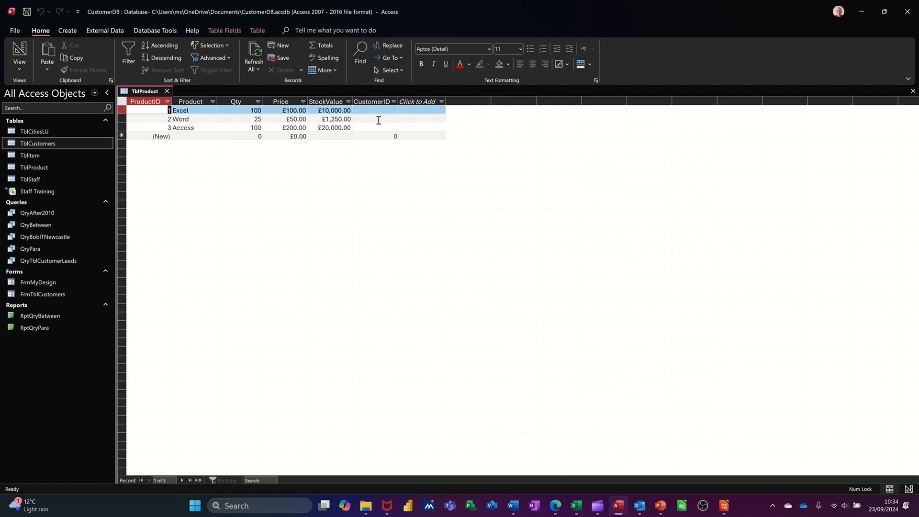
# Return TblProduct from datasheet view to design view
pyautogui.click(379, 119)
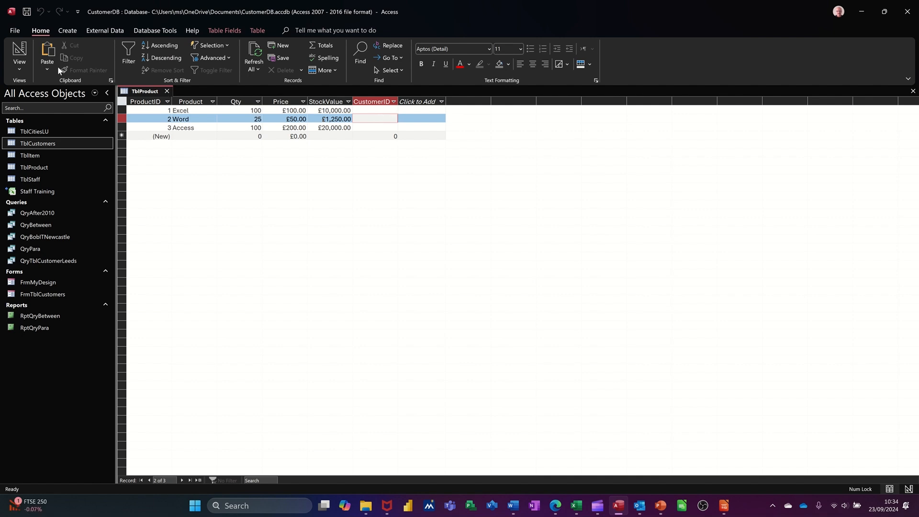
pyautogui.click(19, 53)
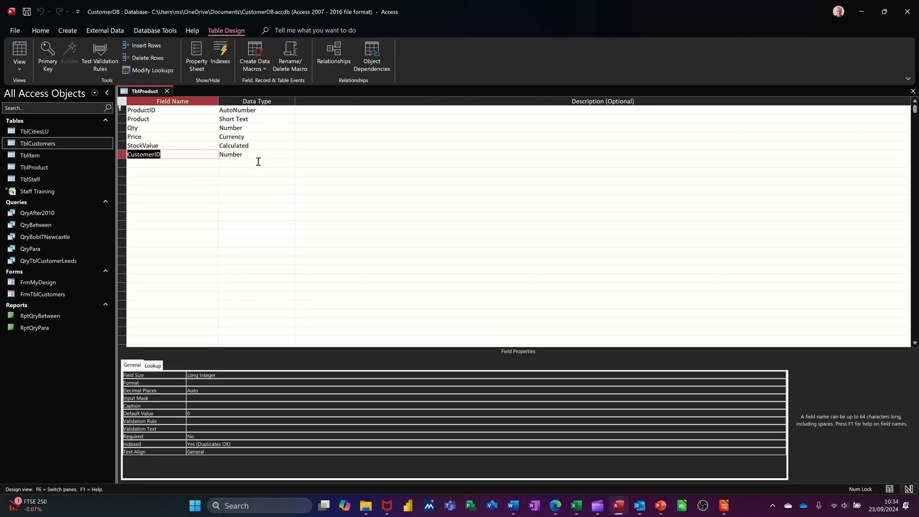
# Make CustomerID a combo box lookup taking its rows from TblCustomers
pyautogui.click(255, 155)
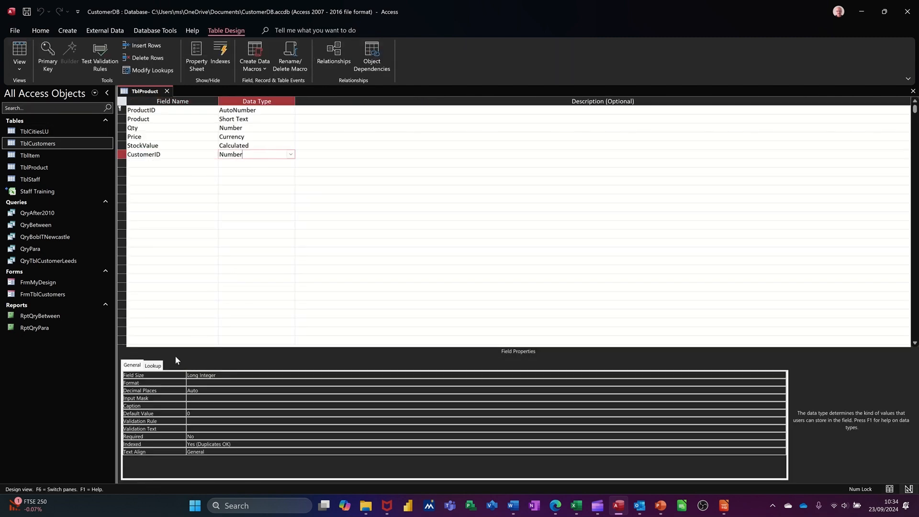
pyautogui.click(152, 365)
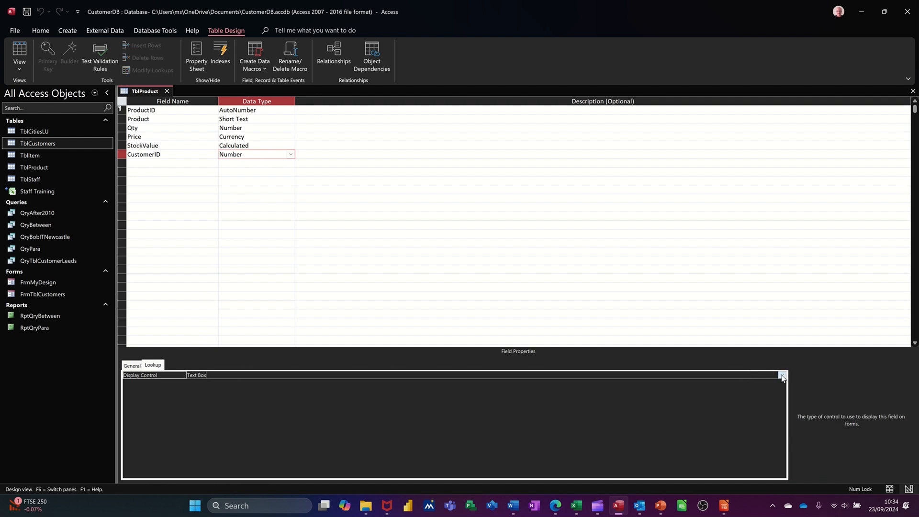
pyautogui.click(782, 375)
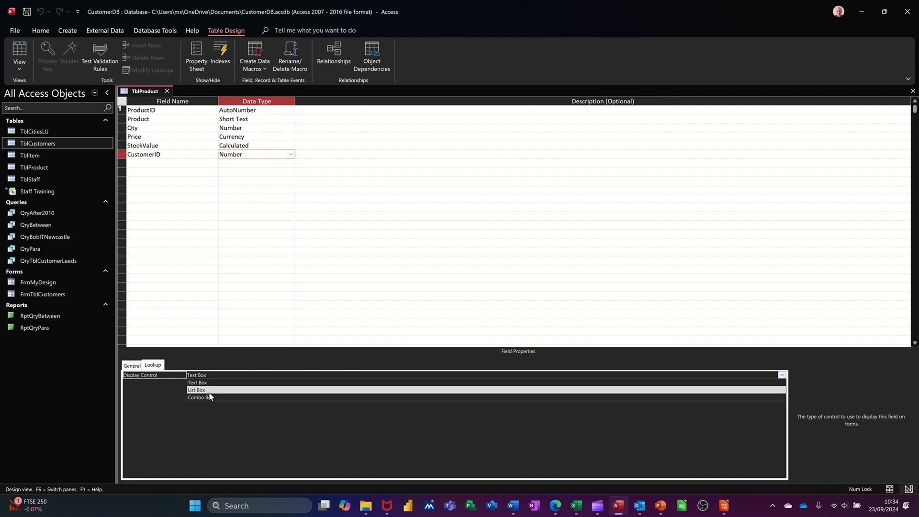
pyautogui.moveTo(211, 397)
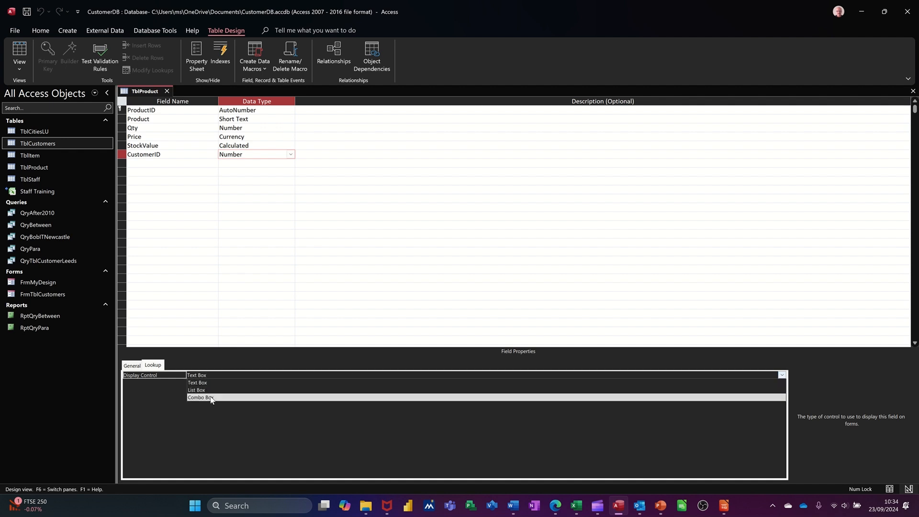
pyautogui.click(200, 397)
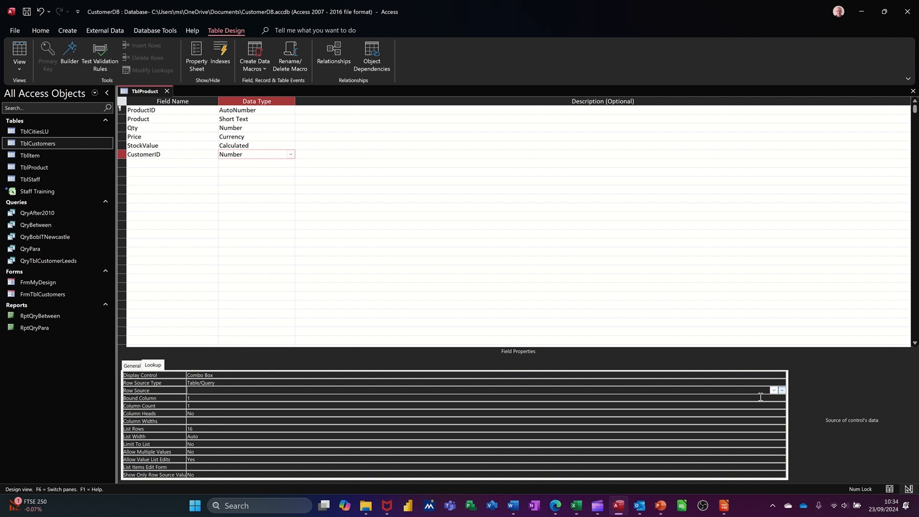
pyautogui.click(773, 390)
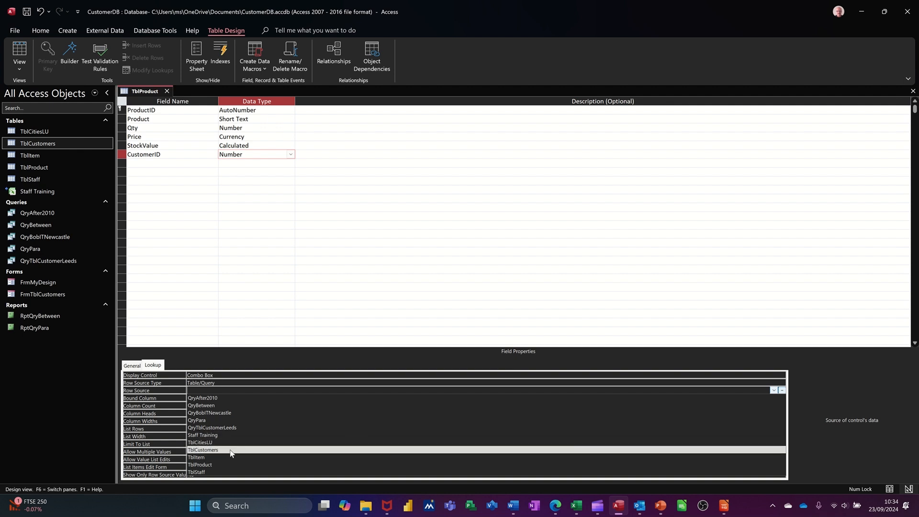
pyautogui.click(203, 451)
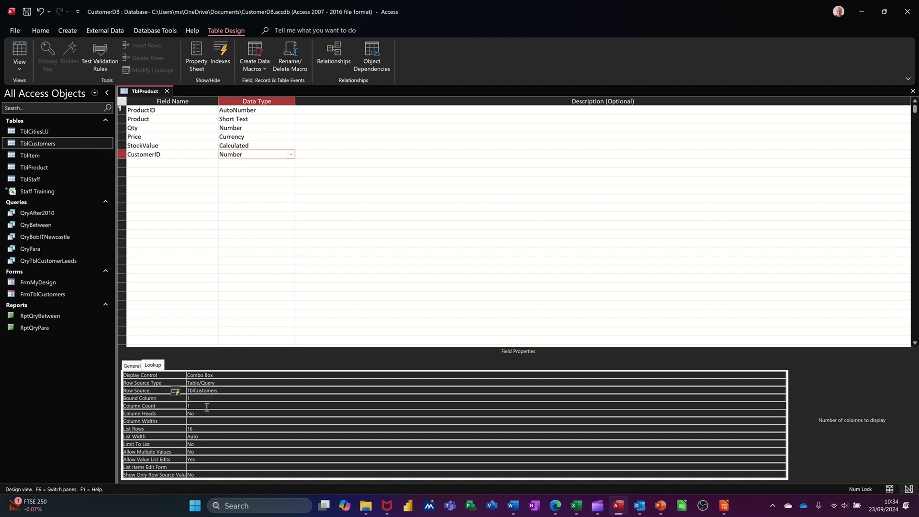
# Set the lookup to 4 columns, 2cm widths and 10cm list width, then save
pyautogui.write('4')
pyautogui.click(485, 420)
pyautogui.write('2')
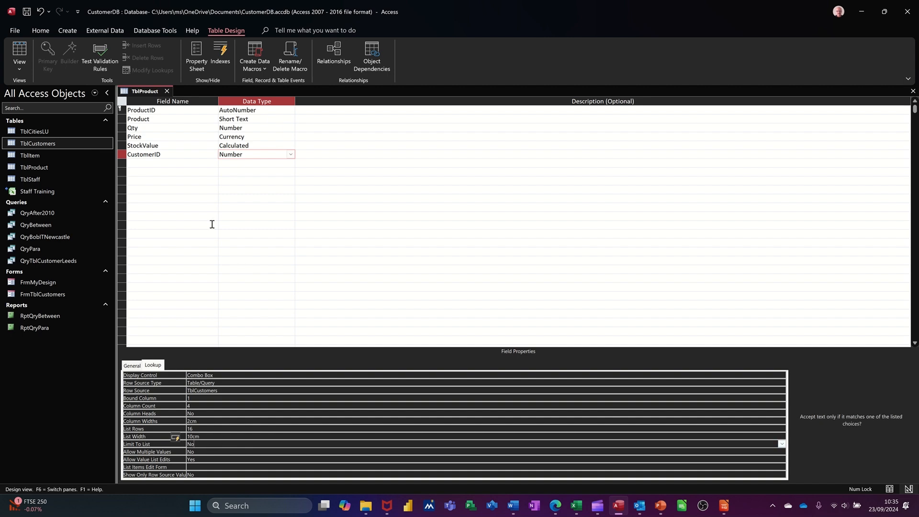
pyautogui.click(26, 12)
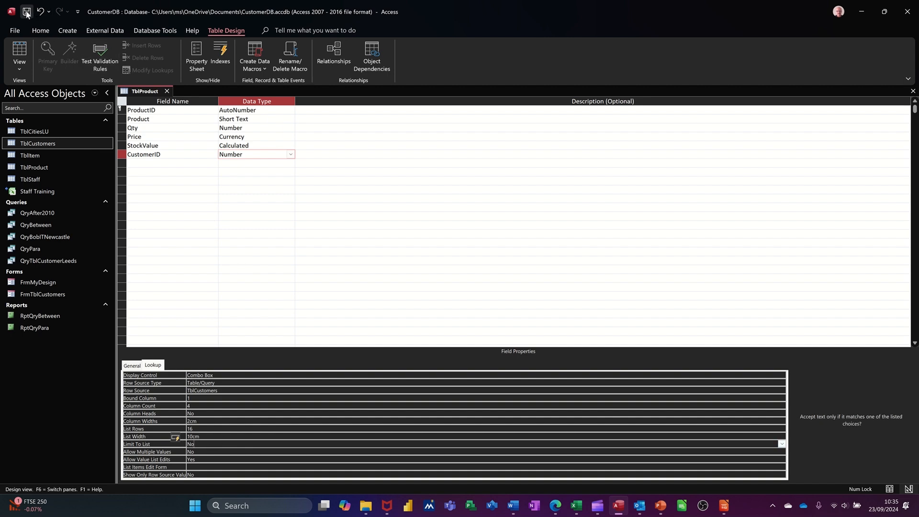
# Save TblProduct and assign customer 1 to the existing products via the lookup list
pyautogui.click(19, 56)
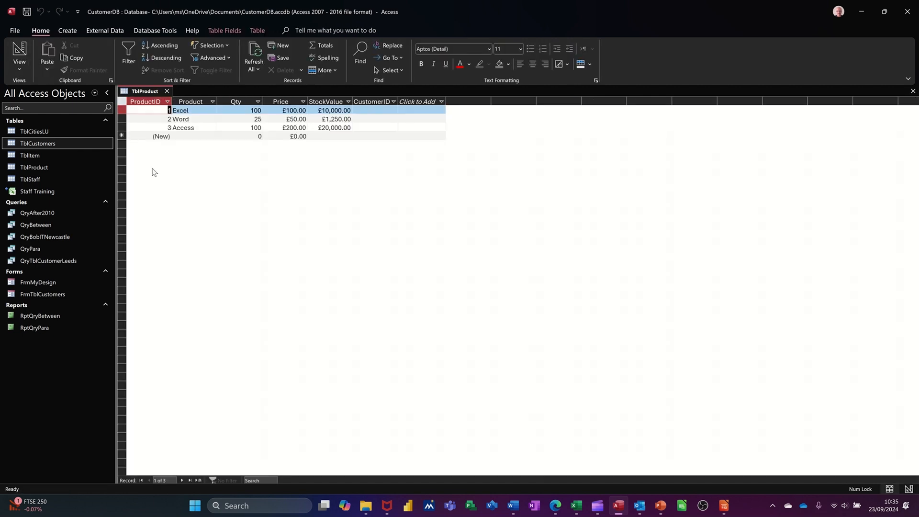
pyautogui.click(376, 110)
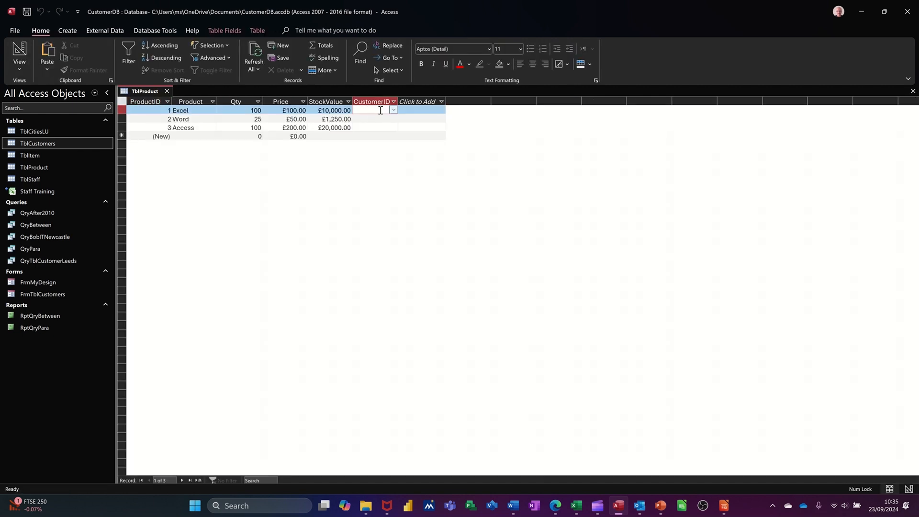
pyautogui.click(393, 110)
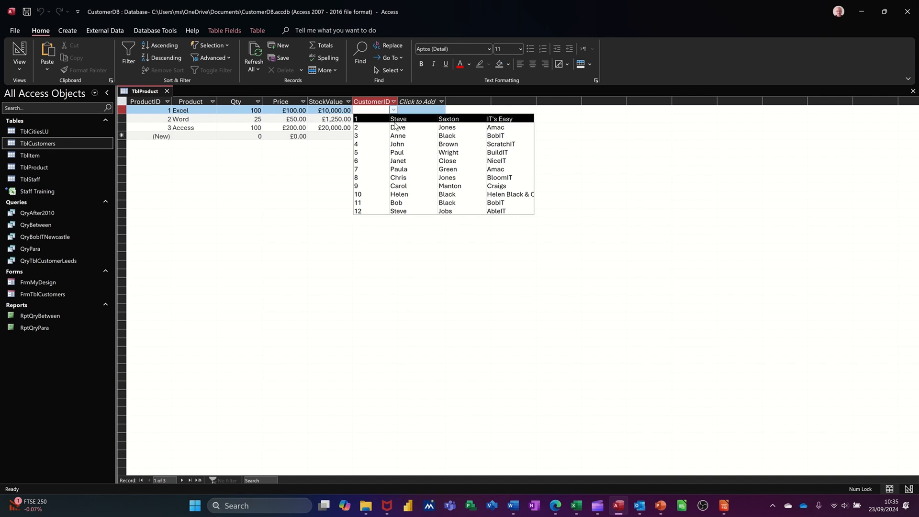
pyautogui.click(398, 119)
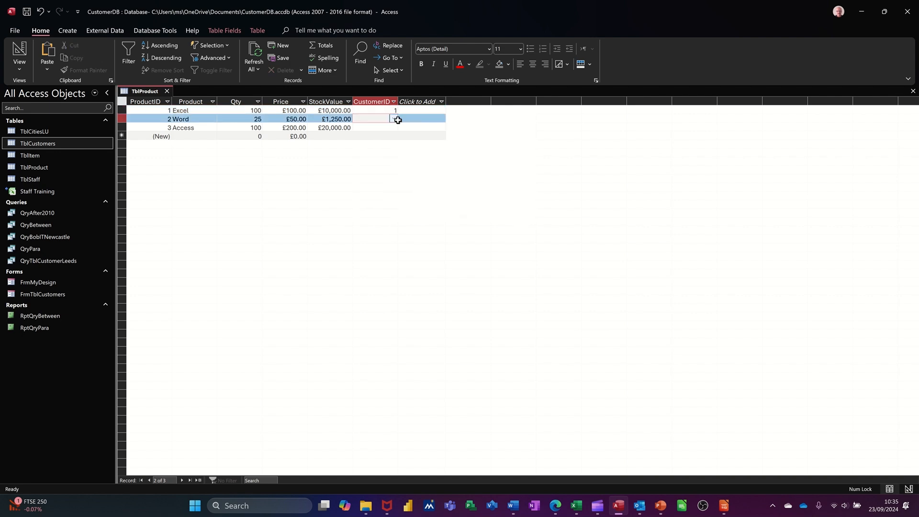
pyautogui.click(394, 119)
pyautogui.write('2')
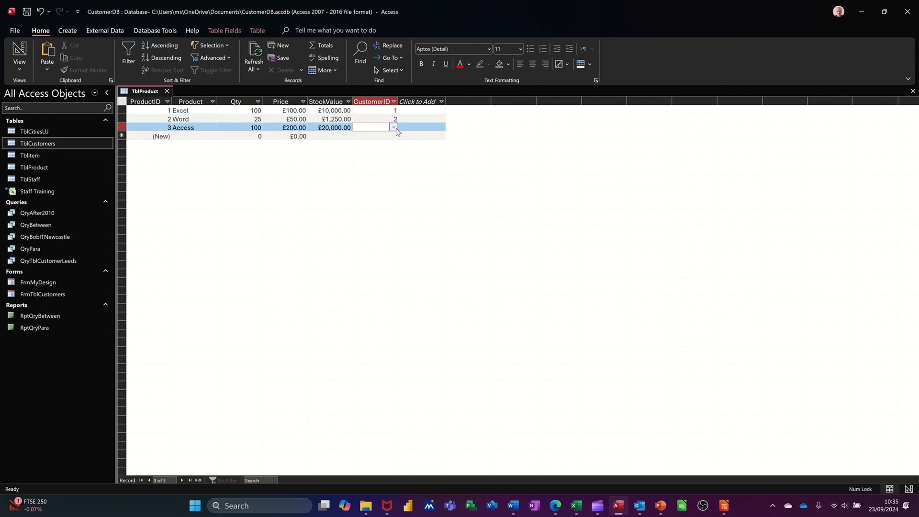
pyautogui.click(422, 128)
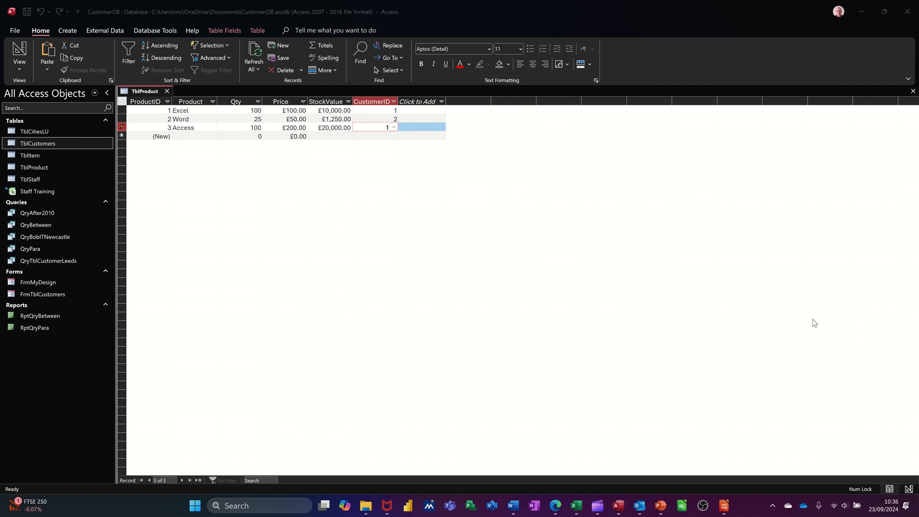
pyautogui.moveTo(185, 140)
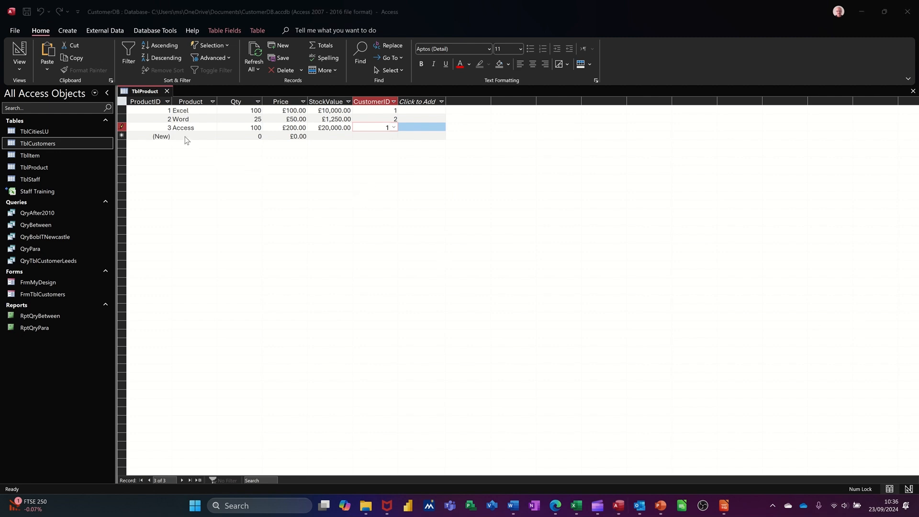
# Add a fourth product prodject with quantity 10, price £100 and customer 6
pyautogui.click(193, 136)
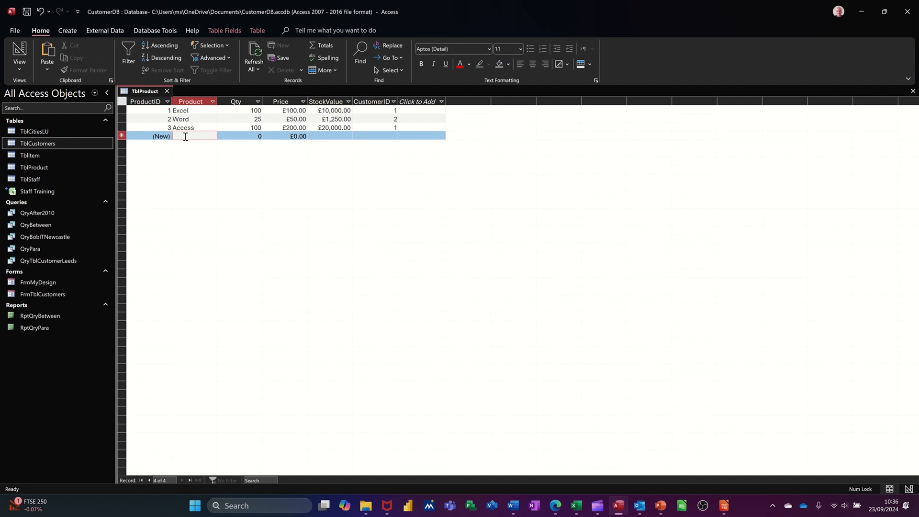
pyautogui.write('product')
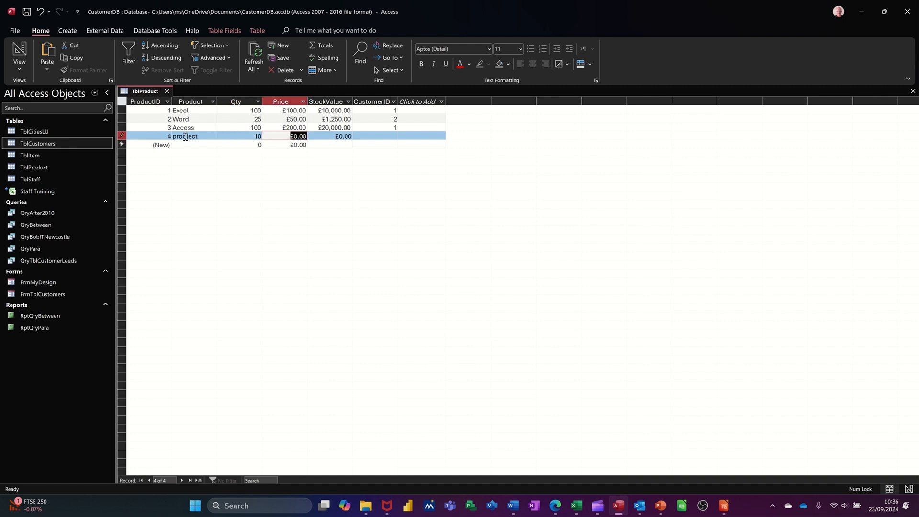
pyautogui.write('100')
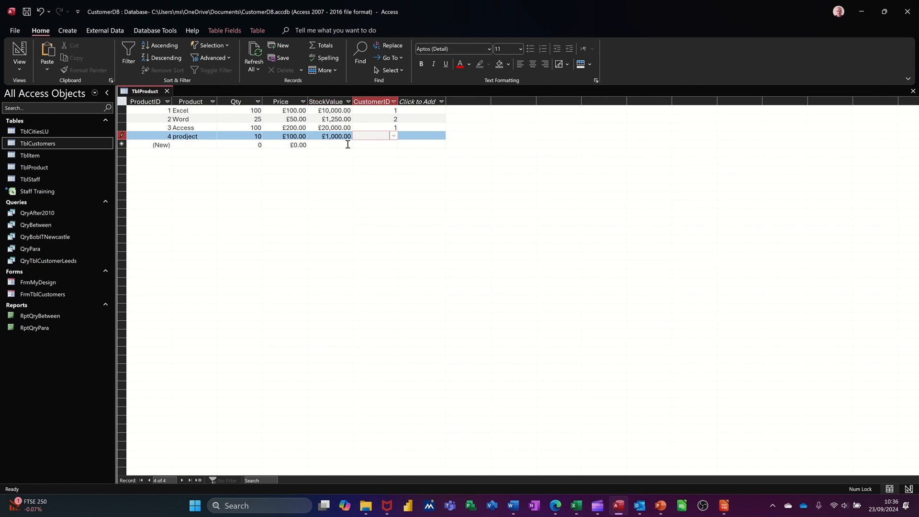
pyautogui.click(393, 135)
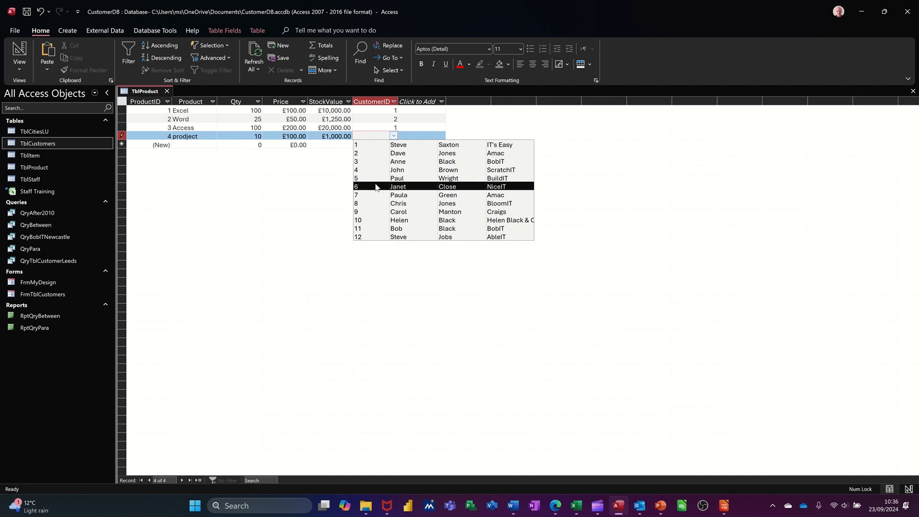
pyautogui.click(375, 186)
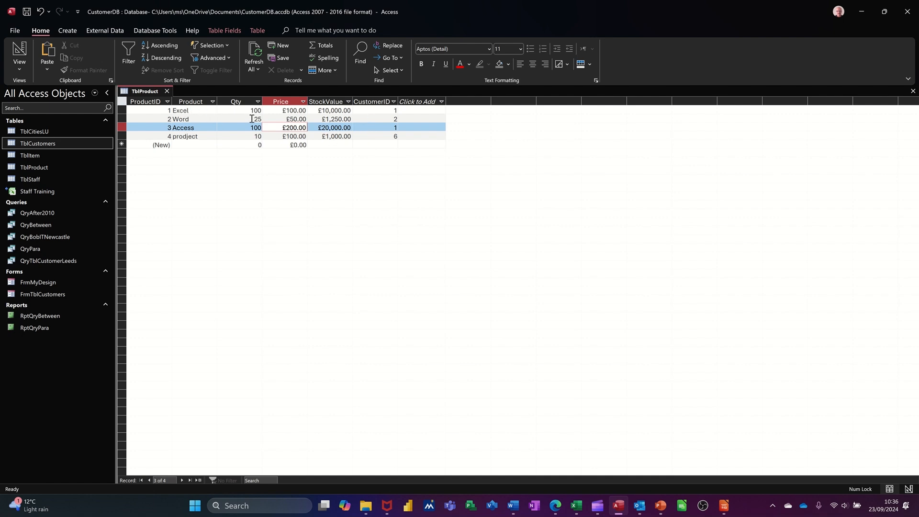
# Close TblProduct and bring up the Relationships window from Database Tools
pyautogui.click(167, 90)
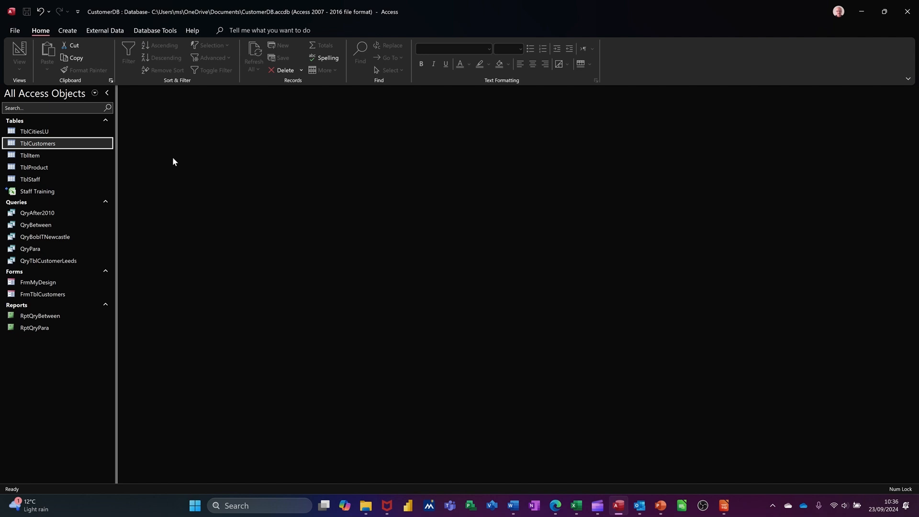
pyautogui.moveTo(46, 144)
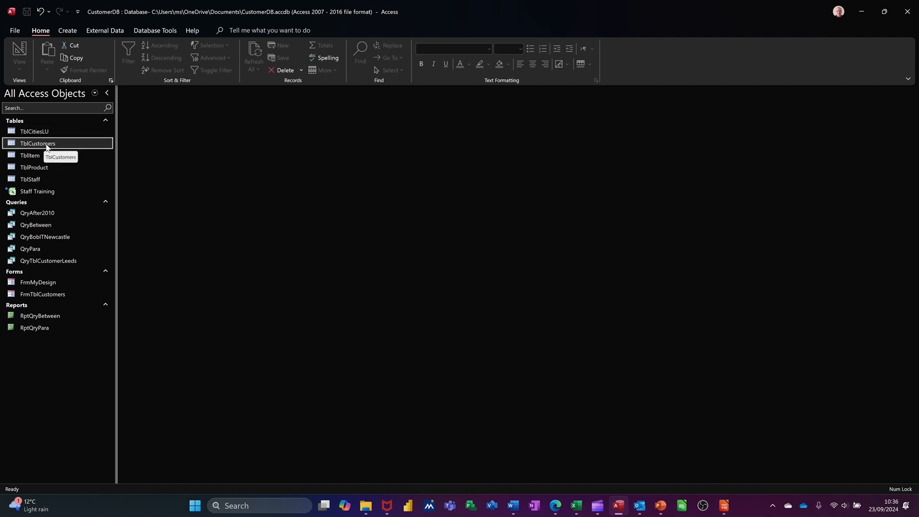
pyautogui.moveTo(59, 151)
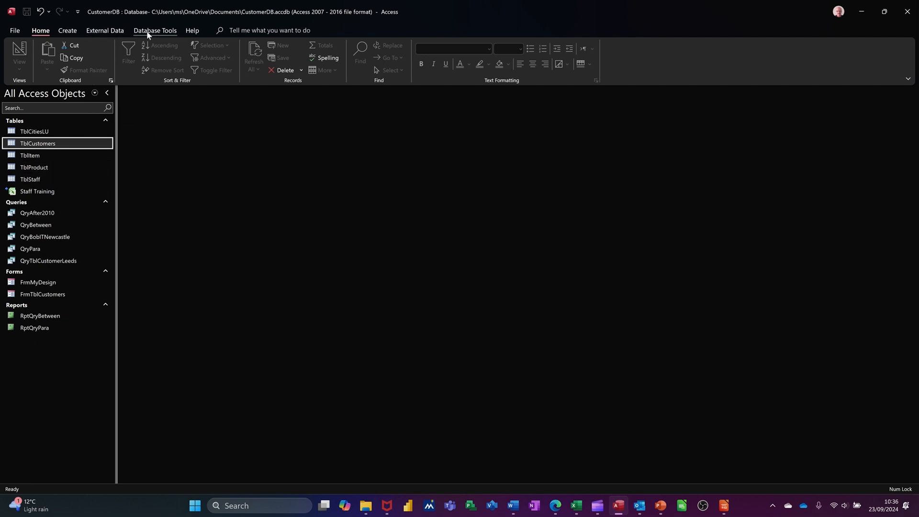
pyautogui.click(154, 29)
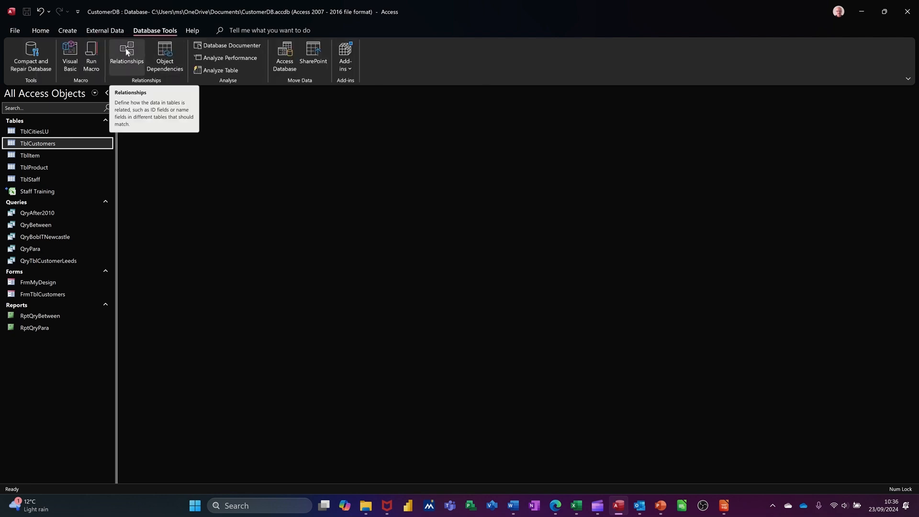
pyautogui.click(127, 55)
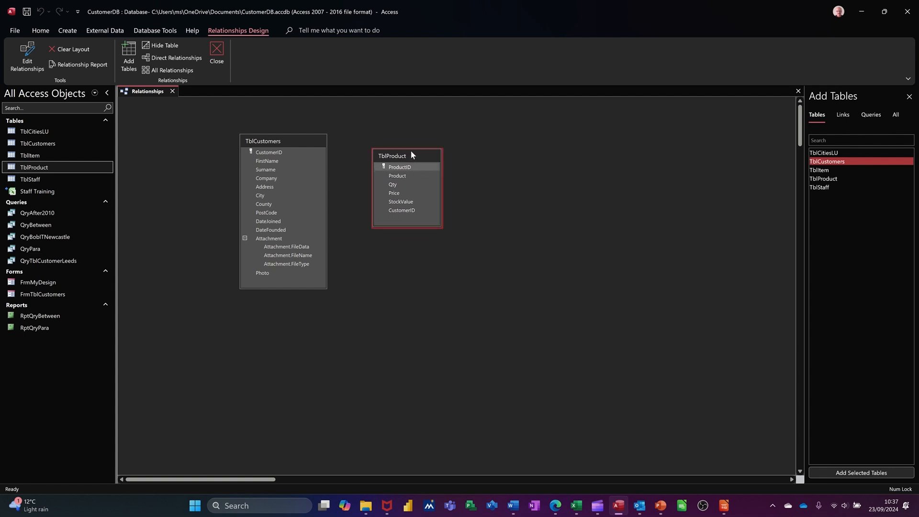
# Drag CustomerID from TblCustomers toward TblProduct, cancelling the mismatched link attempts
pyautogui.moveTo(411, 155); pyautogui.dragTo(404, 150)
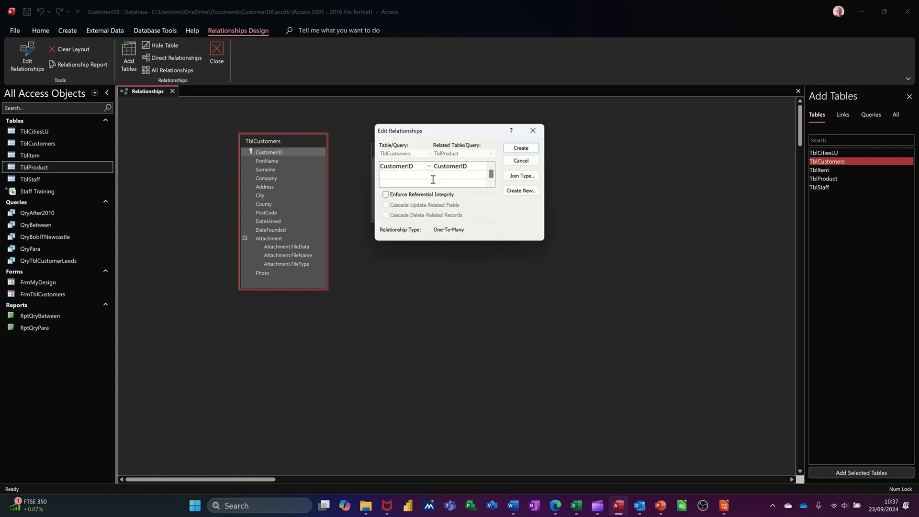
pyautogui.moveTo(399, 169)
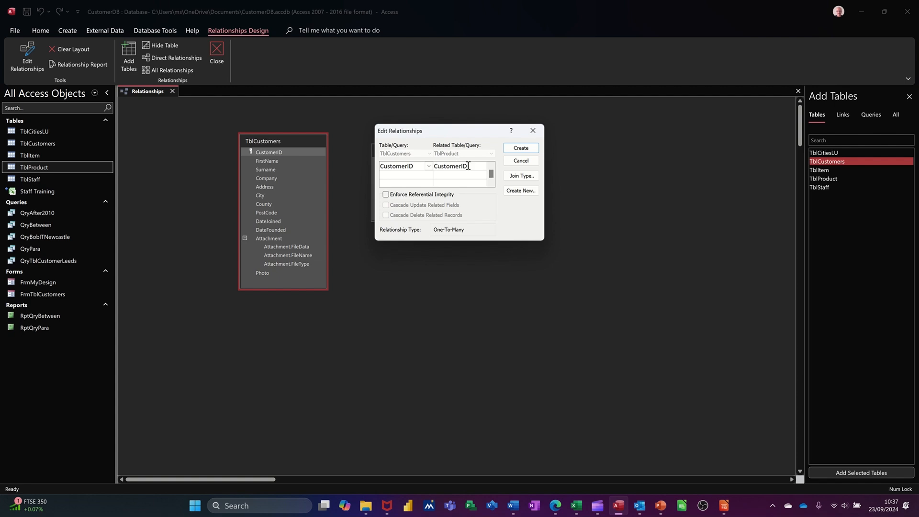
pyautogui.moveTo(440, 234)
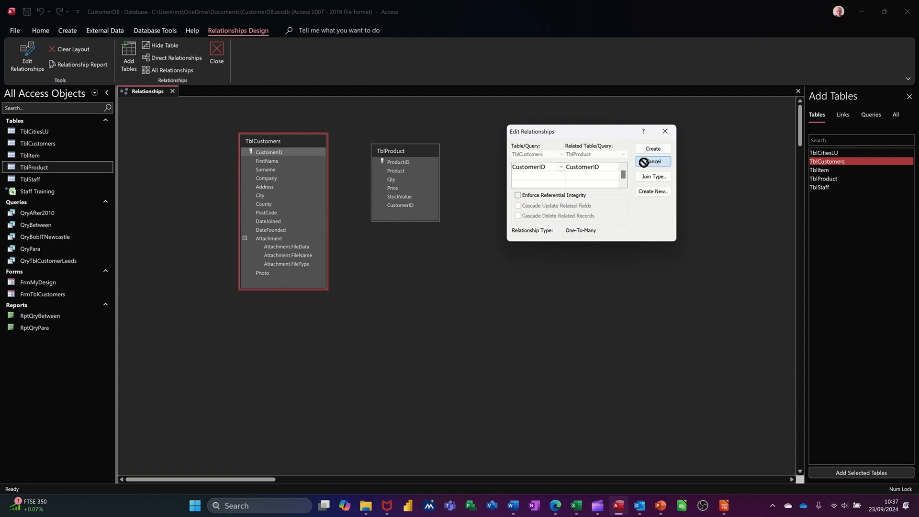
pyautogui.click(652, 161)
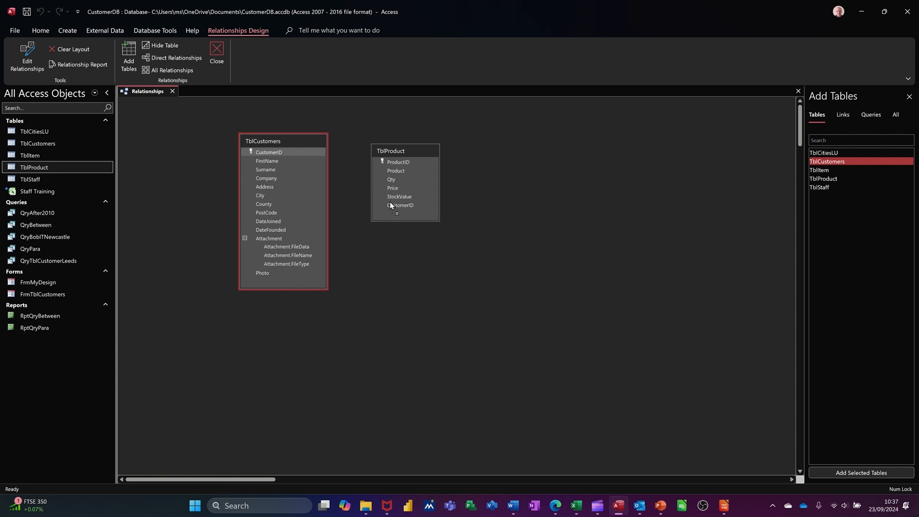
pyautogui.click(269, 153)
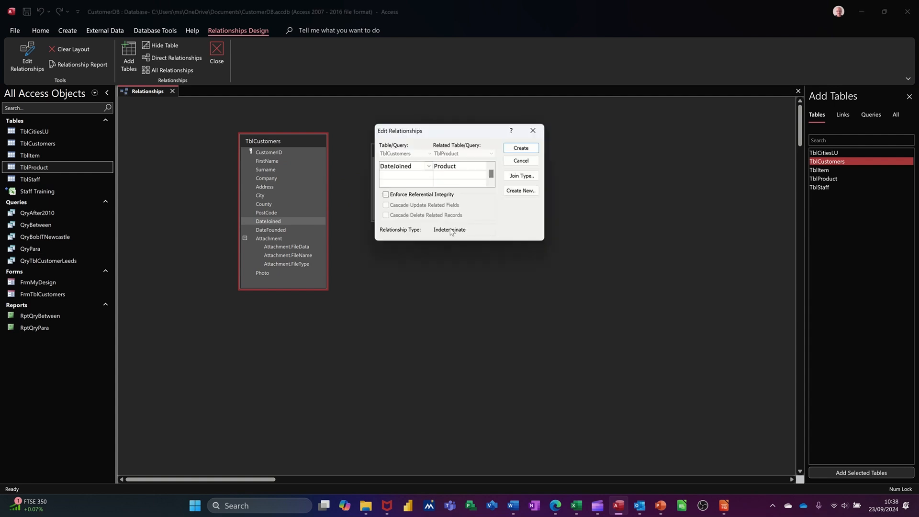
pyautogui.moveTo(451, 231)
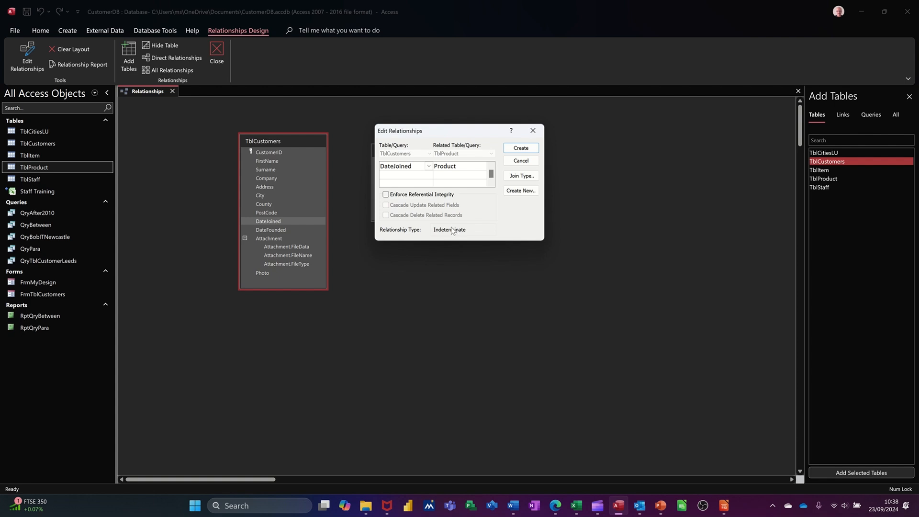
pyautogui.click(519, 161)
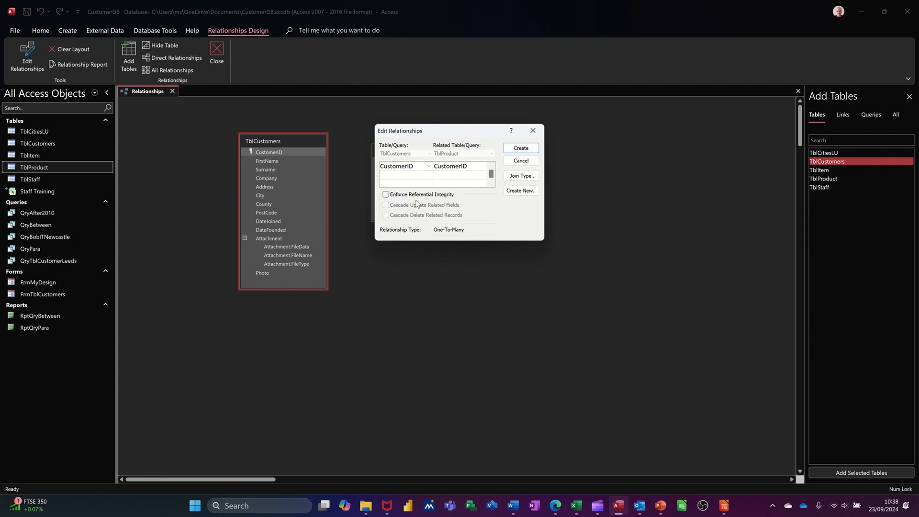
pyautogui.moveTo(458, 203)
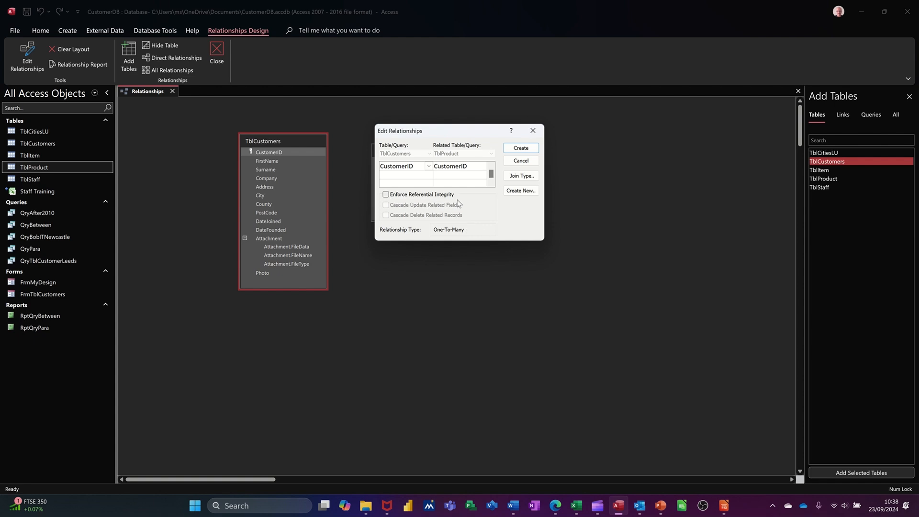
# Tick Enforce Referential Integrity for the CustomerID one-to-many link
pyautogui.click(386, 195)
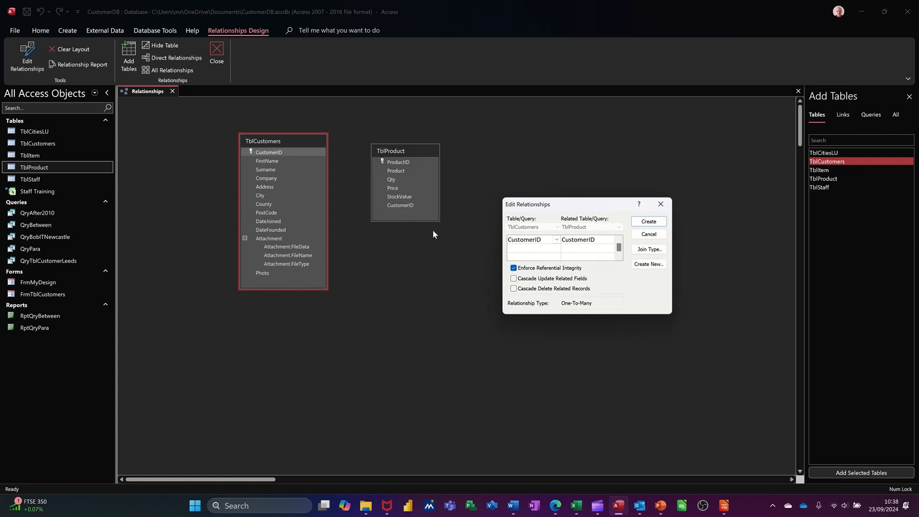
pyautogui.moveTo(406, 213)
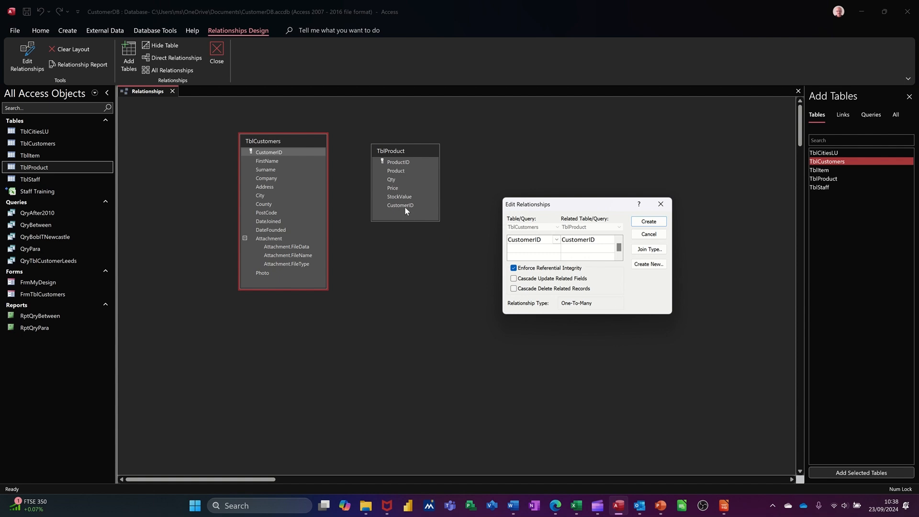
pyautogui.moveTo(286, 181)
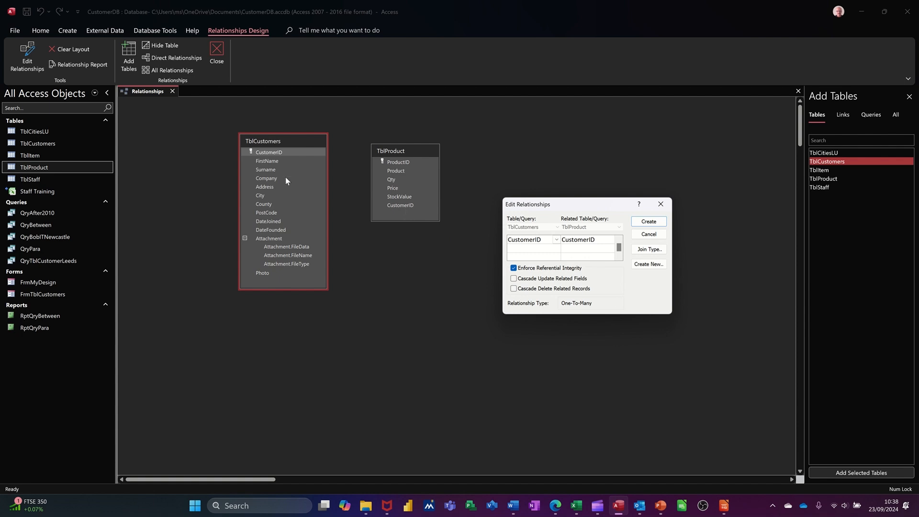
pyautogui.moveTo(271, 202)
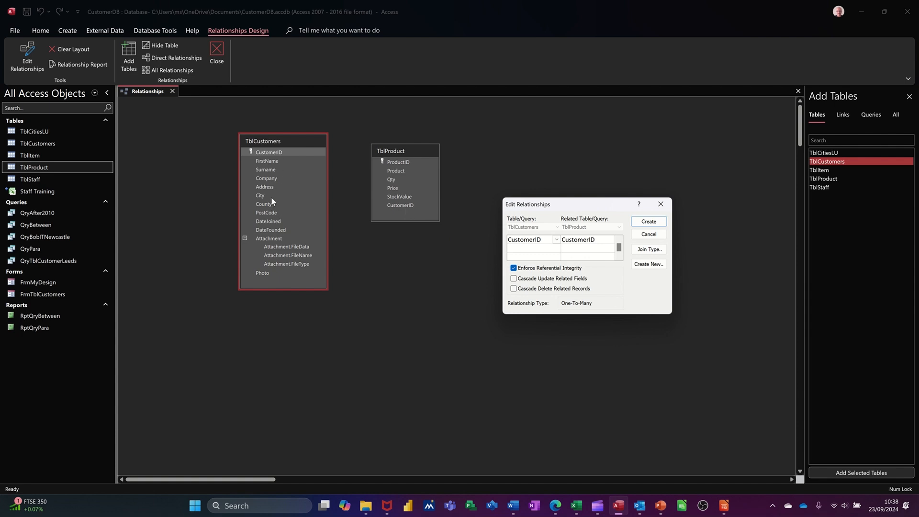
pyautogui.moveTo(532, 277)
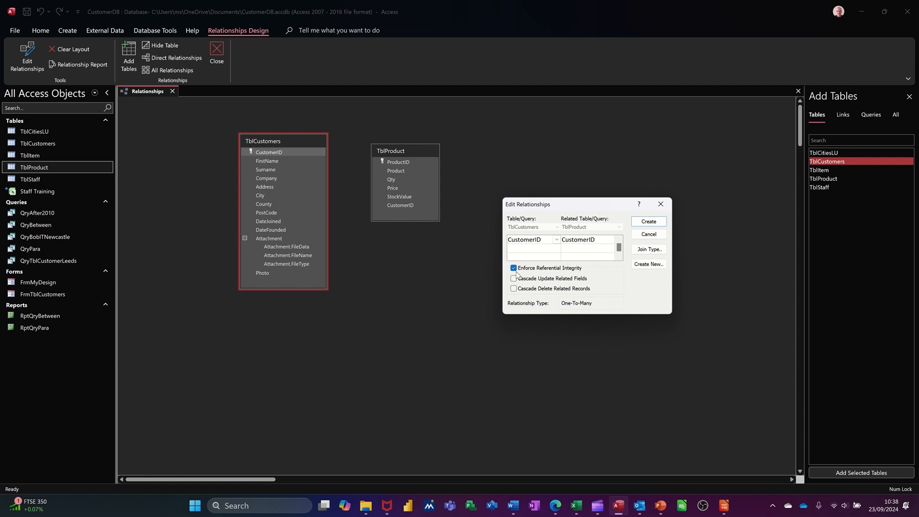
pyautogui.moveTo(398, 189)
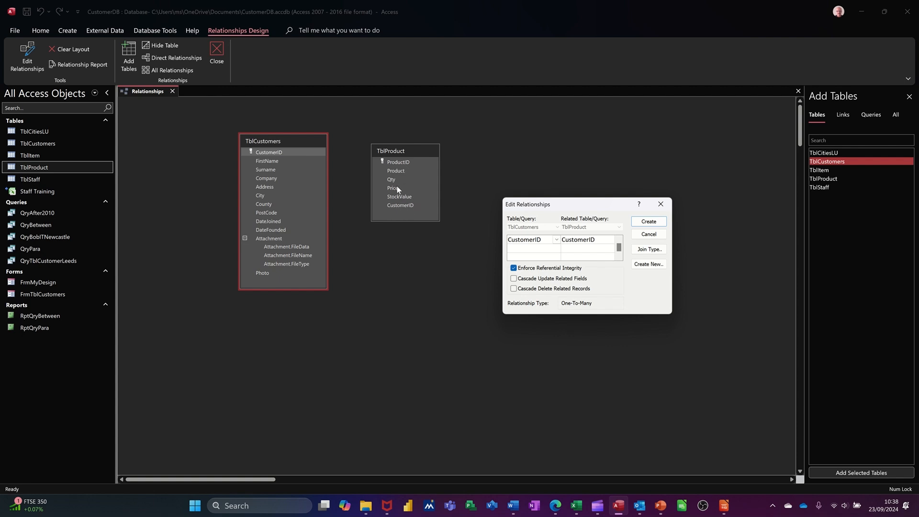
pyautogui.moveTo(334, 196)
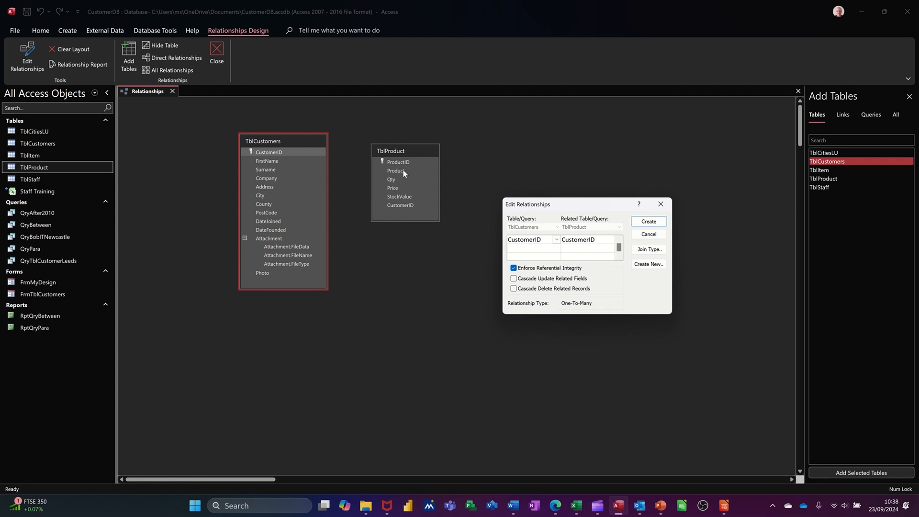
pyautogui.moveTo(426, 206)
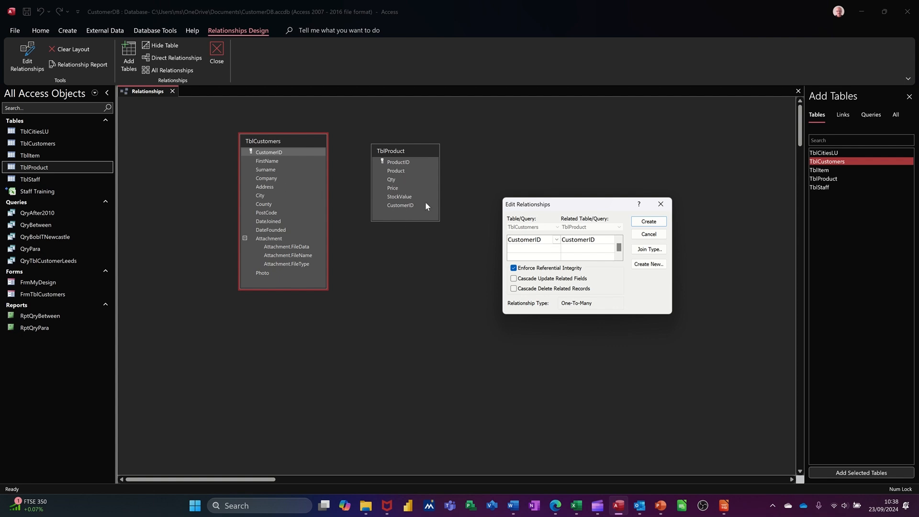
pyautogui.moveTo(322, 174)
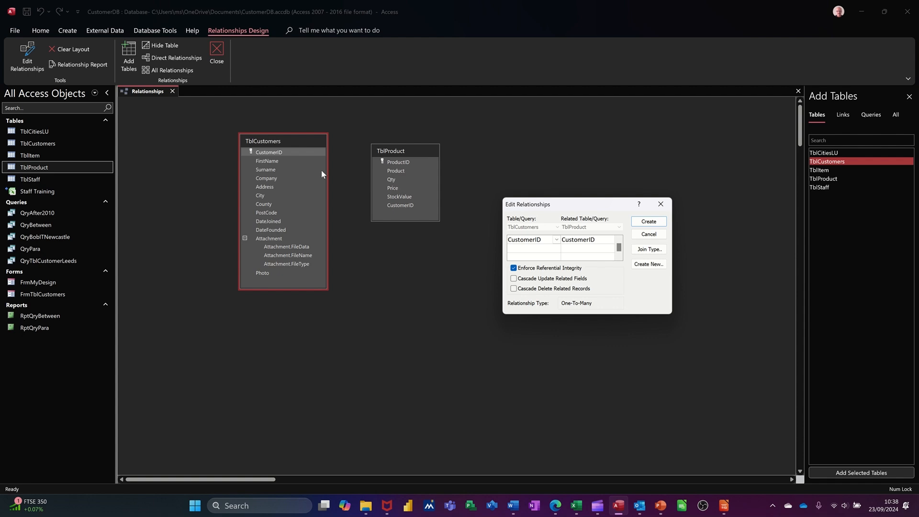
pyautogui.moveTo(391, 207)
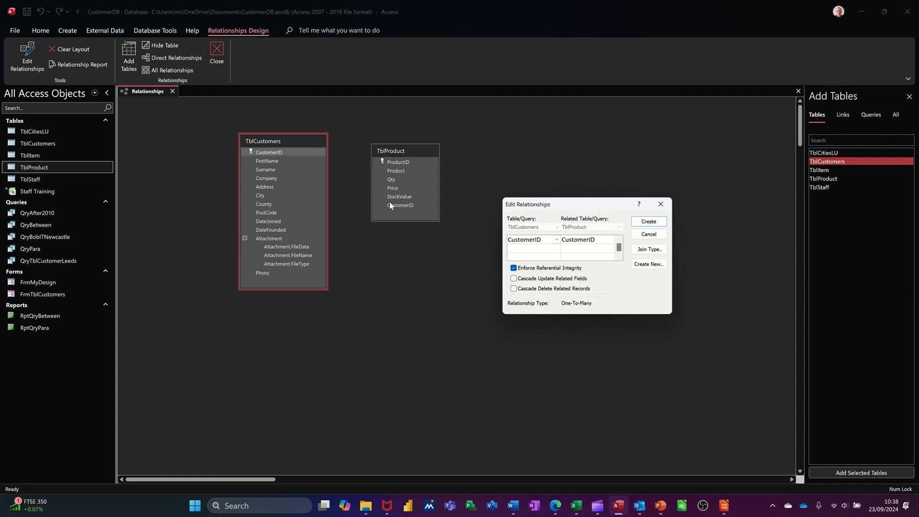
pyautogui.moveTo(392, 210)
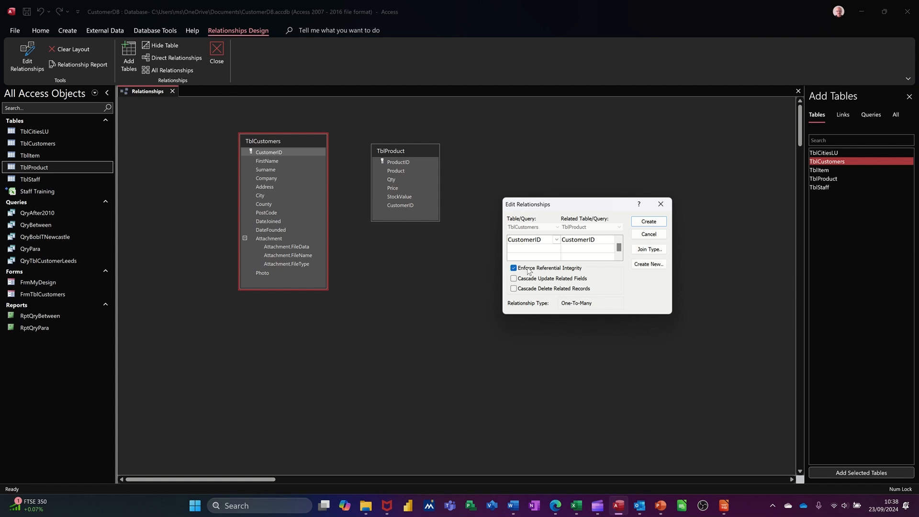
# Redo the CustomerID-to-CustomerID drag, keeping referential integrity on and cascades off
pyautogui.moveTo(528, 204); pyautogui.dragTo(494, 139)
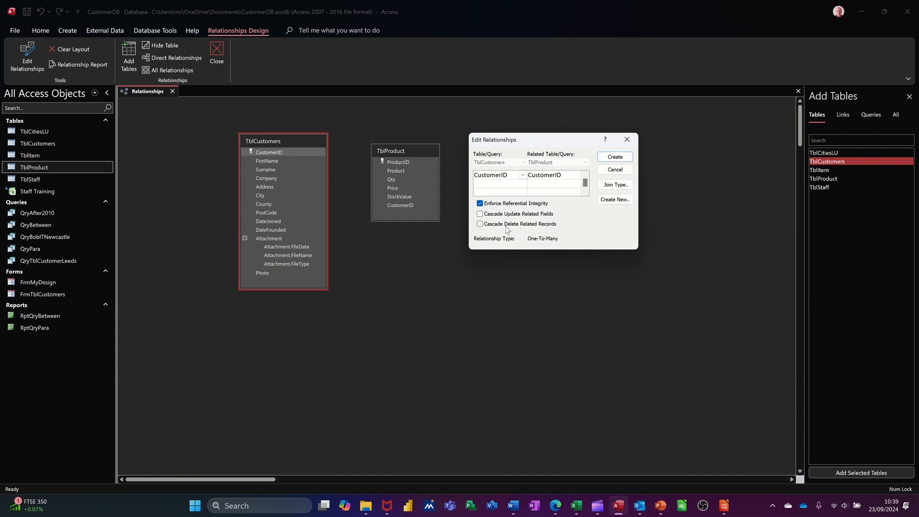
pyautogui.moveTo(406, 180)
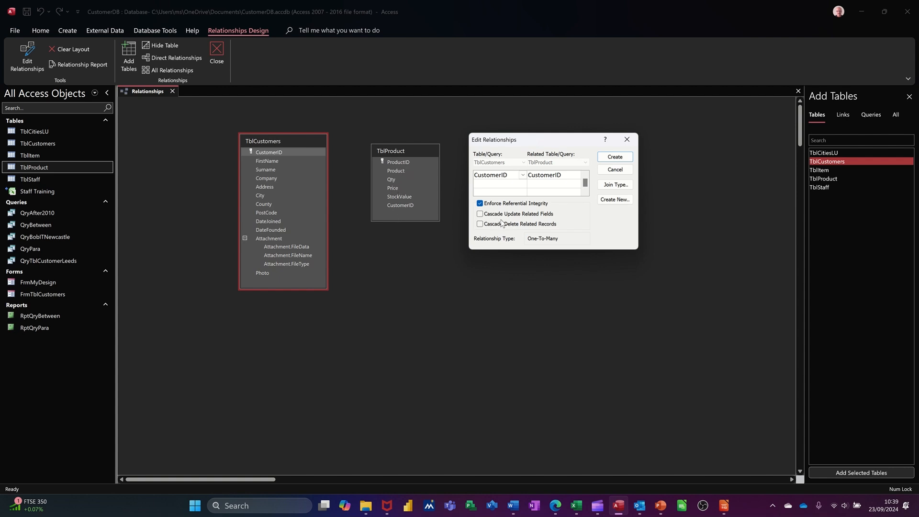
pyautogui.moveTo(547, 245)
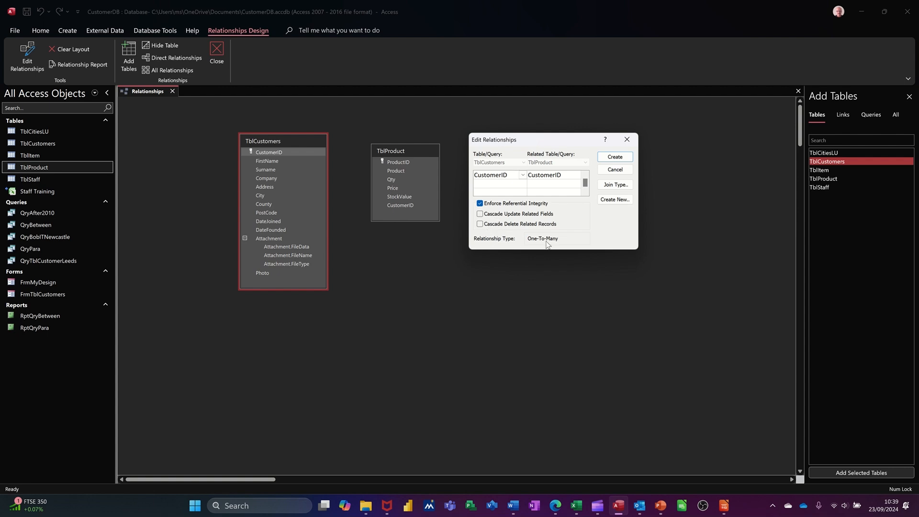
pyautogui.moveTo(614, 199)
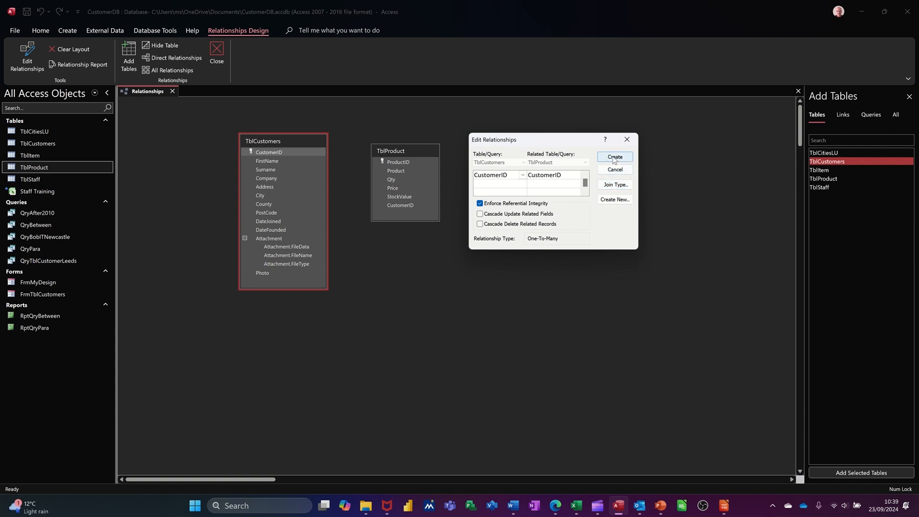
# Create the CustomerID relationship and return to the Database Tools ribbon
pyautogui.click(615, 156)
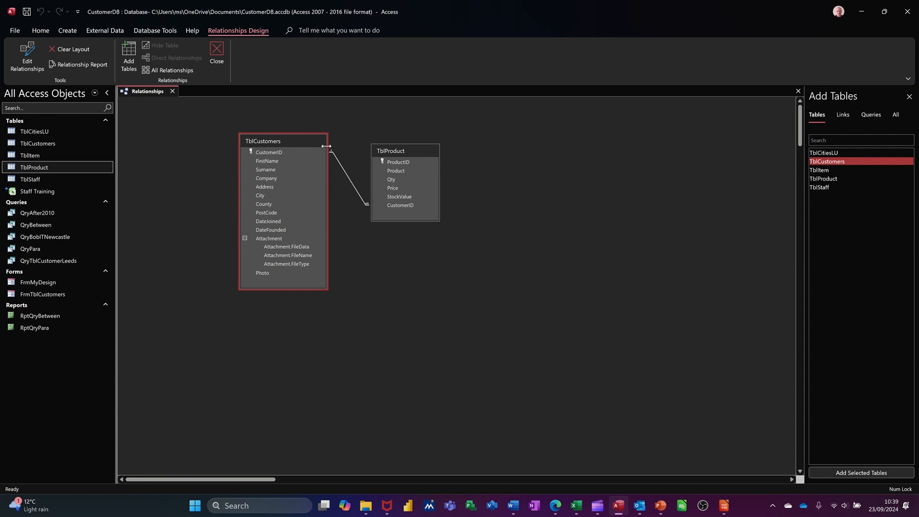
pyautogui.moveTo(402, 218)
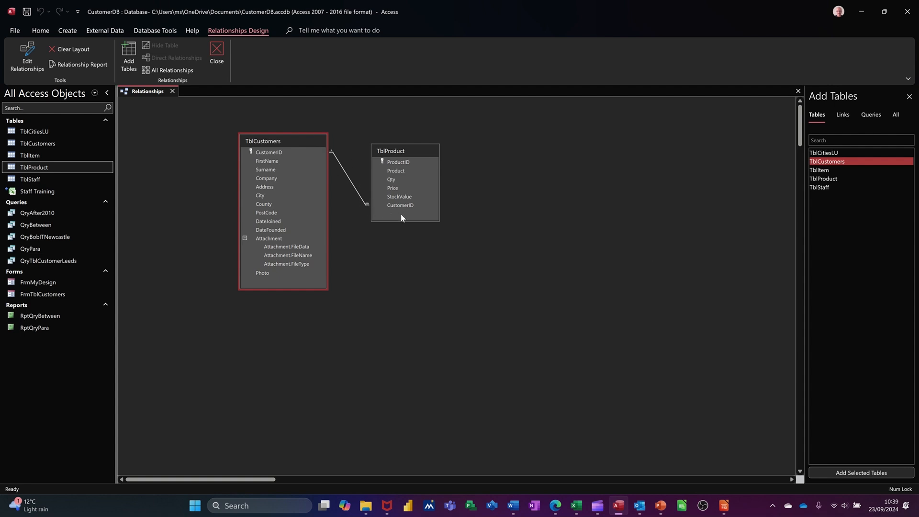
pyautogui.moveTo(183, 142)
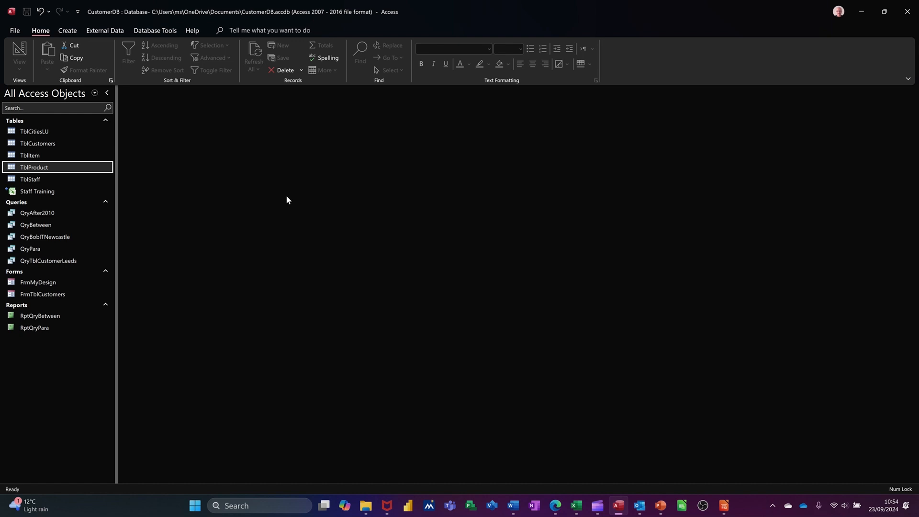
pyautogui.click(154, 30)
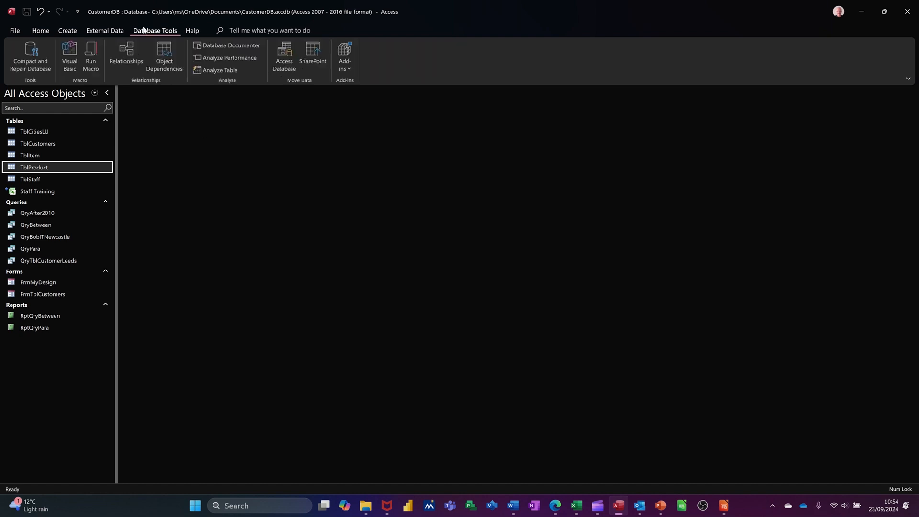
# Clear the relationships layout, save it, and reopen the Relationships window
pyautogui.click(126, 56)
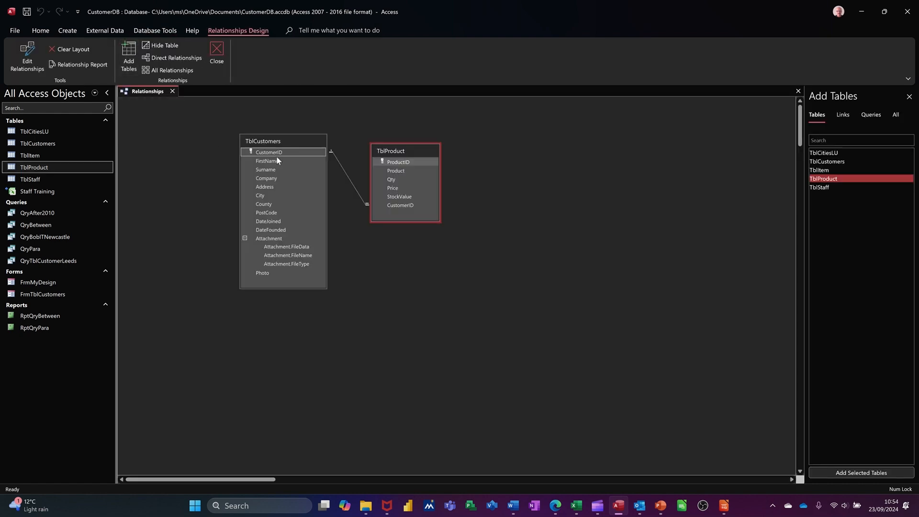
pyautogui.click(398, 161)
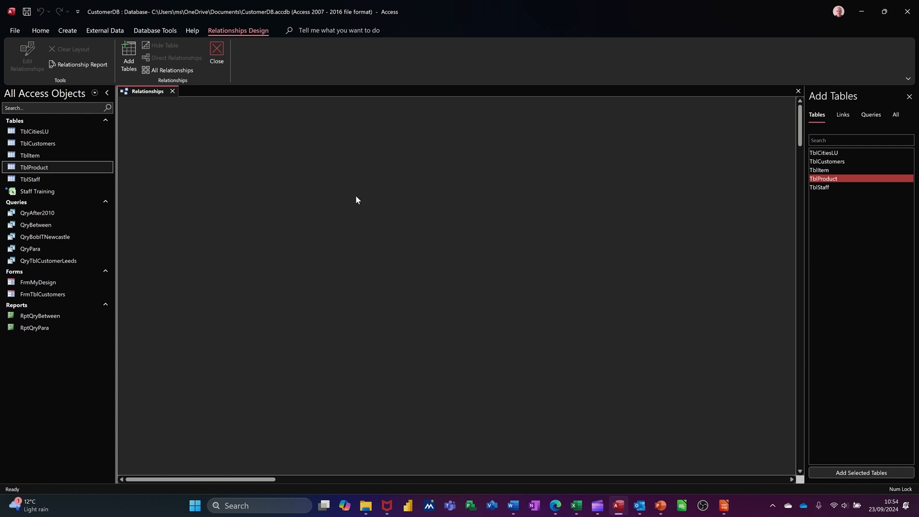
pyautogui.moveTo(228, 162)
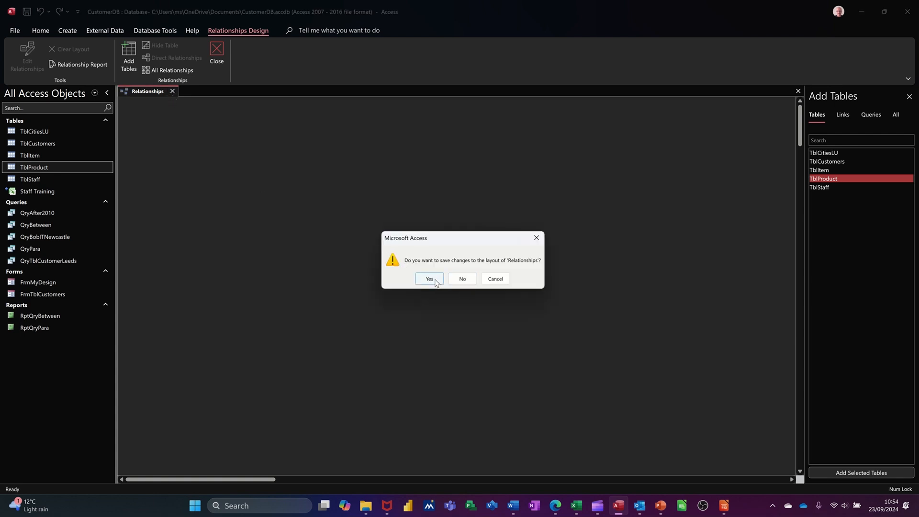
pyautogui.click(429, 279)
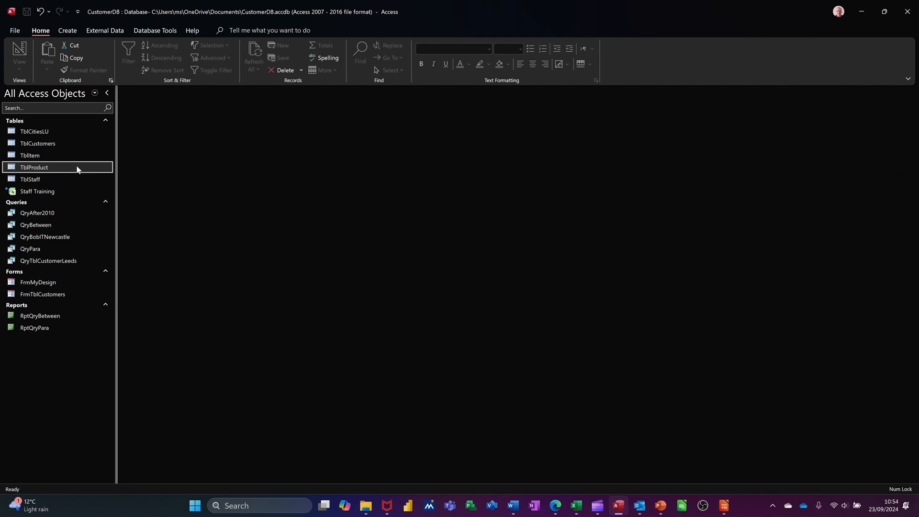
pyautogui.click(154, 30)
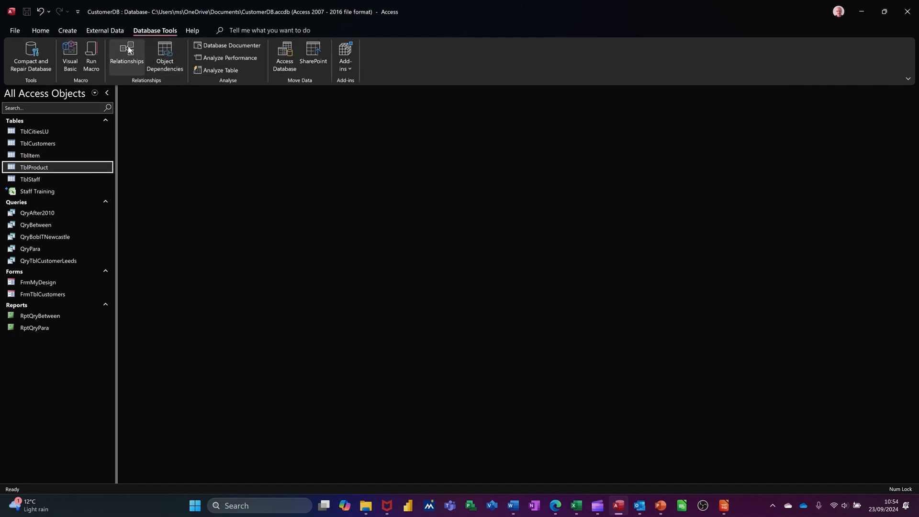
pyautogui.click(127, 55)
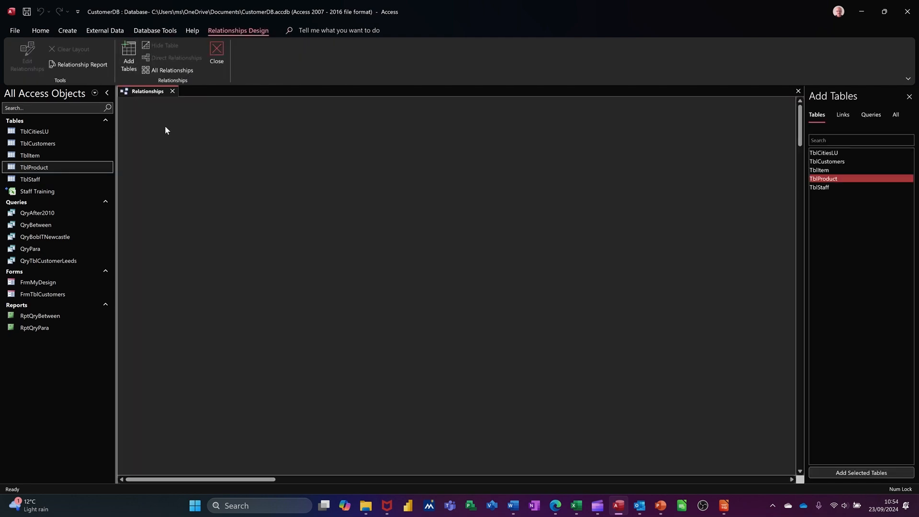
# Show all relationships and drag TblCustomers and TblProduct further apart
pyautogui.click(172, 70)
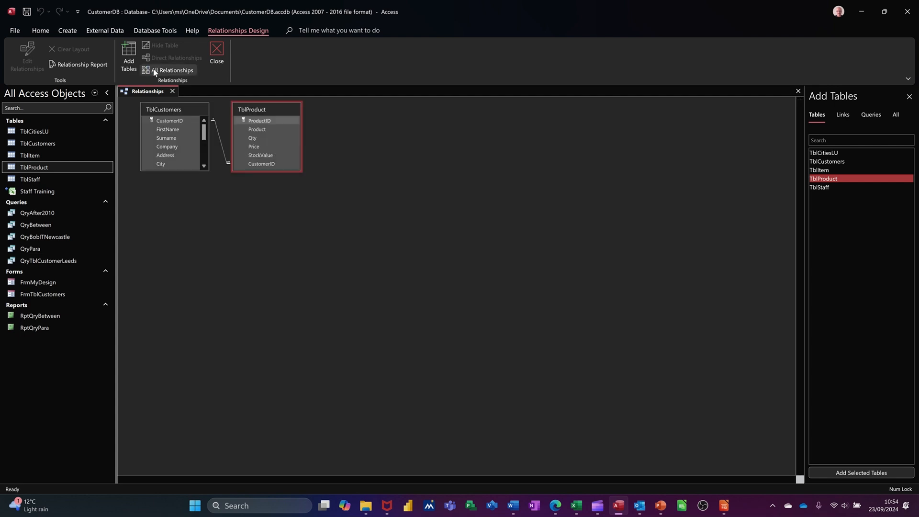
pyautogui.moveTo(251, 110); pyautogui.dragTo(345, 165)
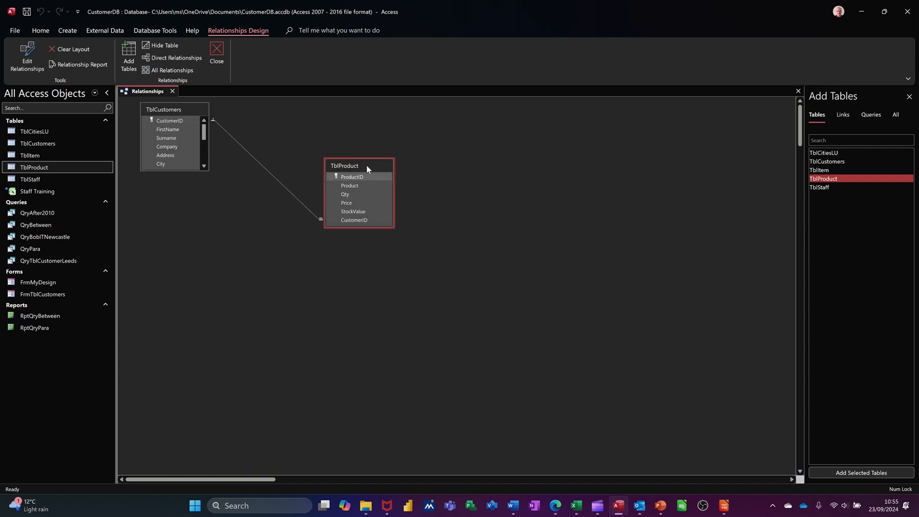
pyautogui.moveTo(164, 109); pyautogui.dragTo(195, 150)
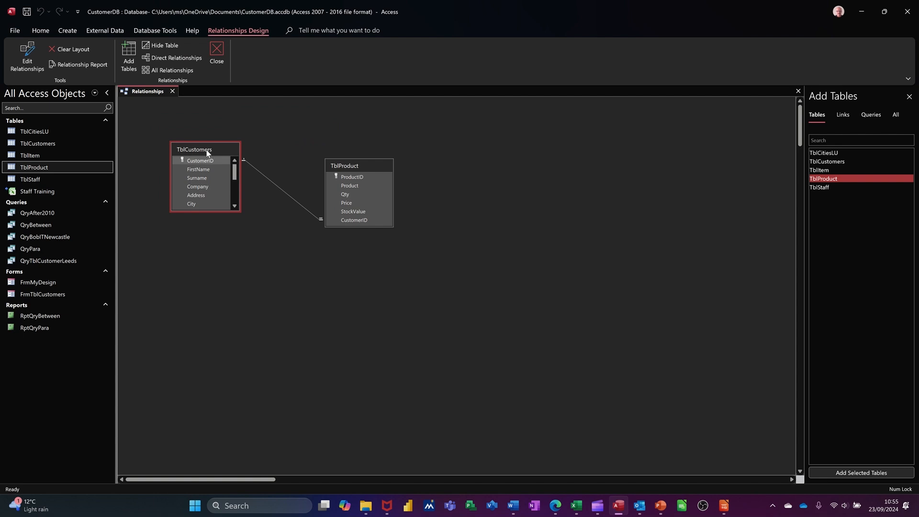
# Remove the CustomerID link between TblCustomers and TblProduct, confirming the permanent deletion
pyautogui.click(198, 169)
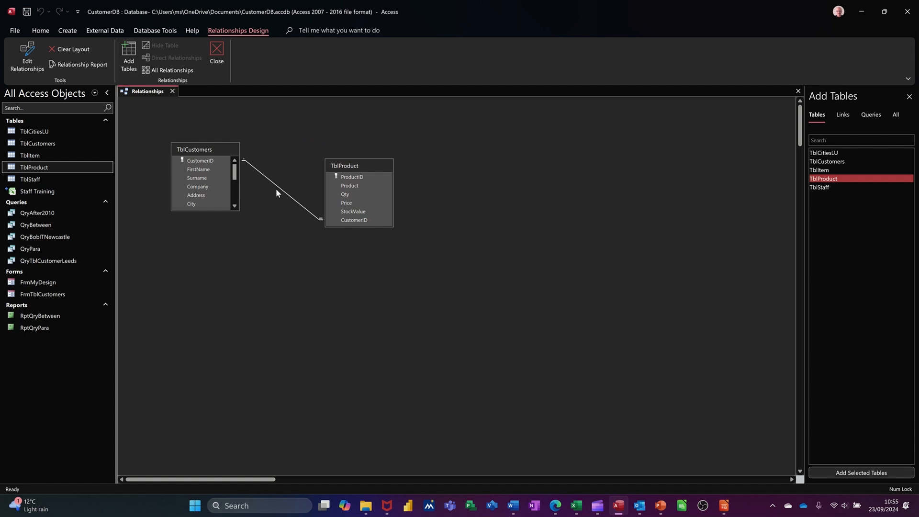
pyautogui.moveTo(281, 191)
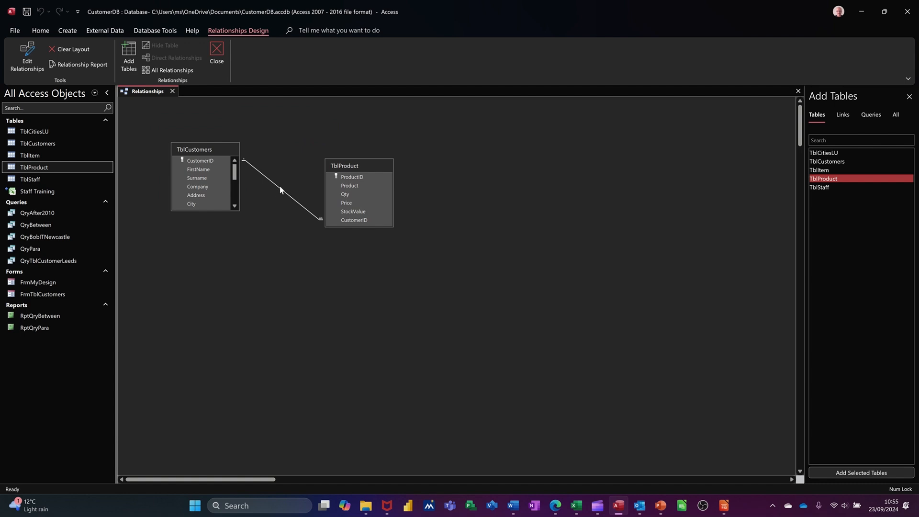
pyautogui.moveTo(270, 184)
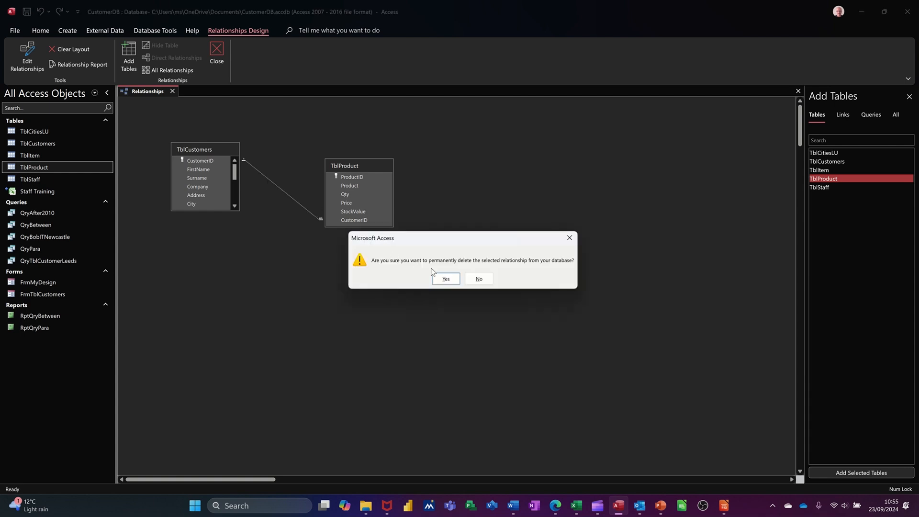
pyautogui.click(445, 278)
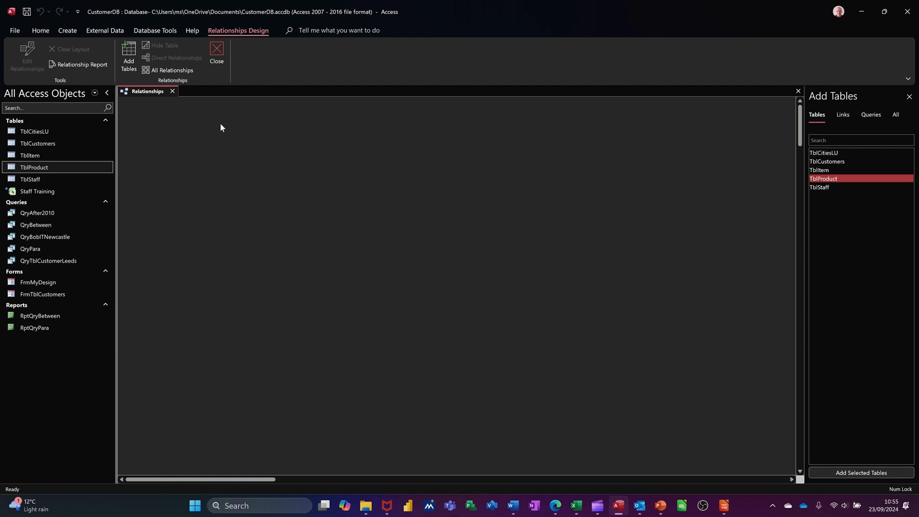
pyautogui.moveTo(167, 138)
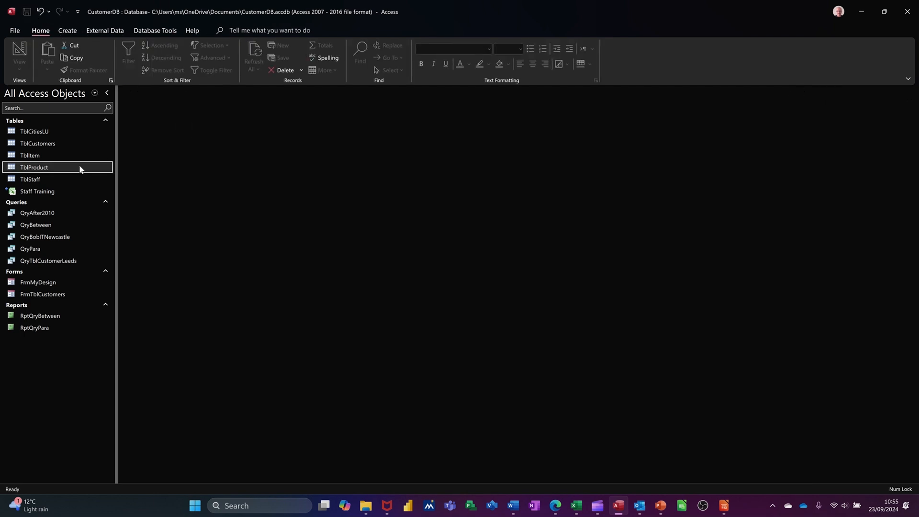
# Reopen the Relationships window, now showing an empty layout
pyautogui.click(106, 30)
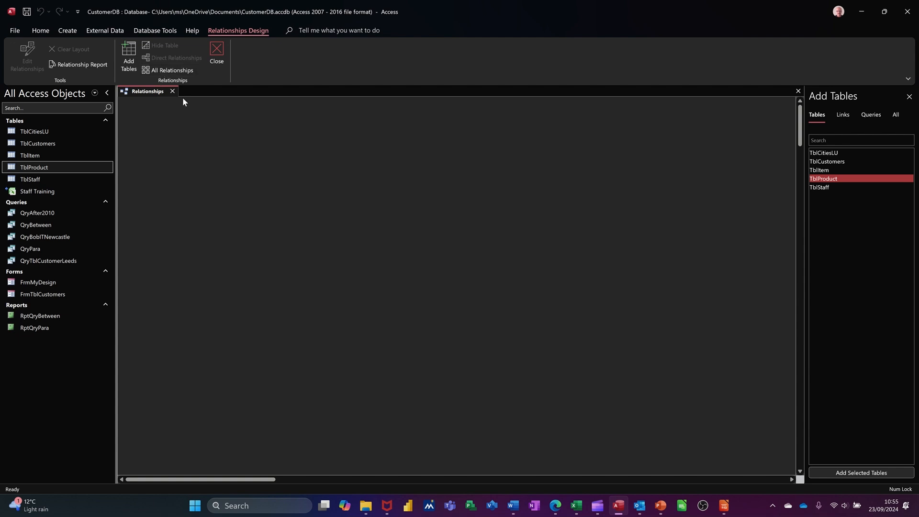
pyautogui.moveTo(301, 210)
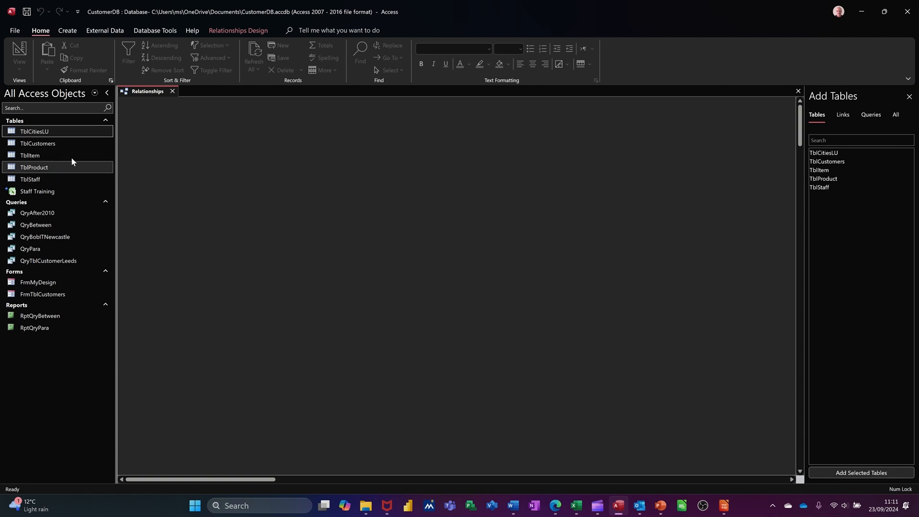
pyautogui.click(39, 143)
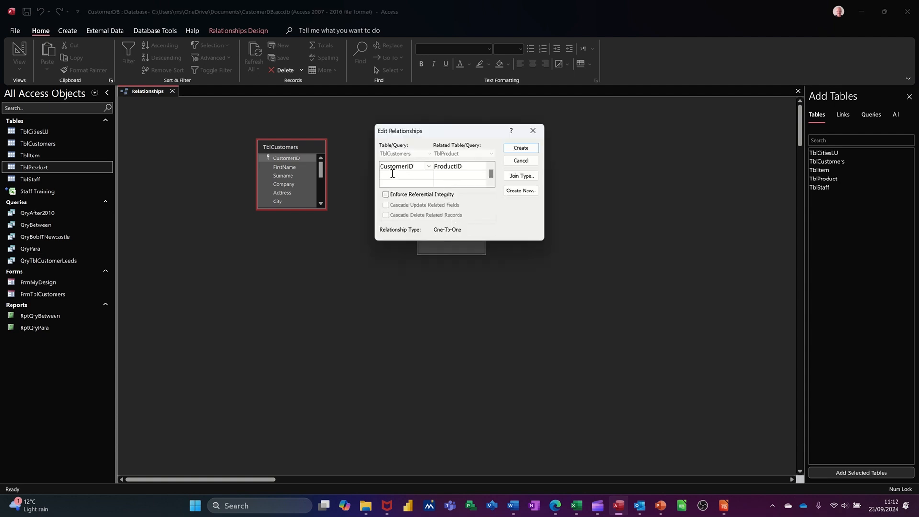
pyautogui.moveTo(292, 166)
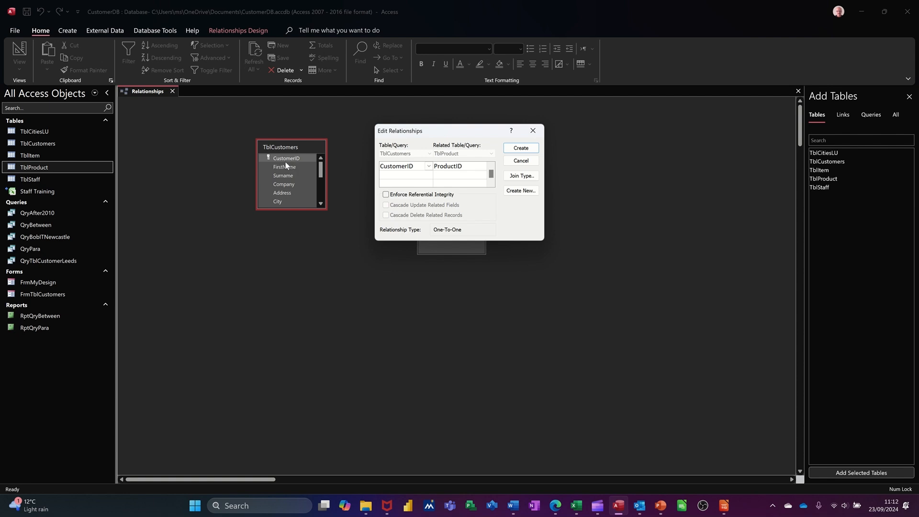
pyautogui.moveTo(456, 215)
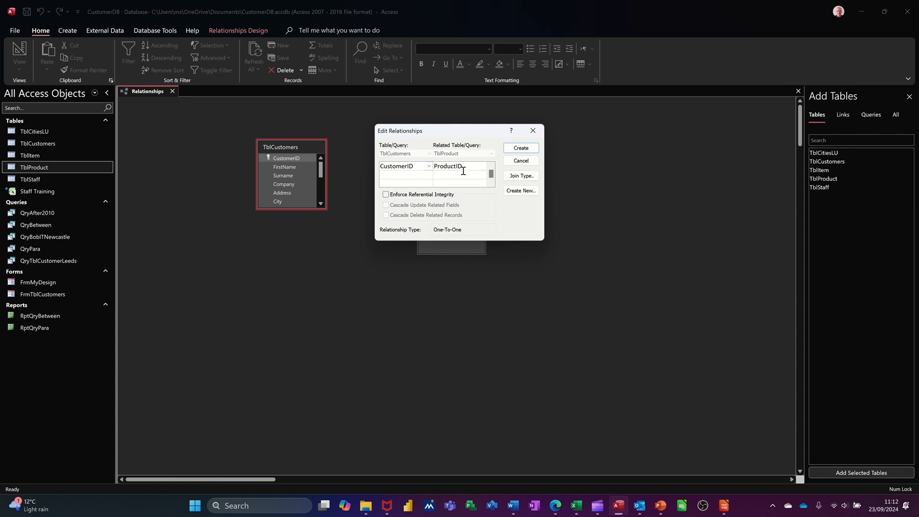
pyautogui.moveTo(424, 171)
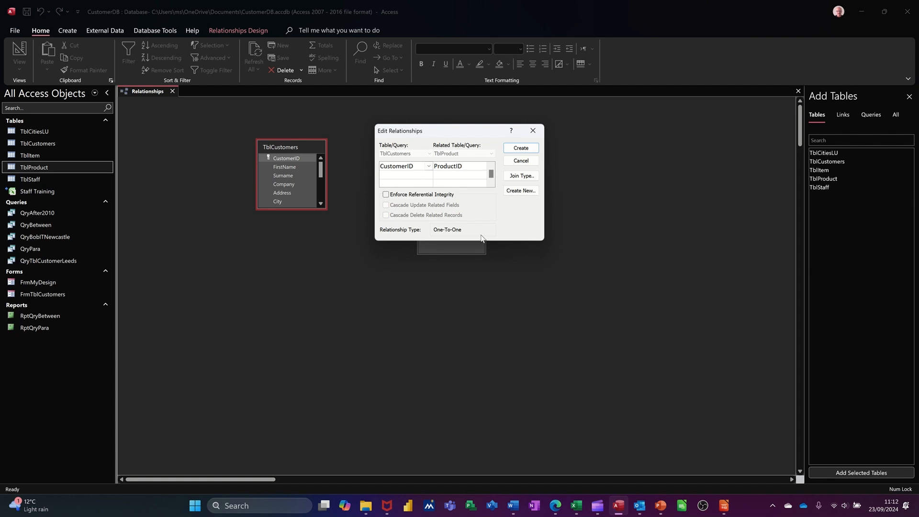
pyautogui.moveTo(521, 175)
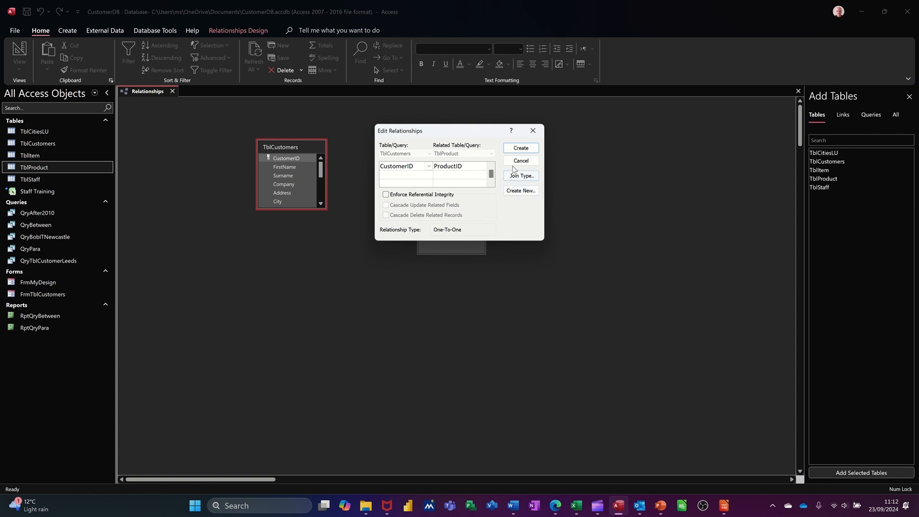
pyautogui.click(519, 160)
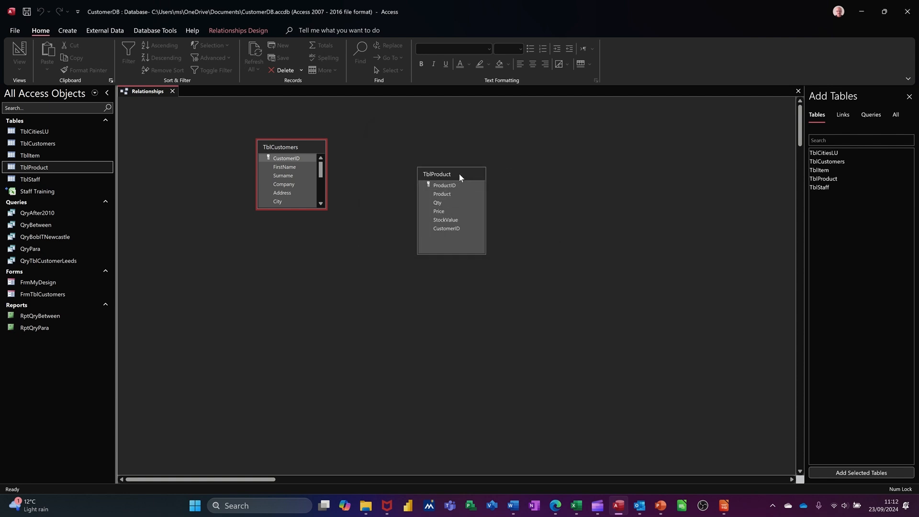
pyautogui.click(444, 185)
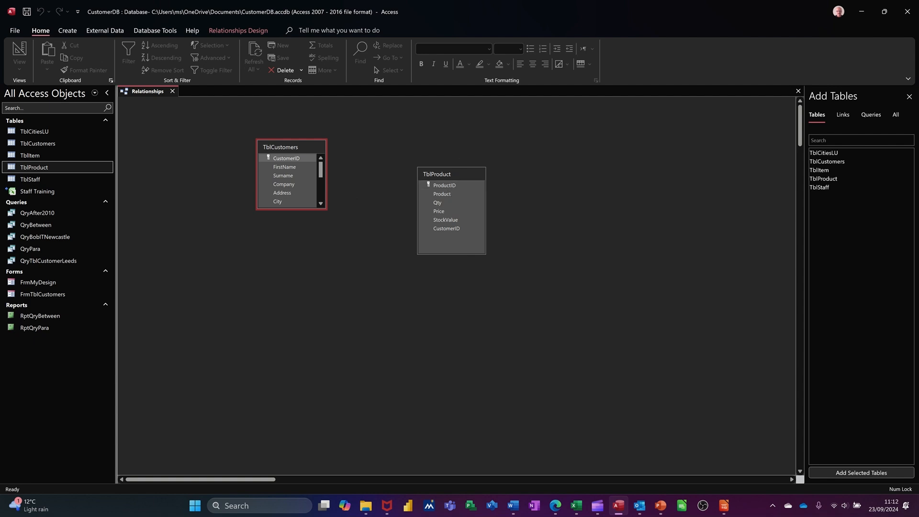
pyautogui.moveTo(454, 179)
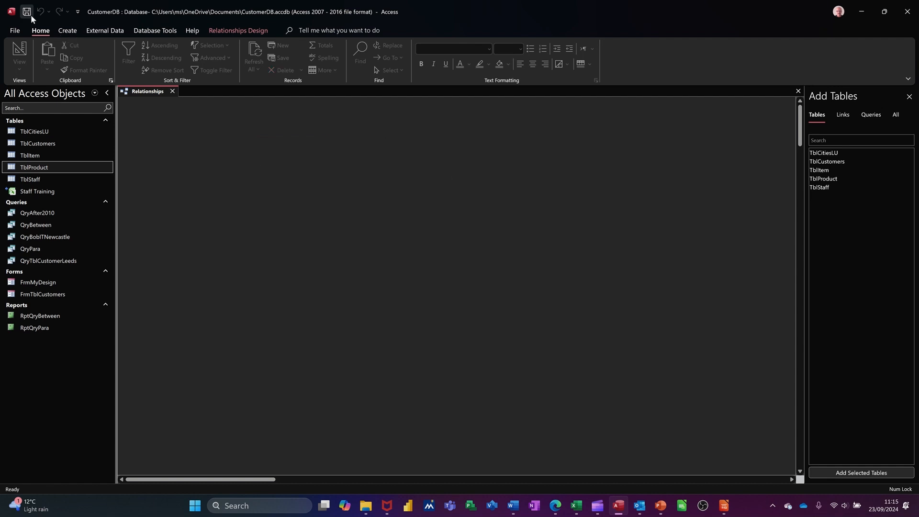
pyautogui.moveTo(263, 163)
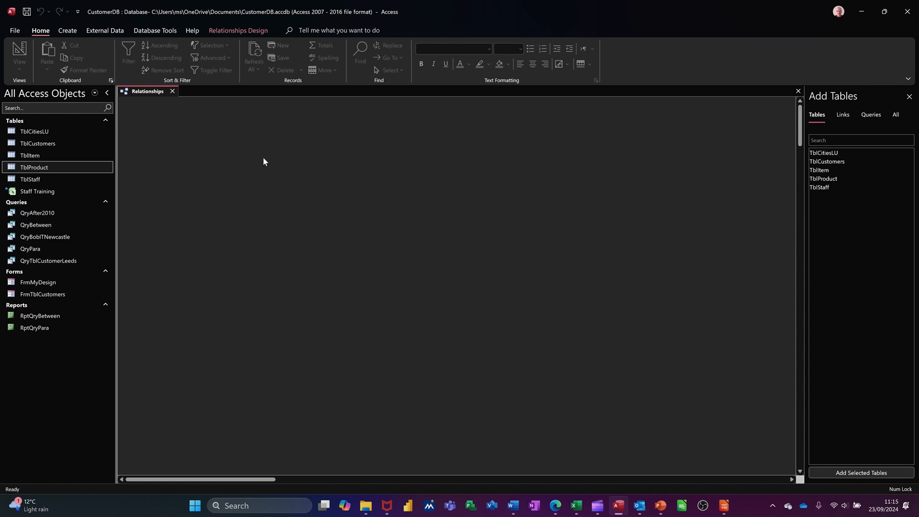
pyautogui.moveTo(77, 34)
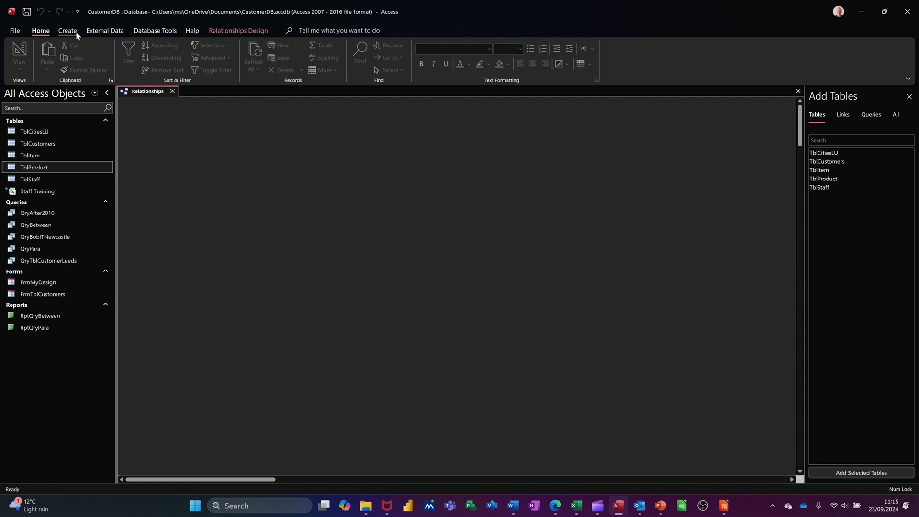
# Begin a new table in design view with SalesID as an AutoNumber primary key
pyautogui.click(67, 29)
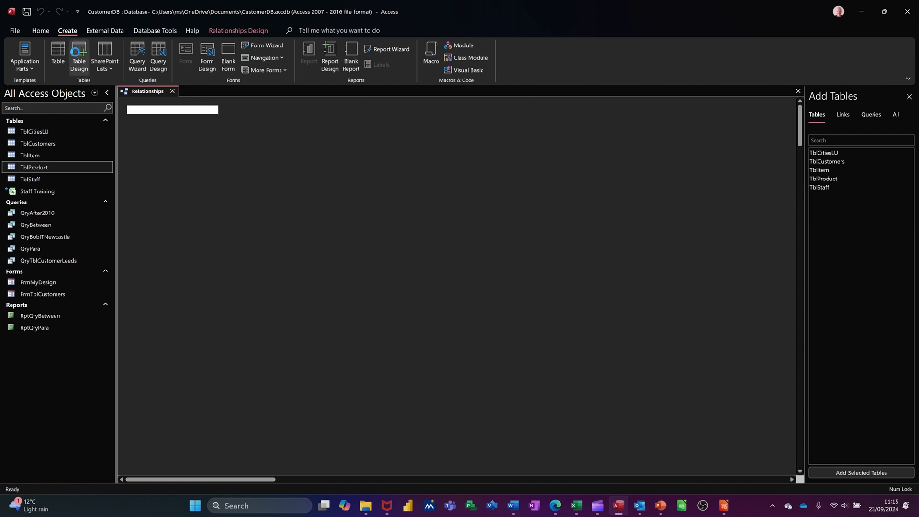
pyautogui.click(78, 55)
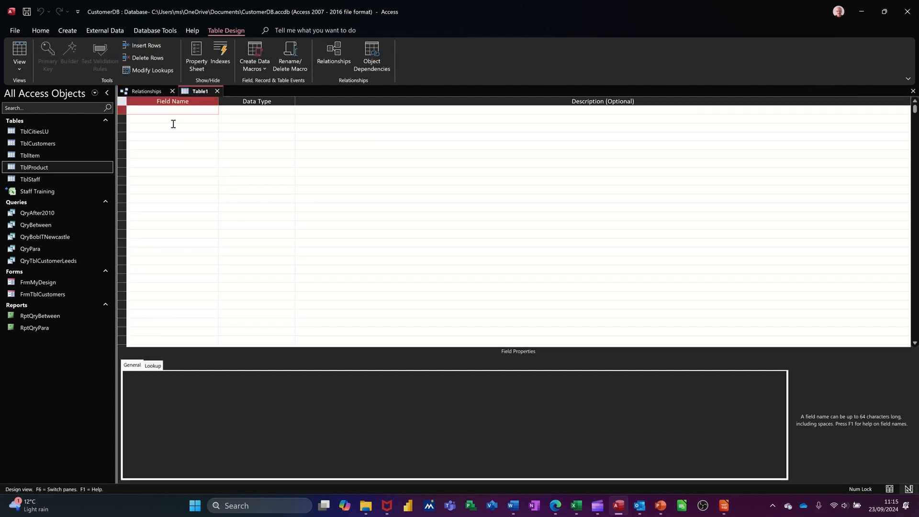
pyautogui.write('Sale')
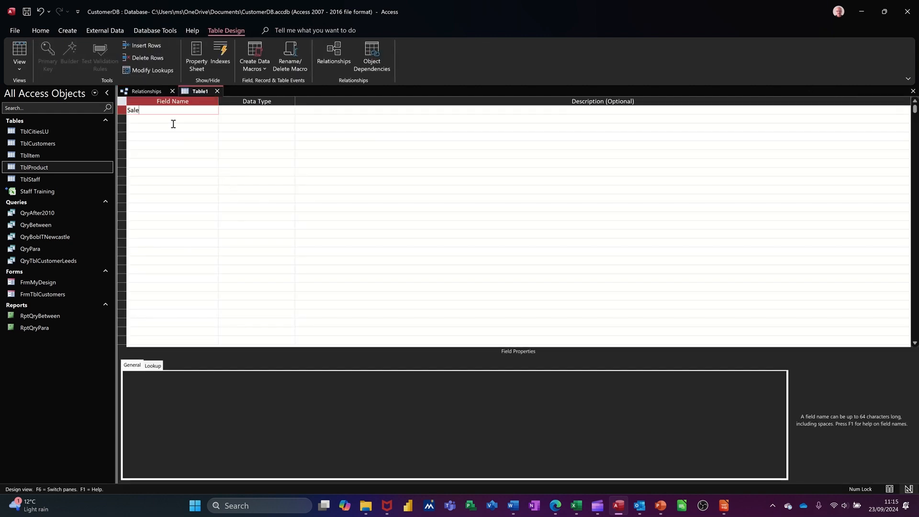
pyautogui.write('SalesID')
pyautogui.click(257, 109)
pyautogui.write('au')
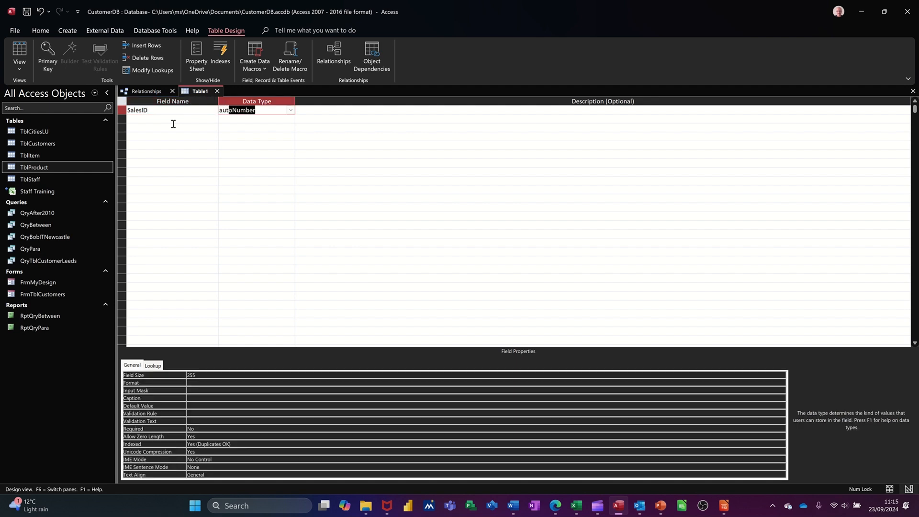
pyautogui.click(170, 127)
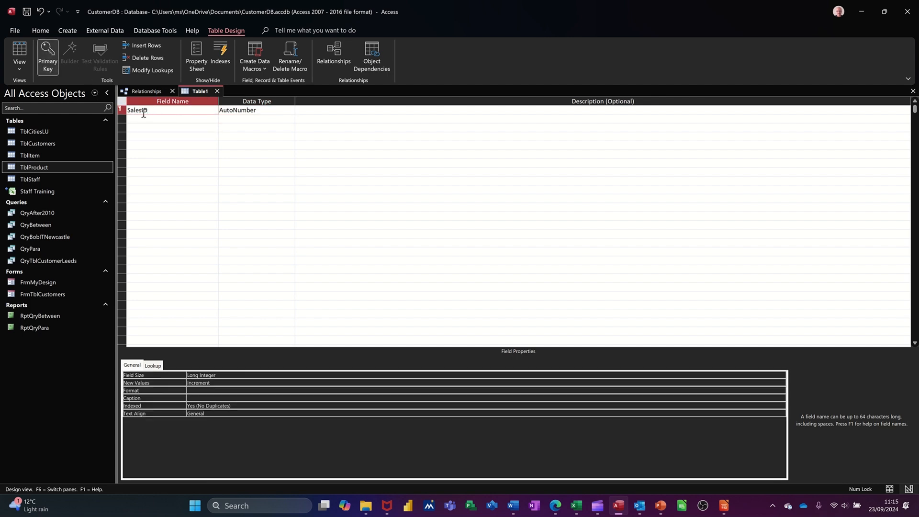
pyautogui.click(171, 118)
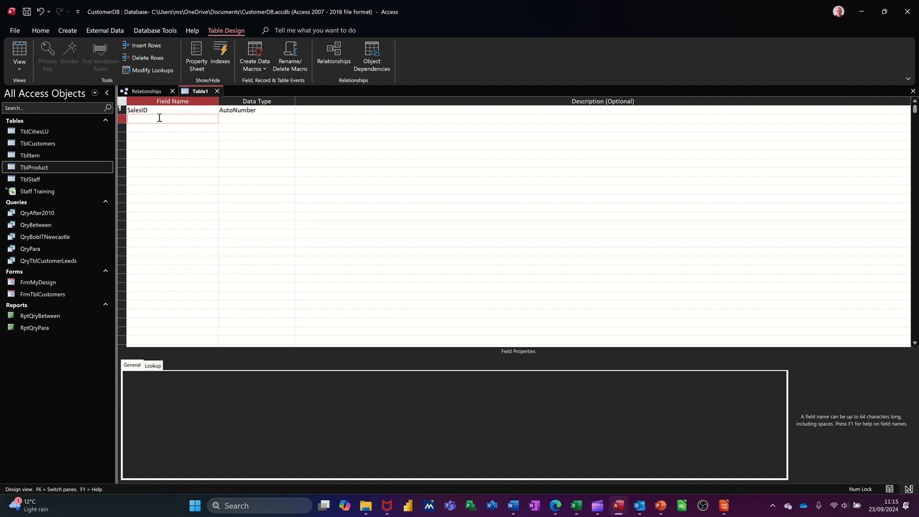
# Enter the field names ProductID, CustomerID, StaffID and Qty in successive rows
pyautogui.write('Pr')
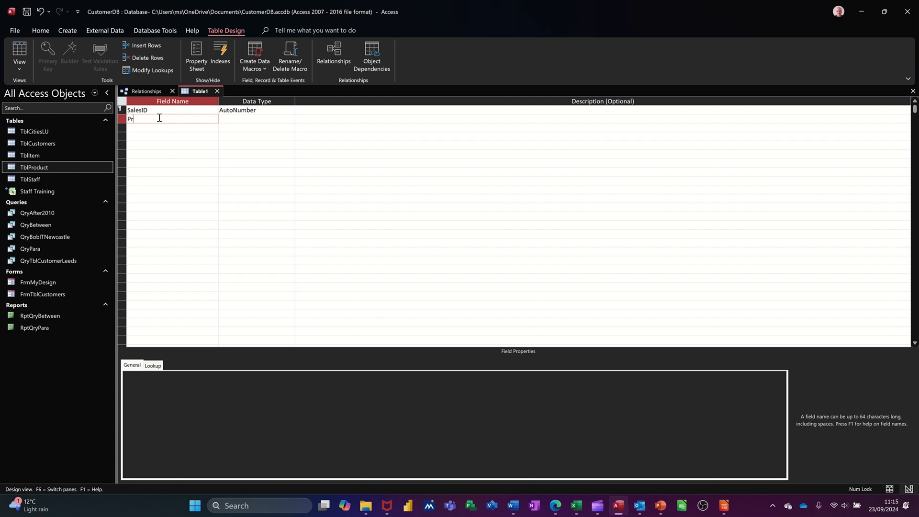
pyautogui.write('oductID')
pyautogui.click(256, 119)
pyautogui.write('Number')
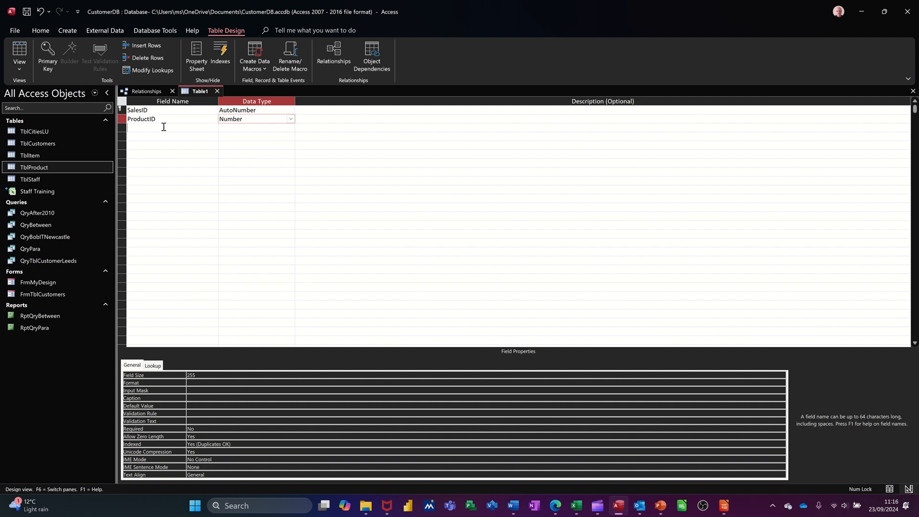
pyautogui.write('CustomerID')
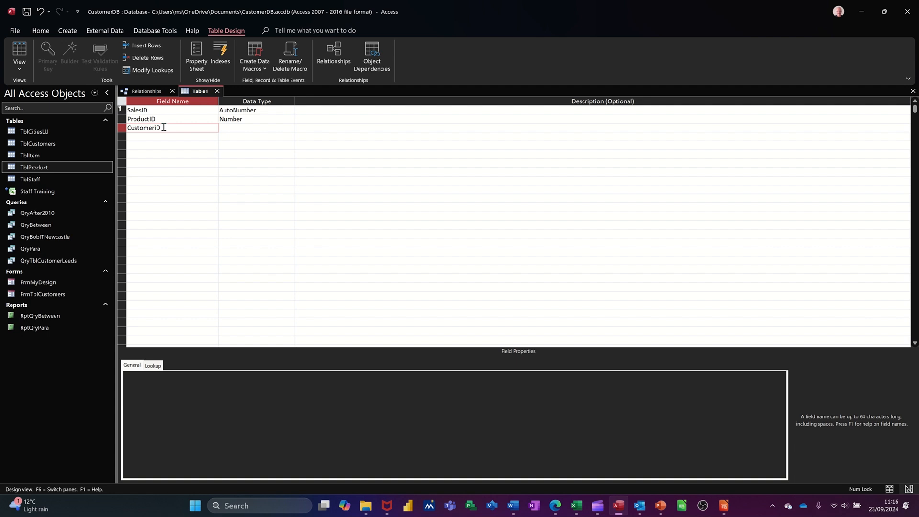
pyautogui.press('Backspace')
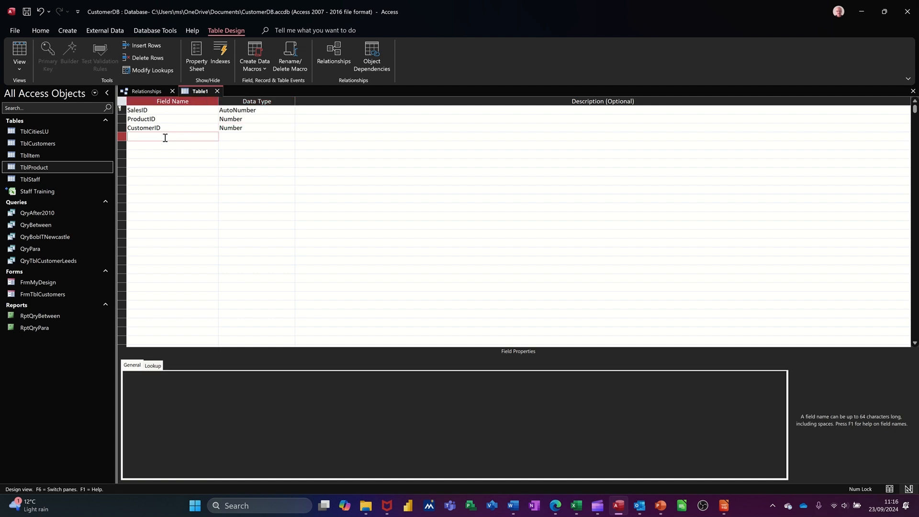
pyautogui.write('StaffID')
pyautogui.click(256, 136)
pyautogui.write('n')
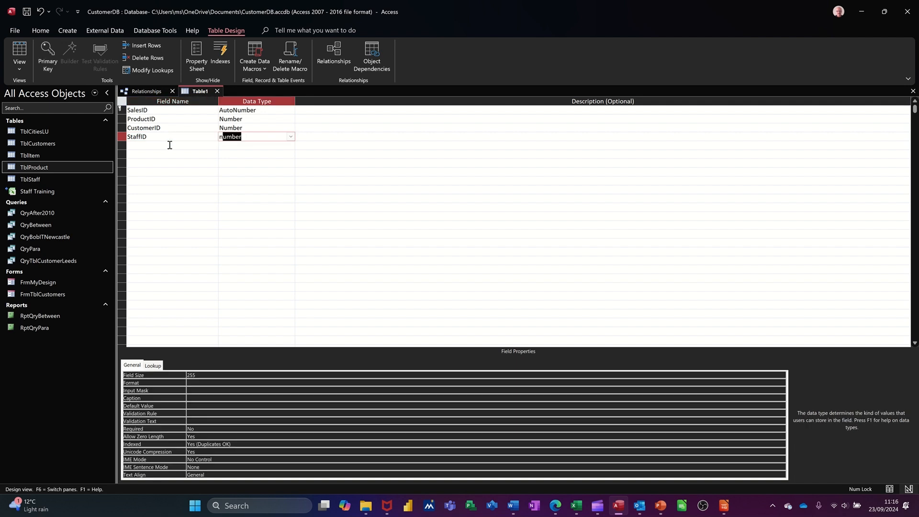
pyautogui.write('Q')
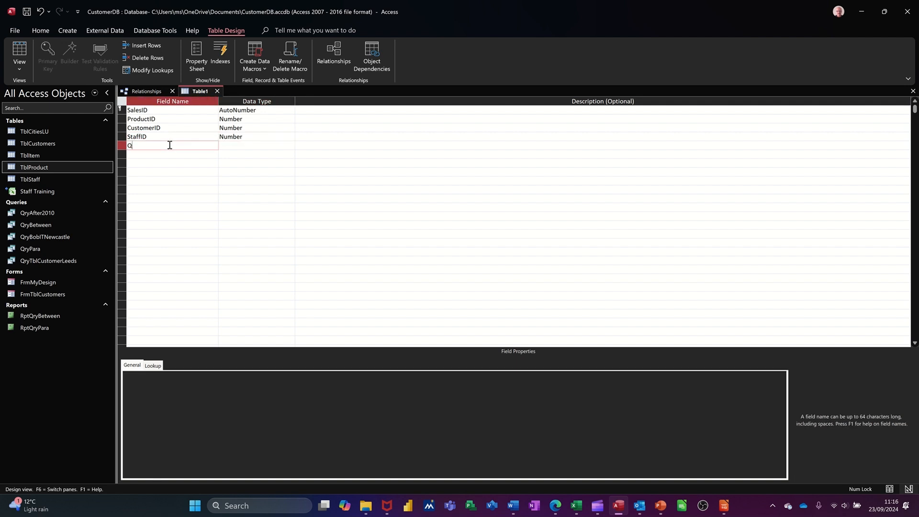
pyautogui.write('ty')
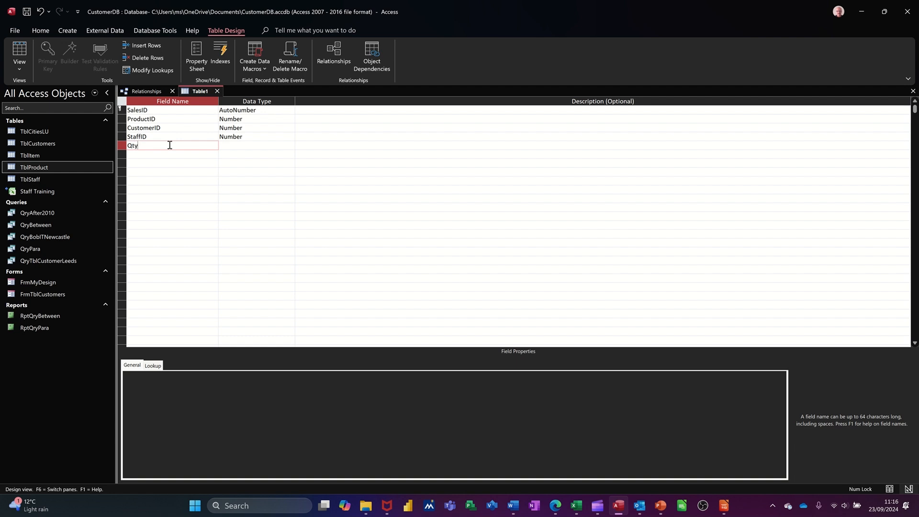
# Make Qty a Number field and return to ProductID to edit its properties
pyautogui.click(257, 145)
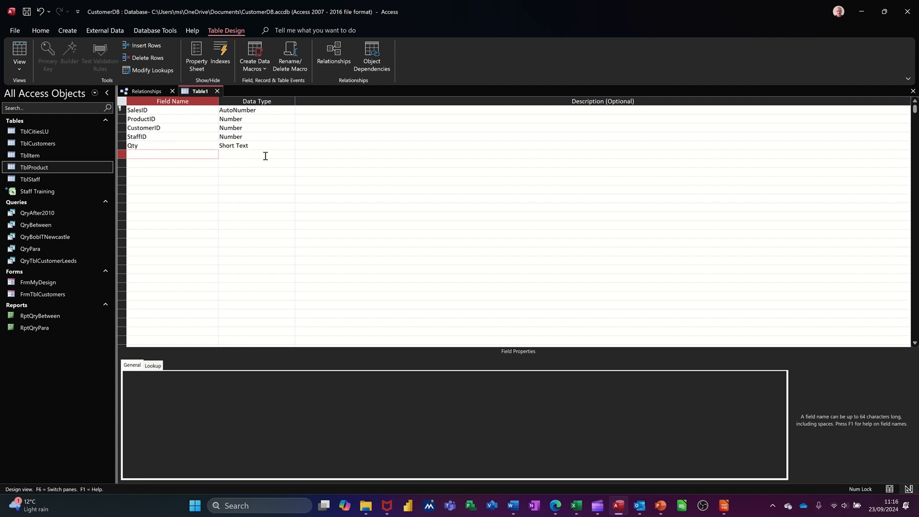
pyautogui.click(252, 146)
pyautogui.write('Number')
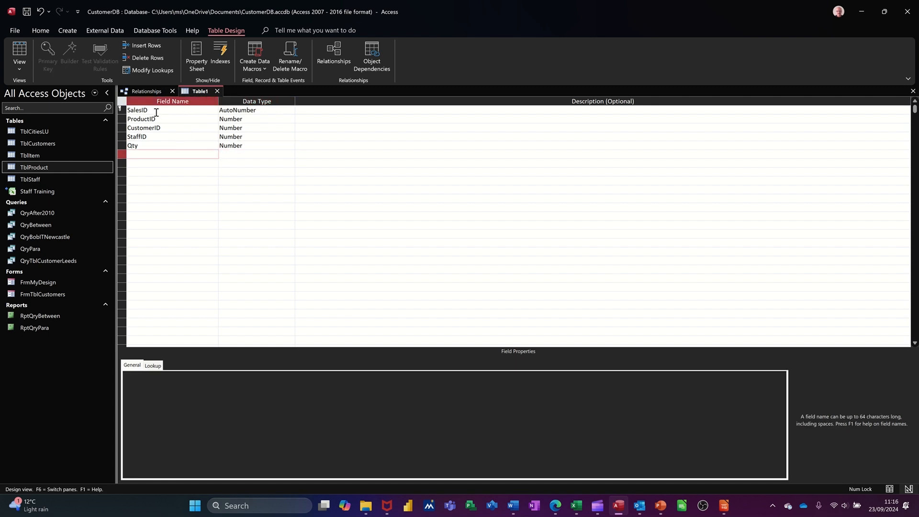
pyautogui.click(164, 119)
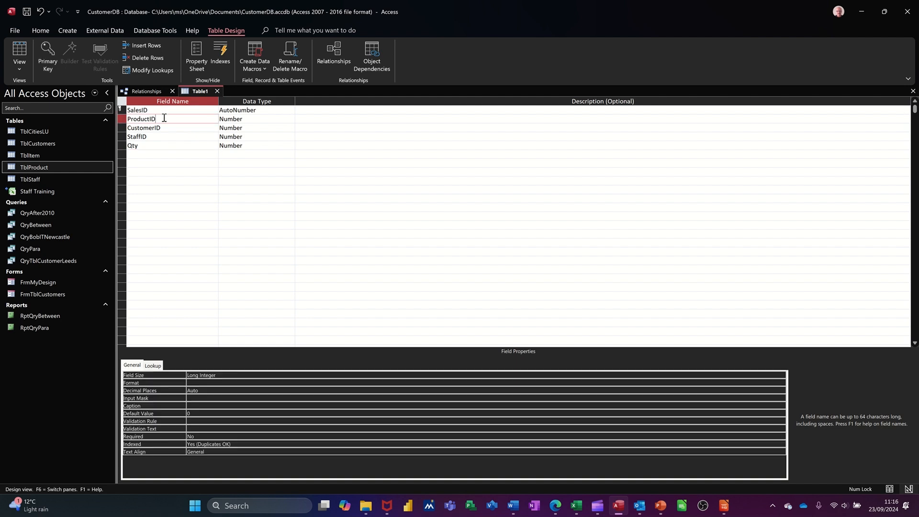
pyautogui.click(144, 127)
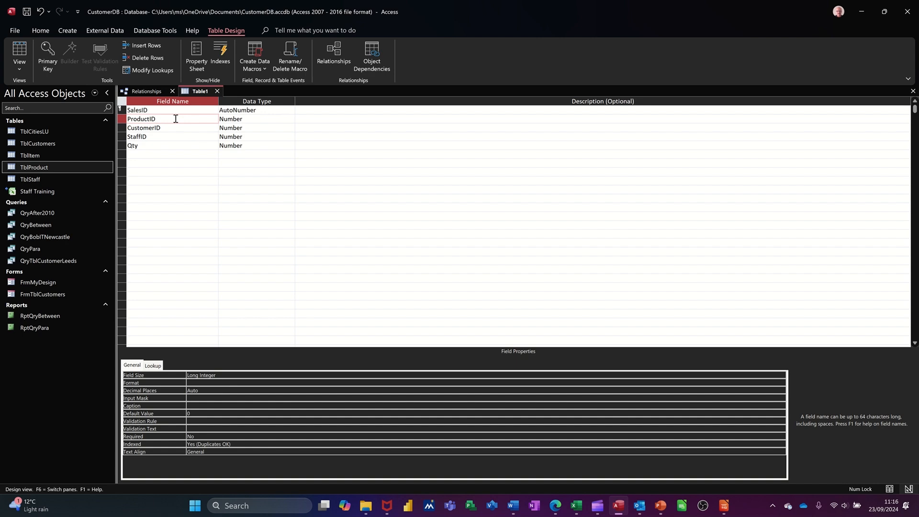
# Give ProductID a combo-box lookup from TblProduct with 4 columns and a 10cm list width
pyautogui.click(153, 365)
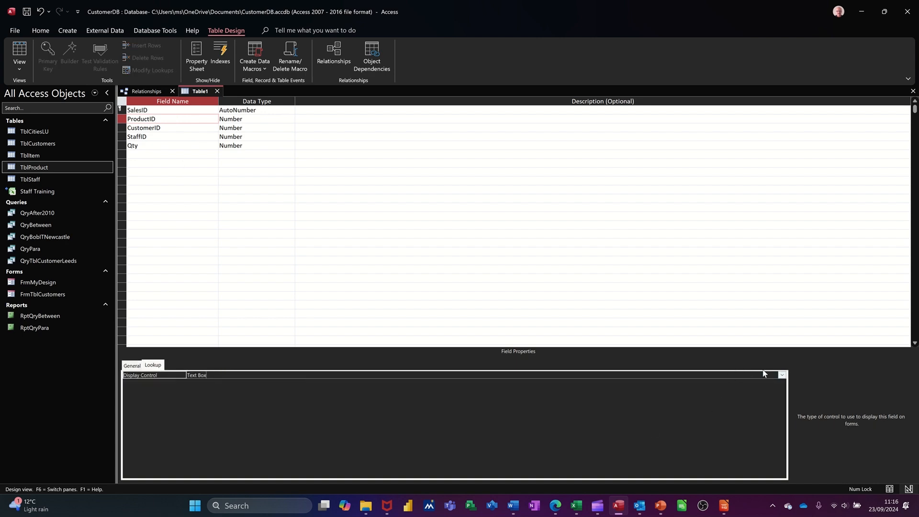
pyautogui.click(782, 375)
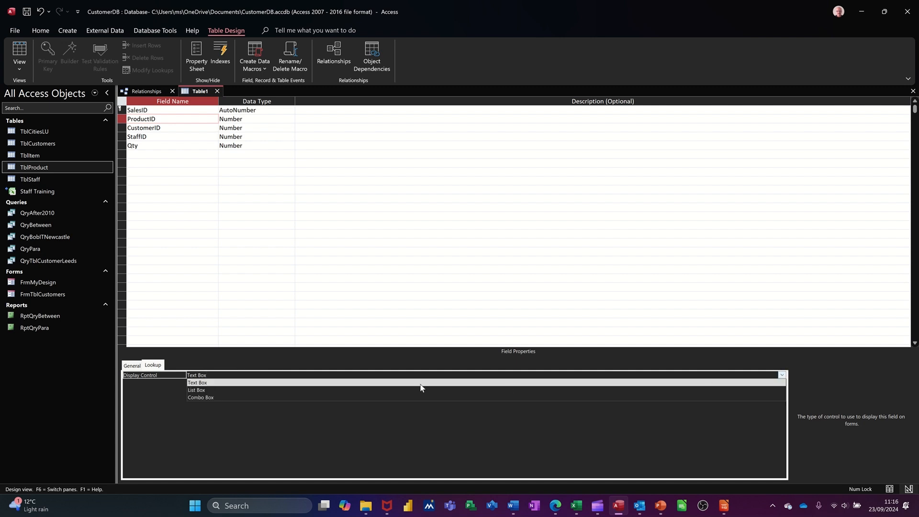
pyautogui.click(200, 396)
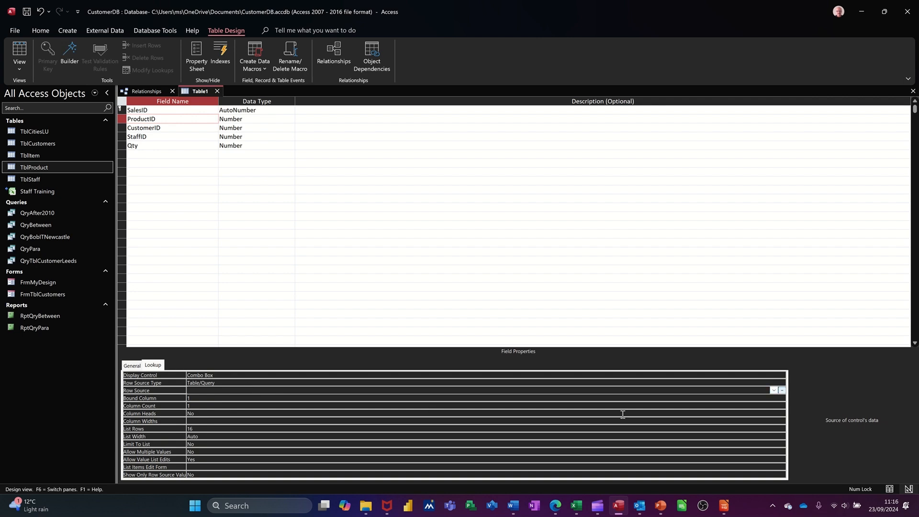
pyautogui.click(773, 389)
pyautogui.write('2')
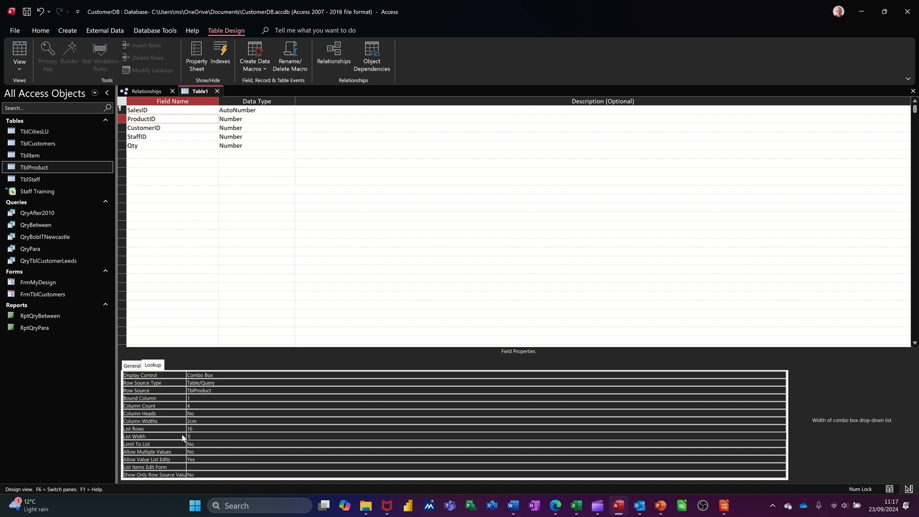
pyautogui.write('10cm')
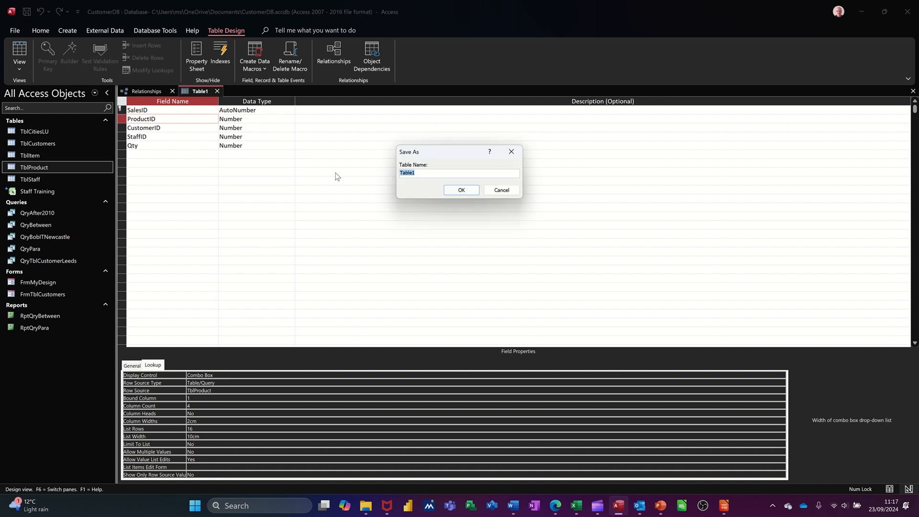
# Save the new table as TblSales
pyautogui.write('T')
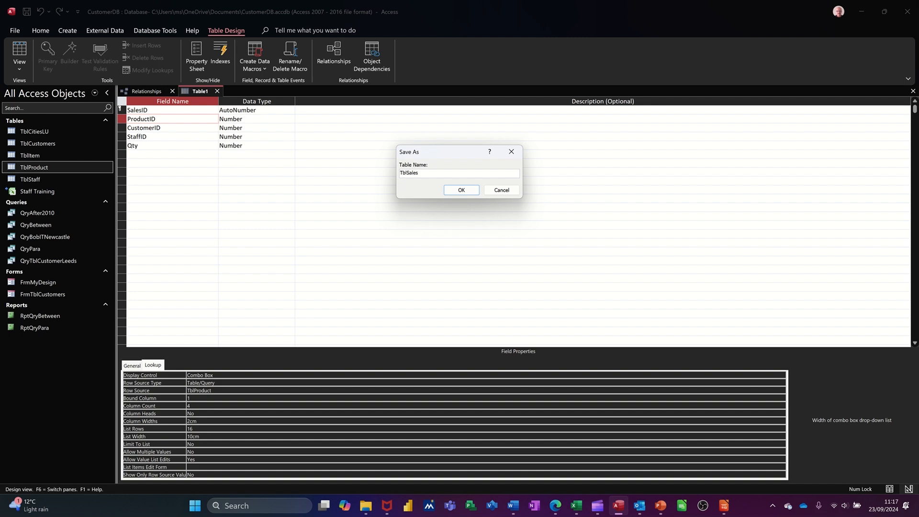
pyautogui.click(461, 190)
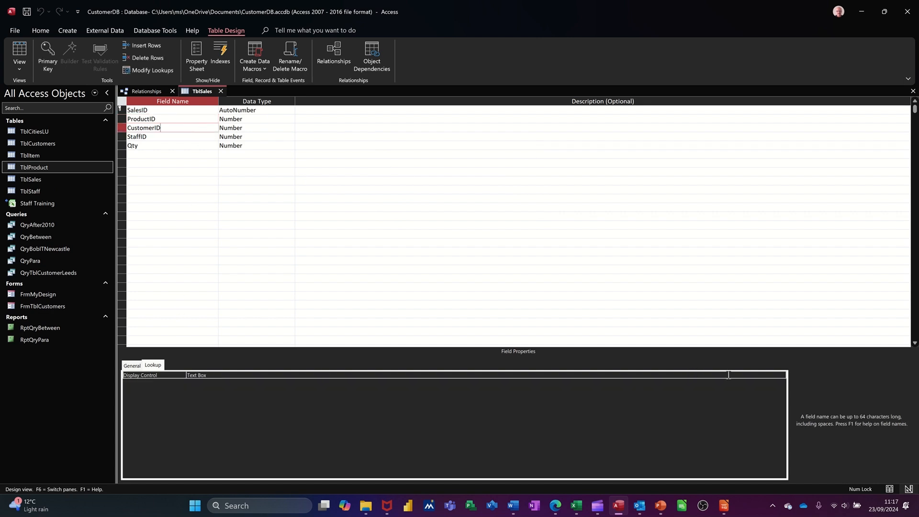
# Give CustomerID a combo-box lookup sourced from TblCustomers with four columns
pyautogui.click(782, 375)
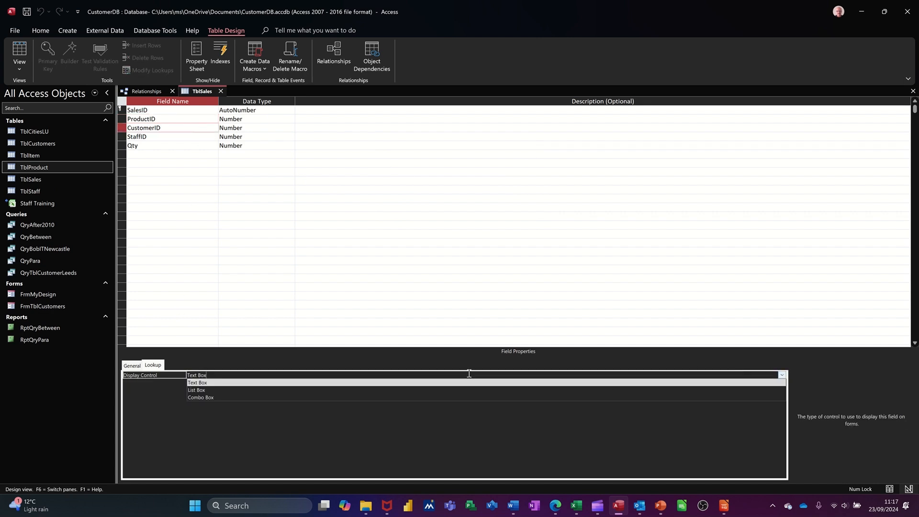
pyautogui.click(200, 398)
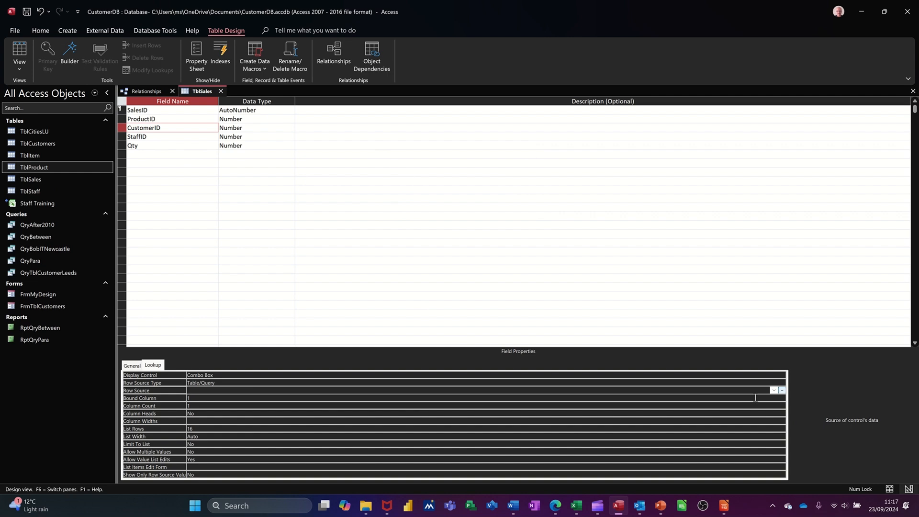
pyautogui.click(774, 390)
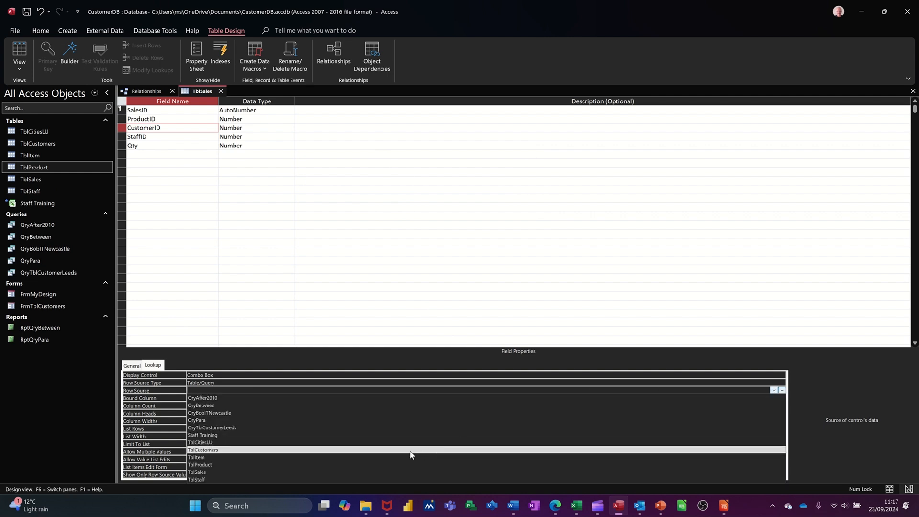
pyautogui.click(203, 450)
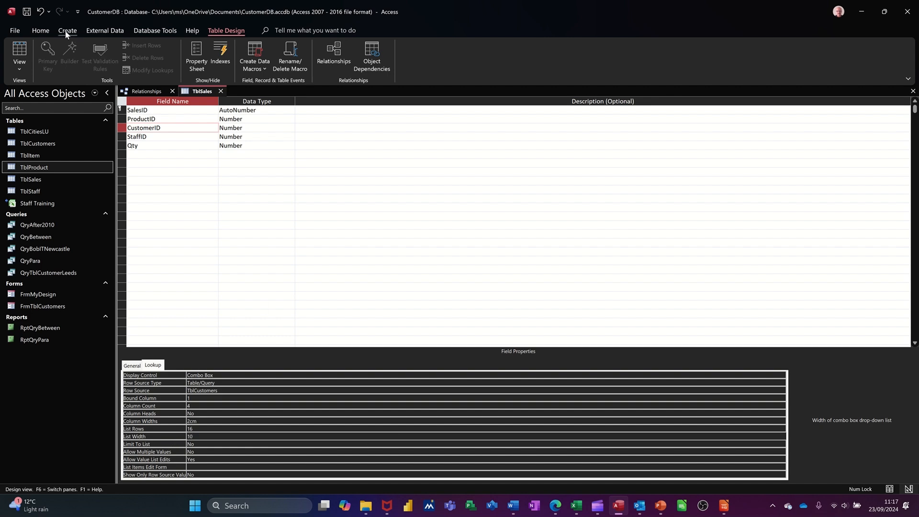
pyautogui.click(137, 137)
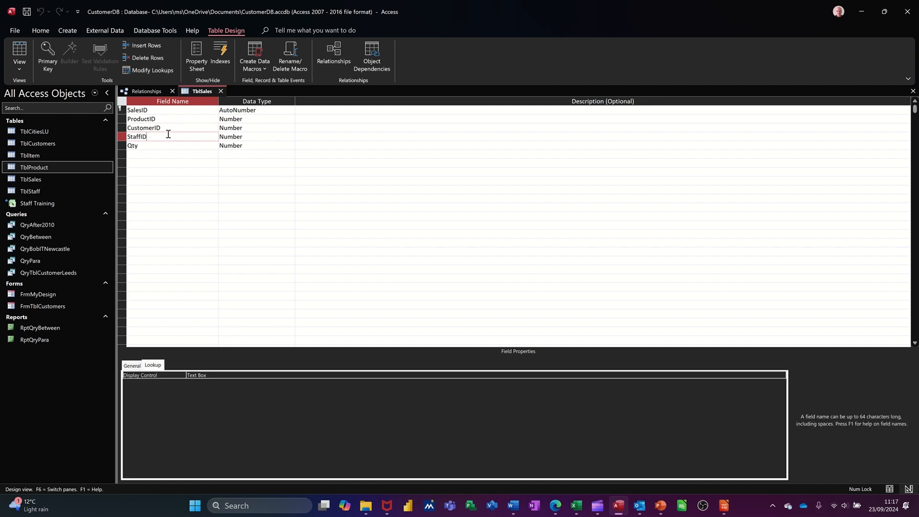
# Give StaffID a three-column combo-box lookup from TblStaff, then save and view the records
pyautogui.click(411, 375)
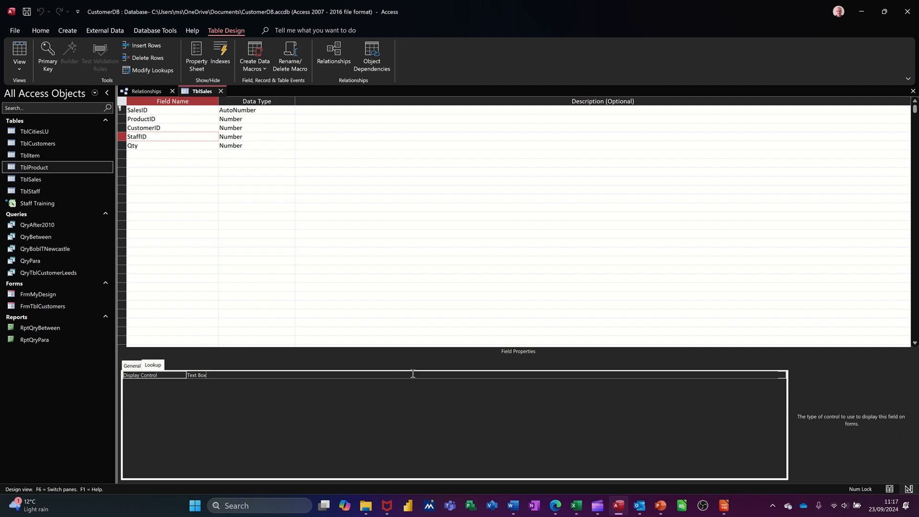
pyautogui.click(781, 376)
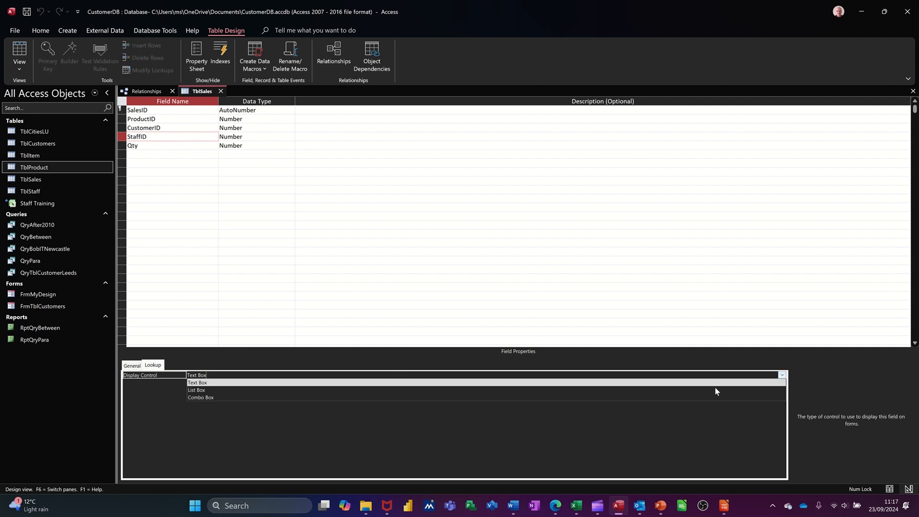
pyautogui.click(200, 396)
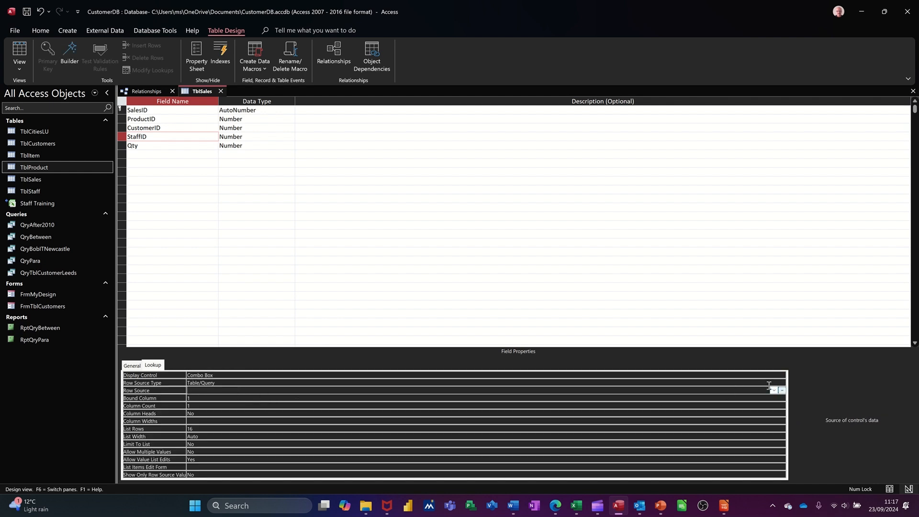
pyautogui.click(772, 390)
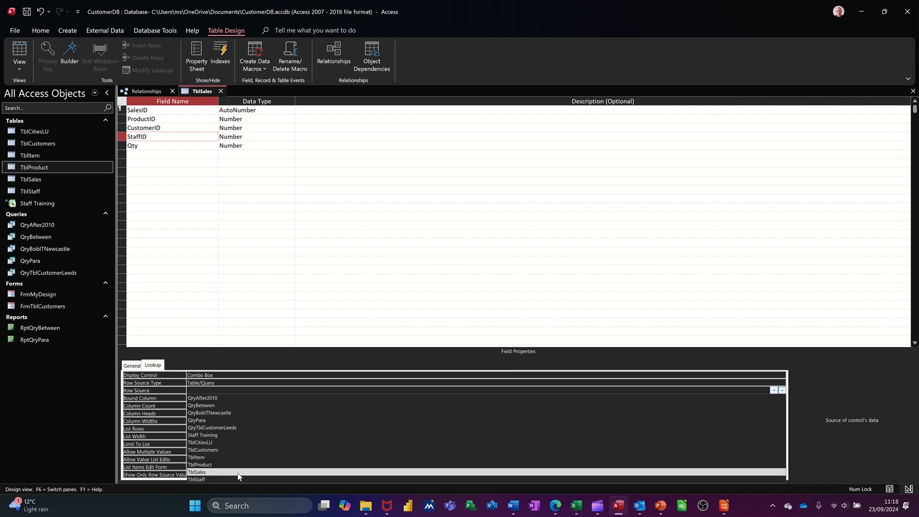
pyautogui.click(196, 472)
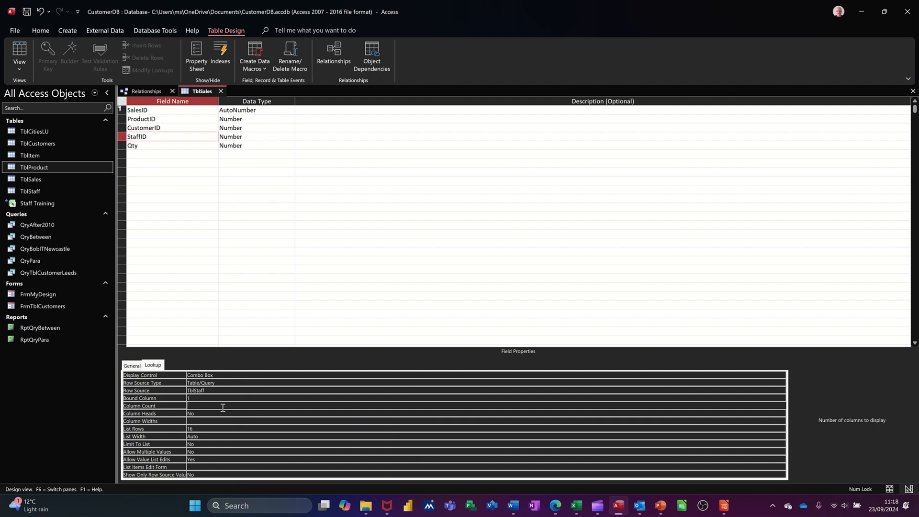
pyautogui.write('3')
pyautogui.click(486, 421)
pyautogui.write('2')
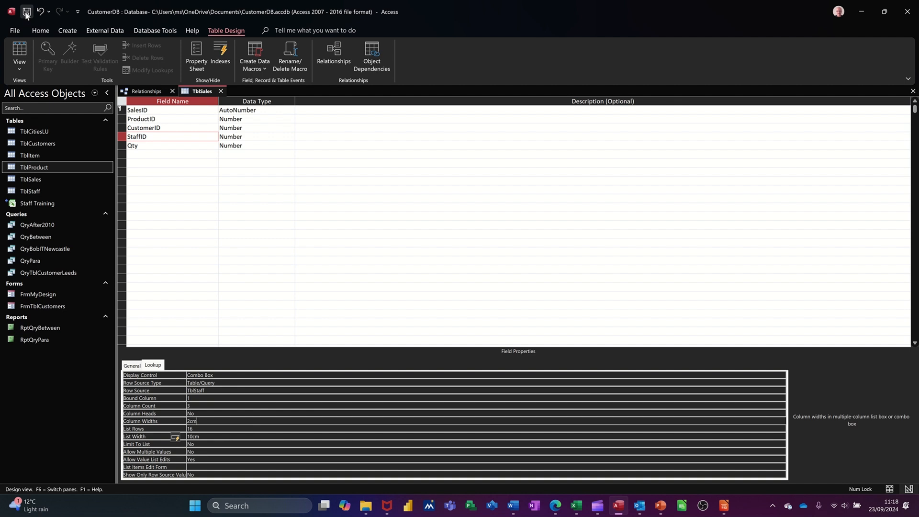
pyautogui.click(19, 52)
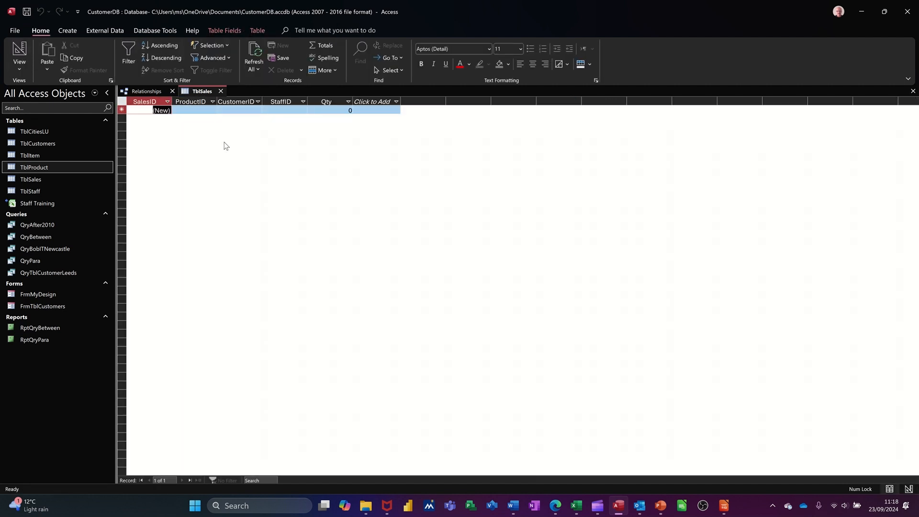
pyautogui.click(211, 110)
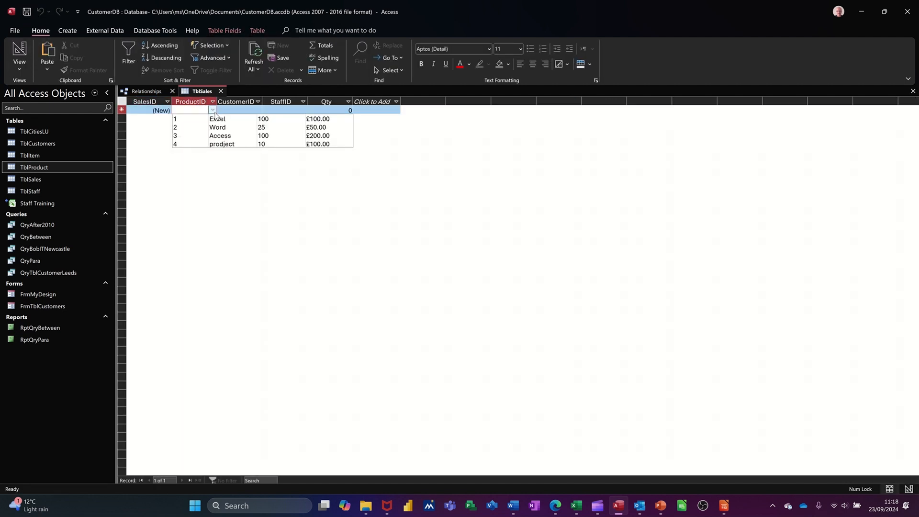
pyautogui.click(240, 110)
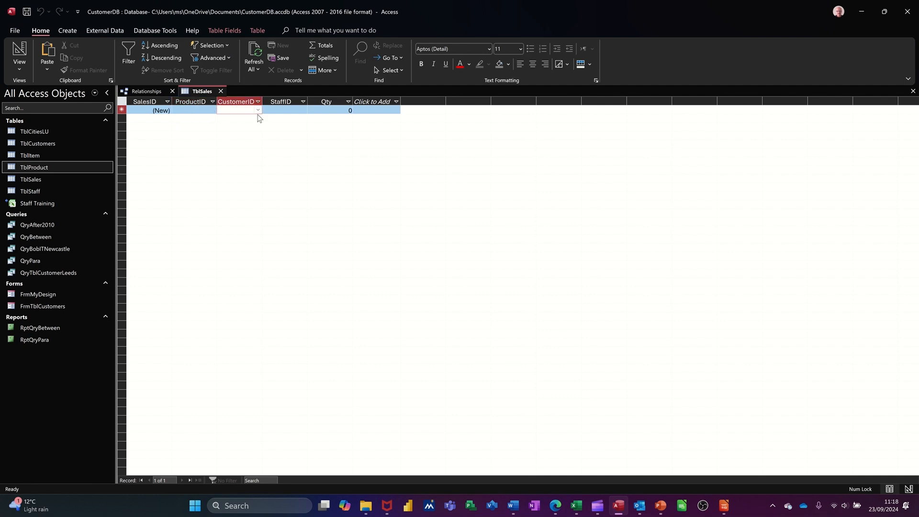
pyautogui.click(286, 110)
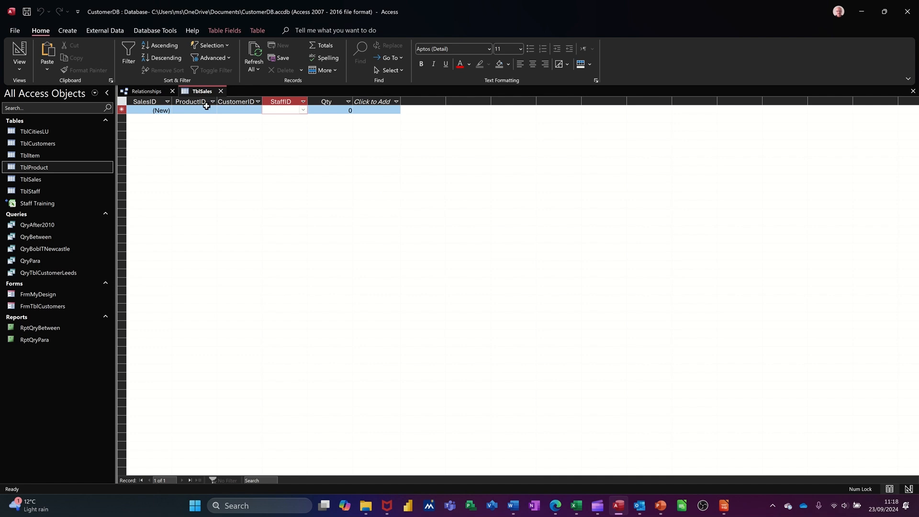
pyautogui.click(212, 110)
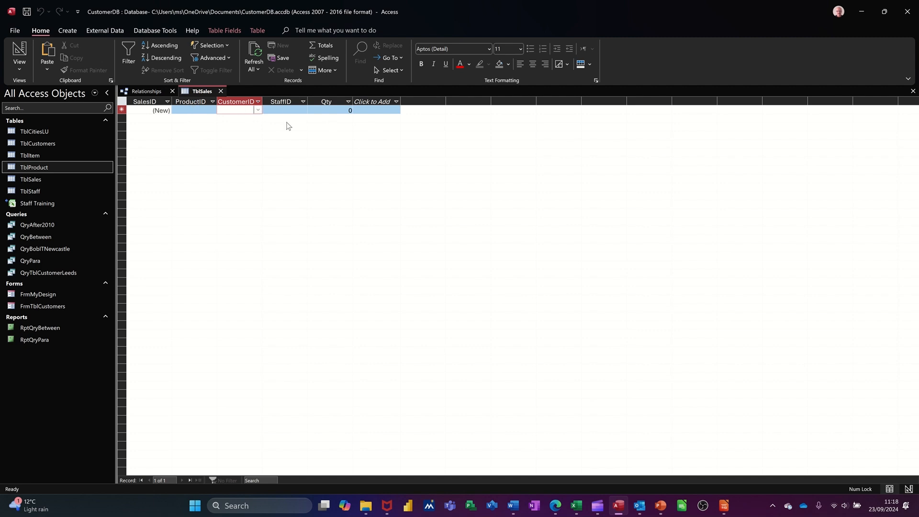
pyautogui.click(187, 111)
pyautogui.write('1')
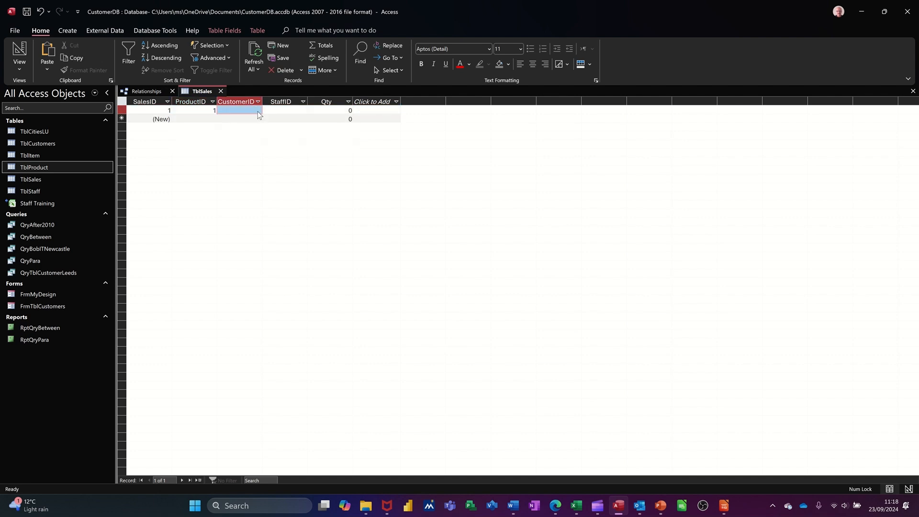
# Complete the first sale with customer 2 and quantity 10
pyautogui.click(256, 111)
pyautogui.write('2')
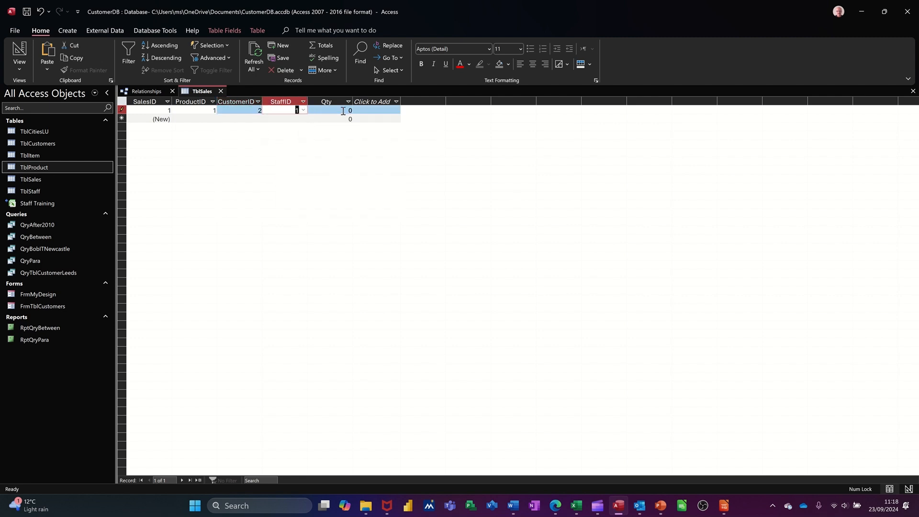
pyautogui.write('10')
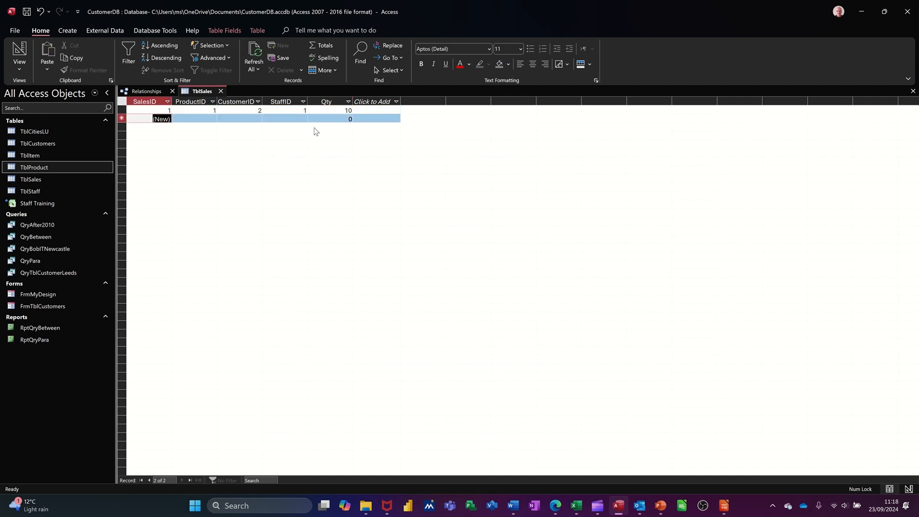
# Start the second sale choosing product 2, customer 3 and a staff member
pyautogui.click(213, 119)
pyautogui.write('2')
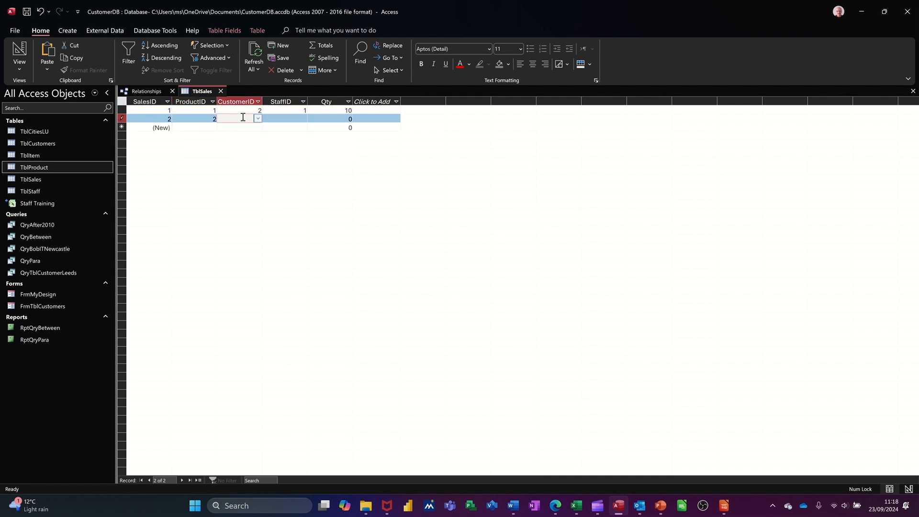
pyautogui.click(256, 118)
pyautogui.write('3')
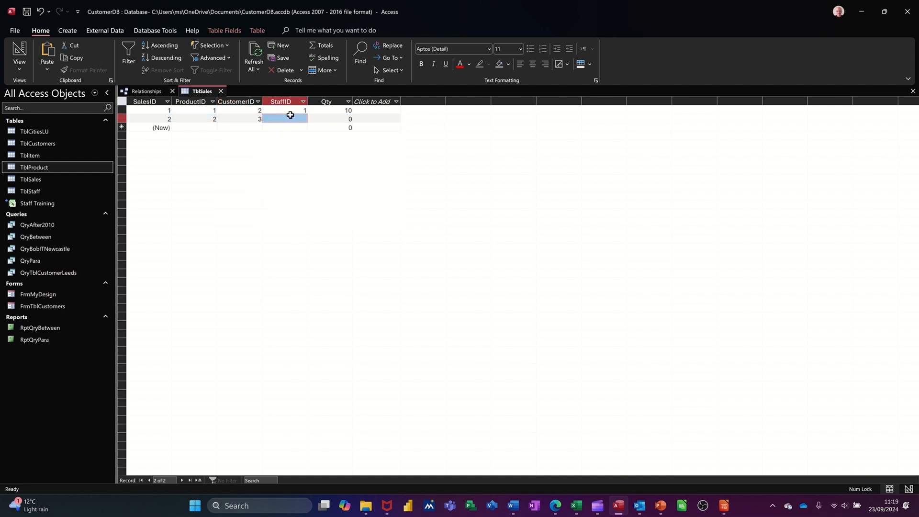
pyautogui.click(303, 119)
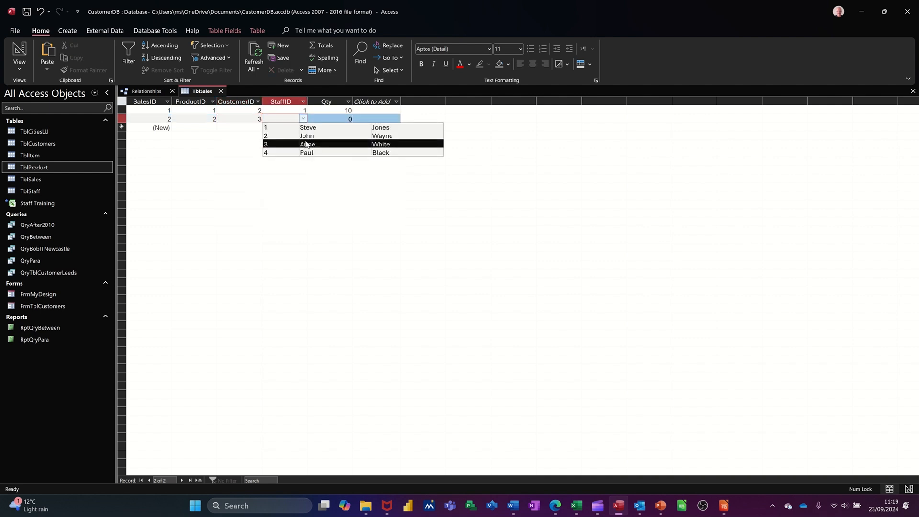
pyautogui.click(306, 144)
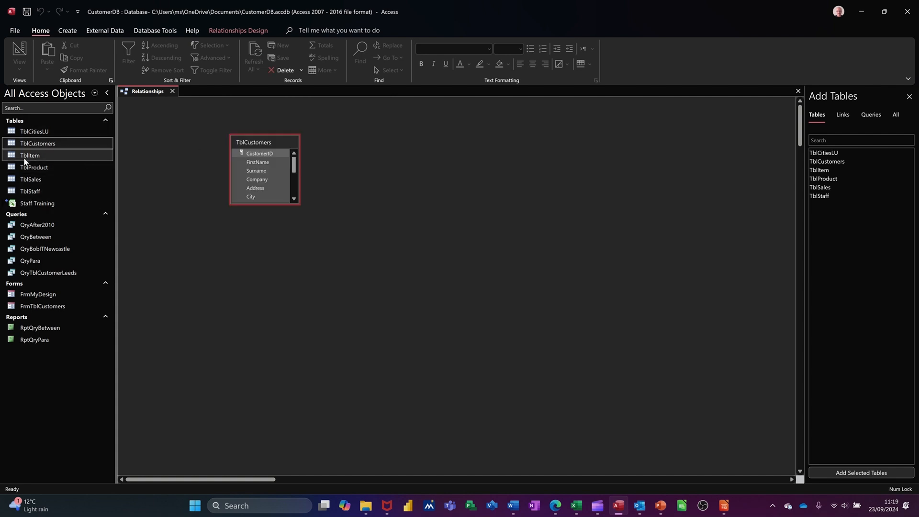
# Add TblProduct and TblSales to the layout and drag CustomerID from TblCustomers to TblSales
pyautogui.click(35, 167)
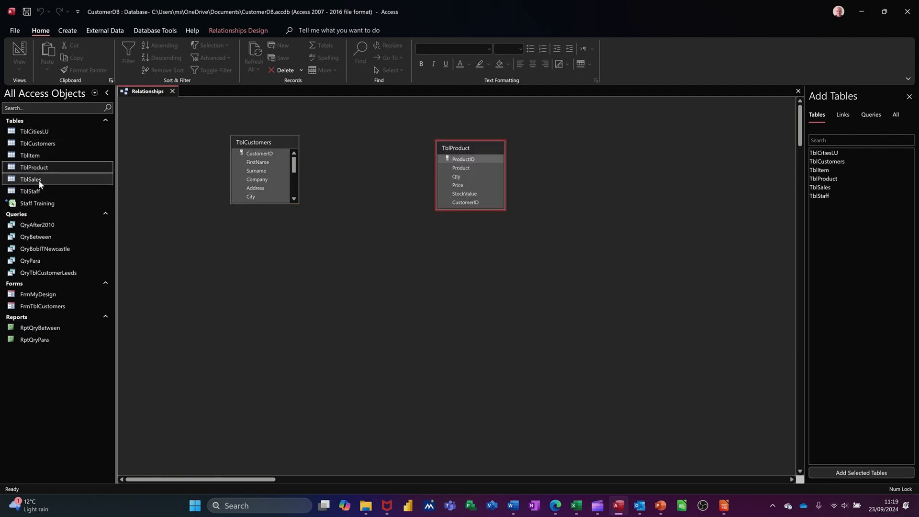
pyautogui.click(30, 179)
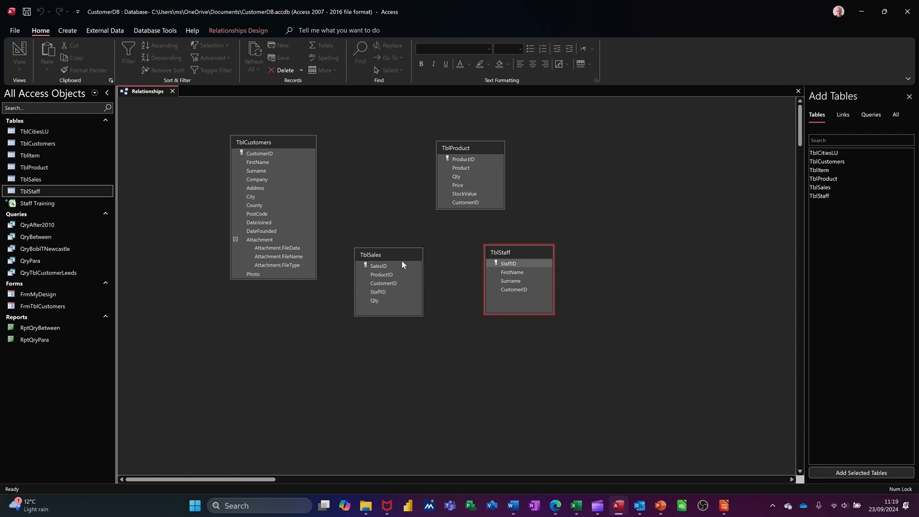
pyautogui.moveTo(369, 255); pyautogui.dragTo(368, 195)
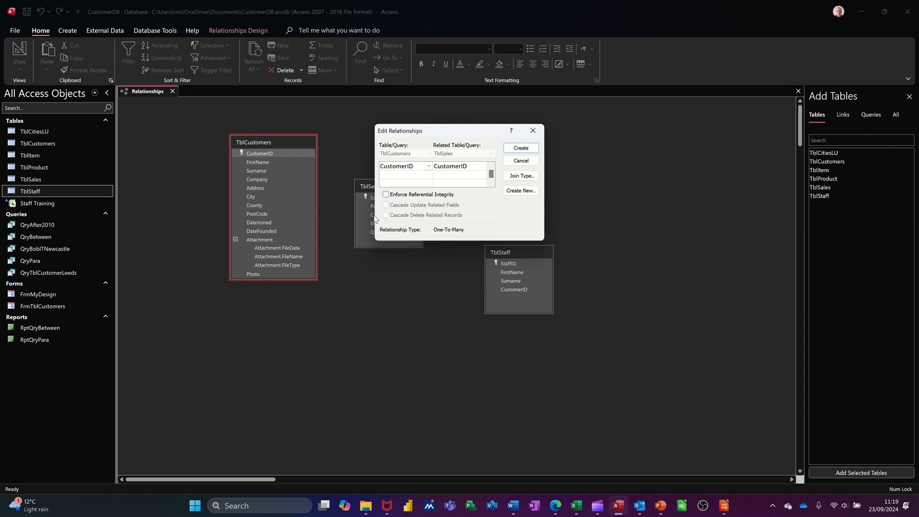
# Create the customer-to-sales relationship with referential integrity and link ProductID to TblSales the same way
pyautogui.click(385, 195)
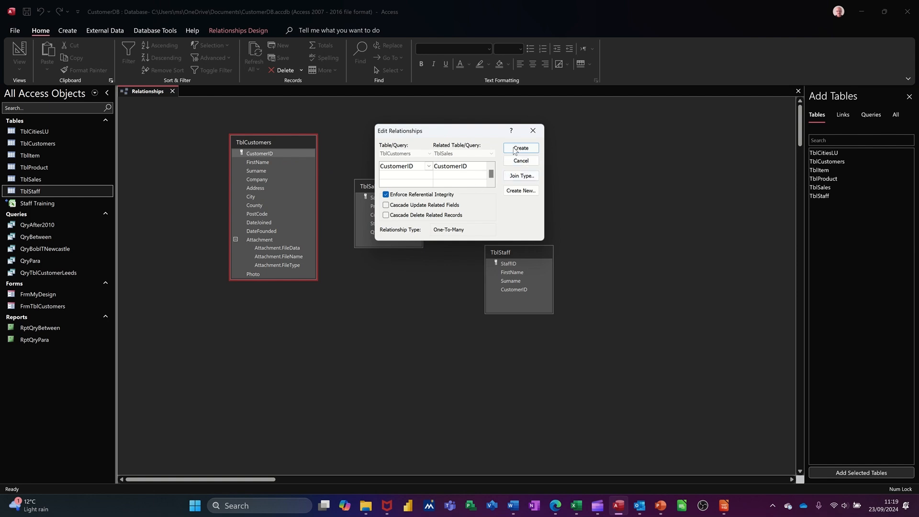
pyautogui.click(520, 147)
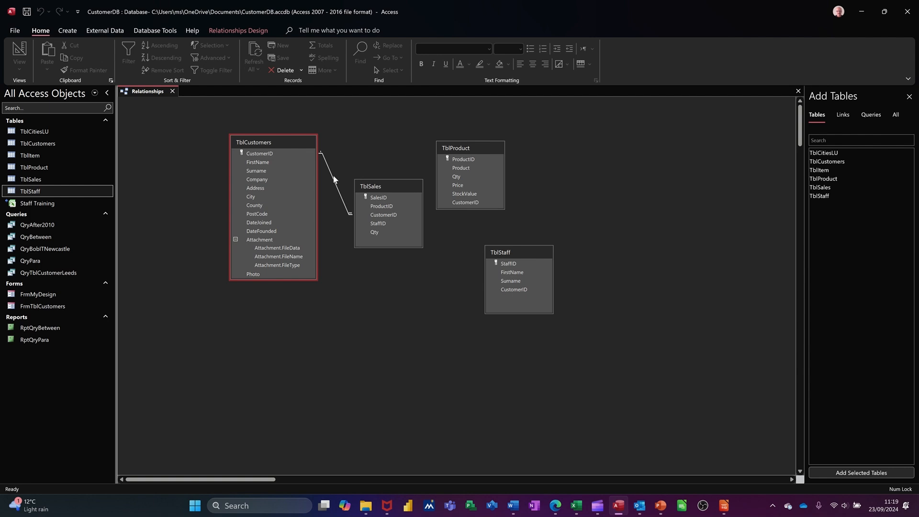
pyautogui.click(465, 202)
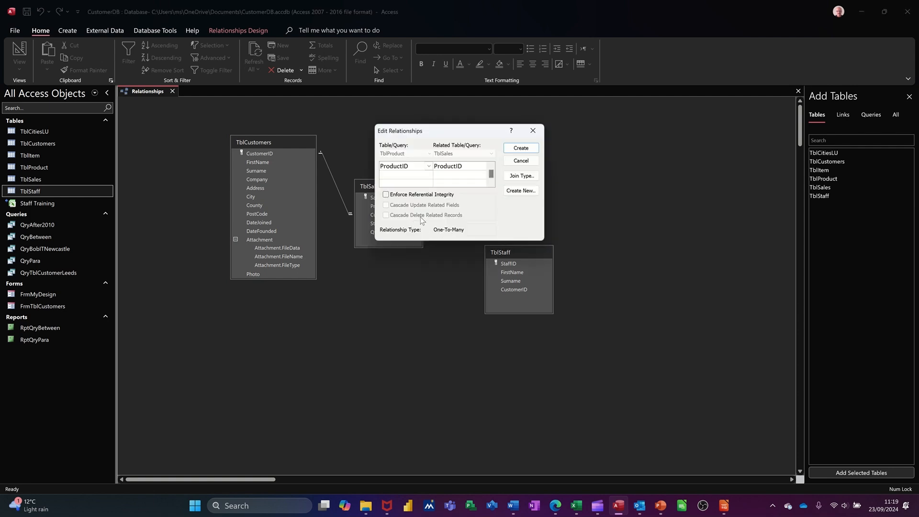
pyautogui.click(386, 194)
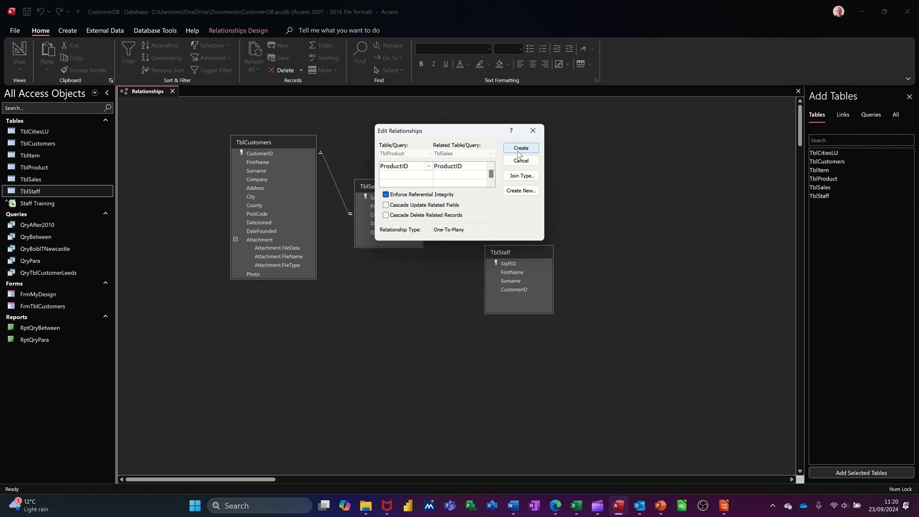
# Create the product-to-sales relationship, then link StaffID from TblStaff to TblSales
pyautogui.click(519, 147)
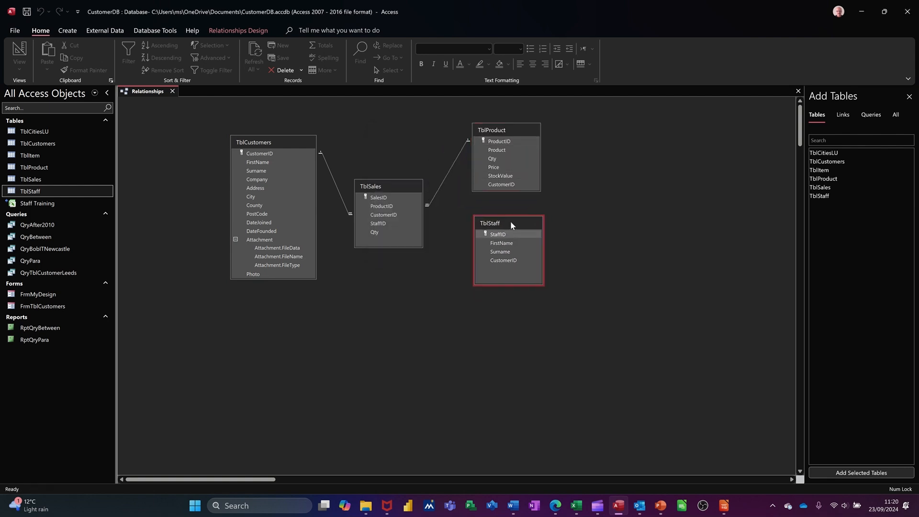
pyautogui.click(498, 234)
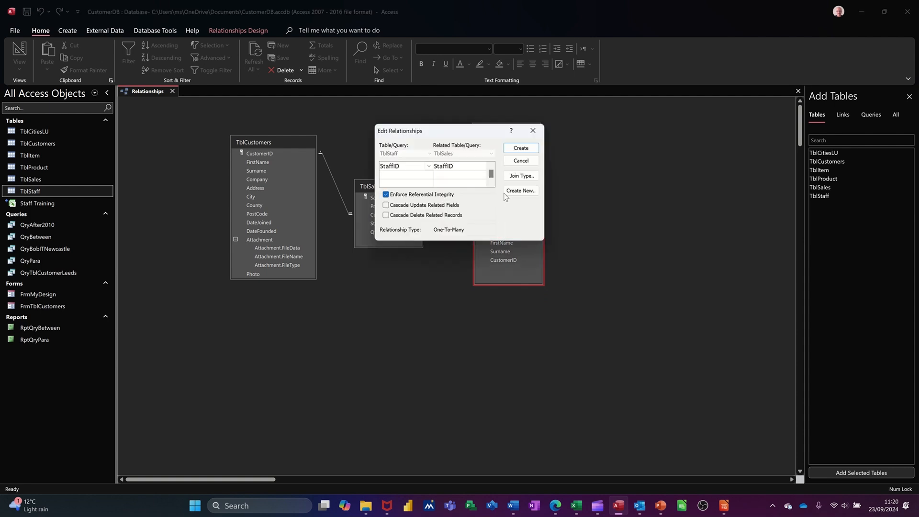
pyautogui.click(519, 148)
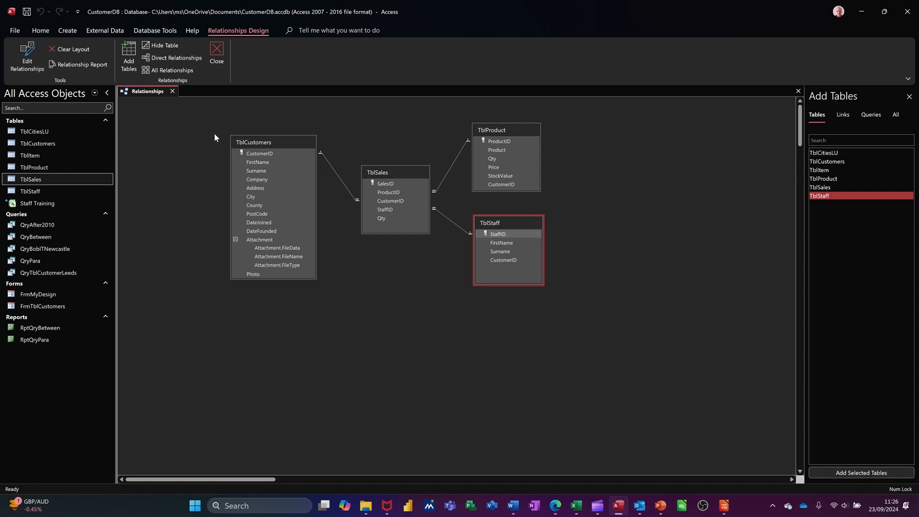
# Start a new query in Design View and add TblCustomers, TblSales and the other tables
pyautogui.click(217, 53)
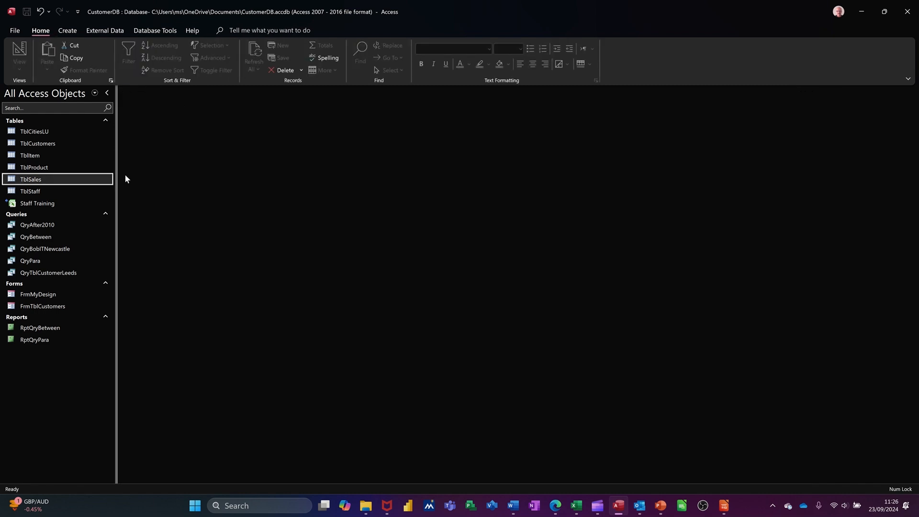
pyautogui.click(67, 30)
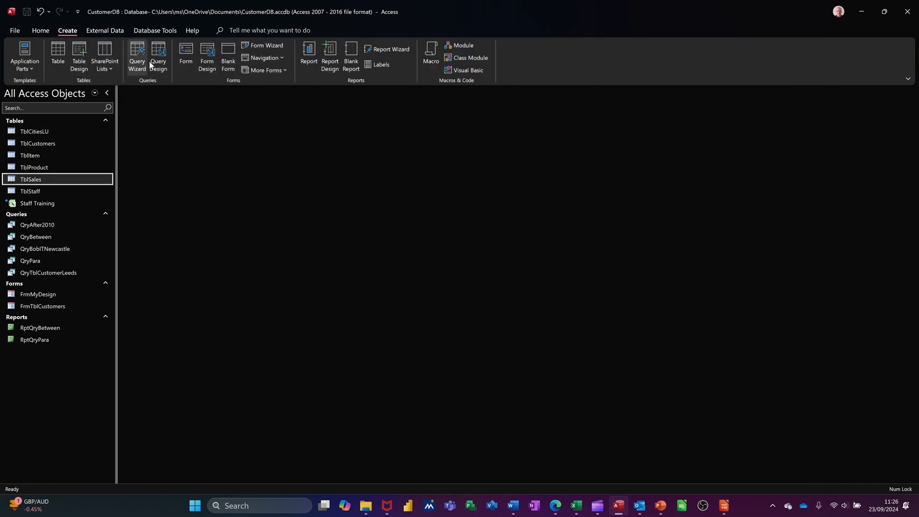
pyautogui.click(158, 57)
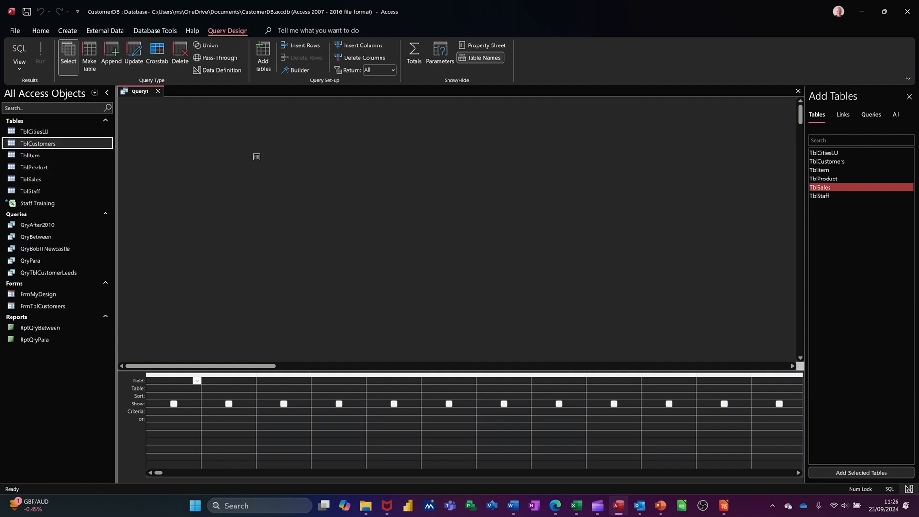
pyautogui.doubleClick(38, 142)
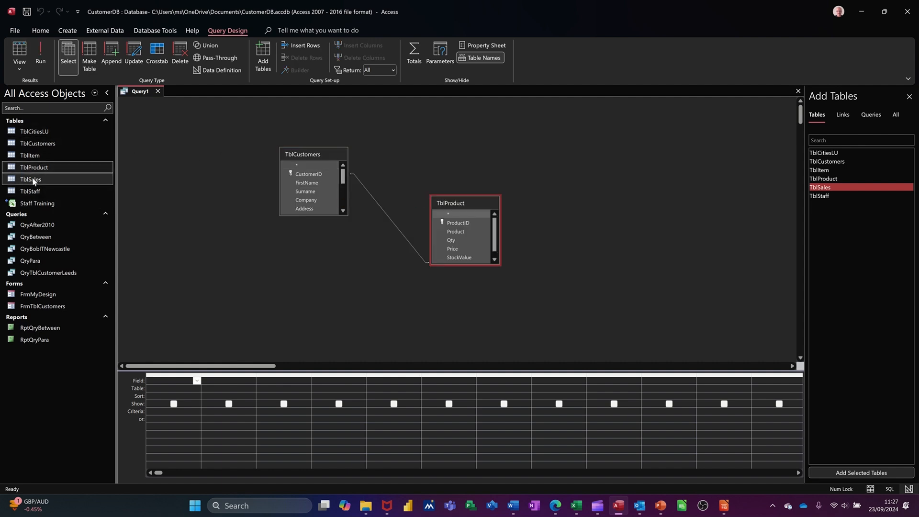
pyautogui.click(30, 179)
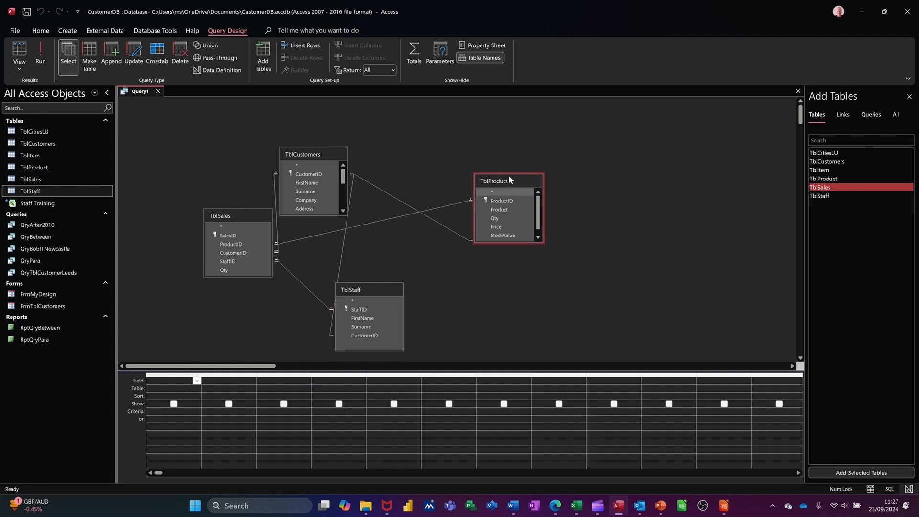
# Rearrange the tables with TblSales in the middle and remove the direct customers-to-staff join
pyautogui.moveTo(304, 154); pyautogui.dragTo(379, 111)
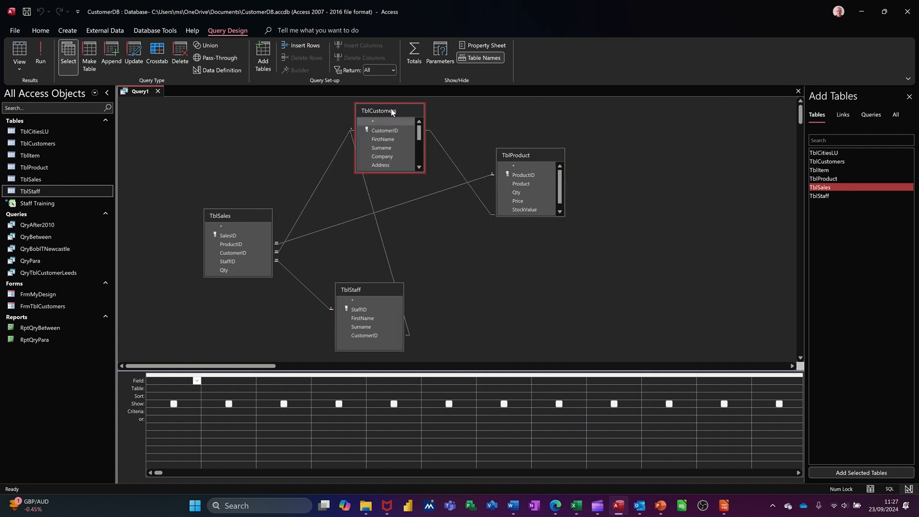
pyautogui.moveTo(379, 111); pyautogui.dragTo(370, 117)
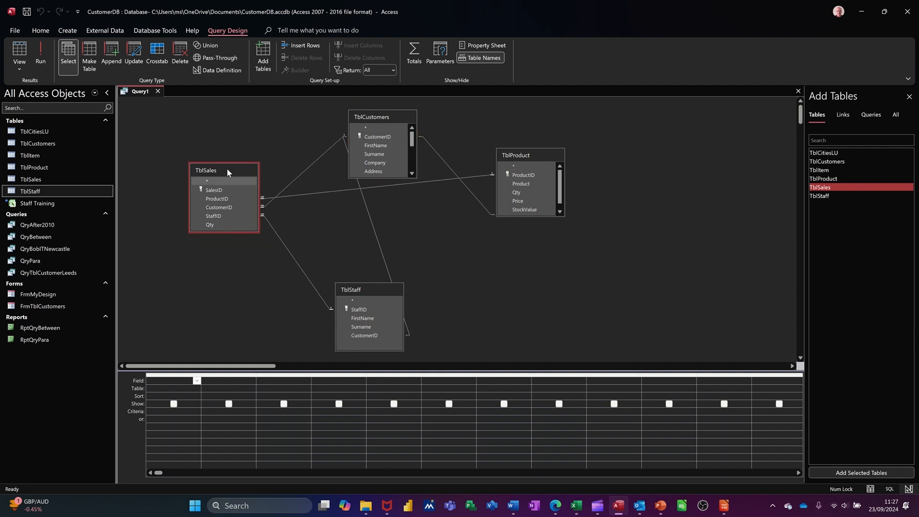
pyautogui.moveTo(374, 234)
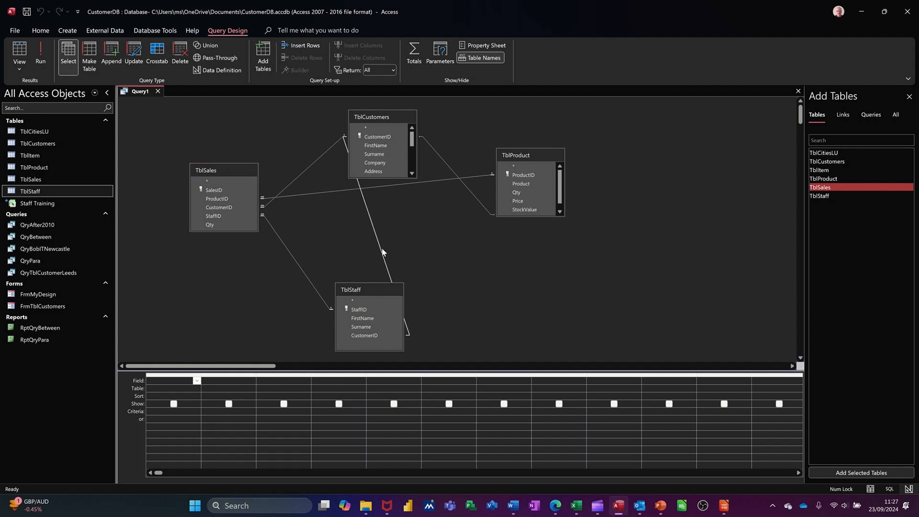
pyautogui.click(368, 289)
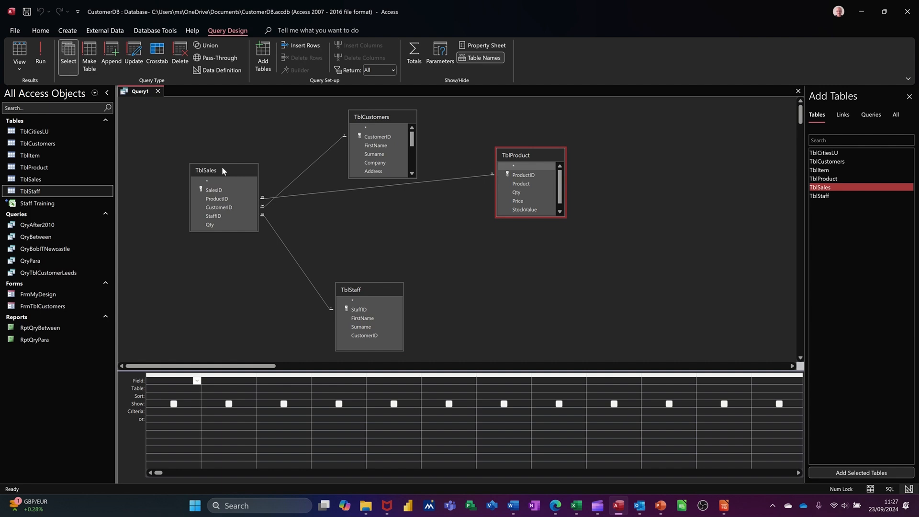
pyautogui.moveTo(222, 170); pyautogui.dragTo(440, 210)
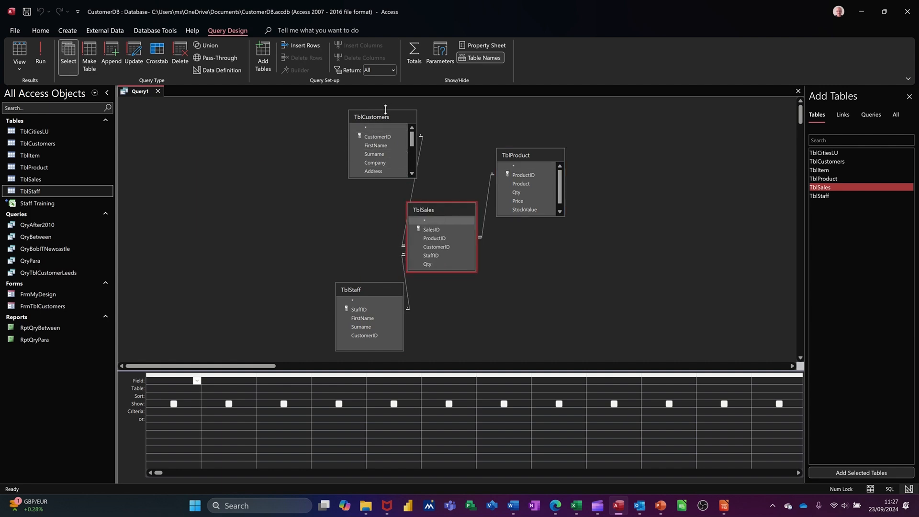
pyautogui.moveTo(382, 117); pyautogui.dragTo(295, 116)
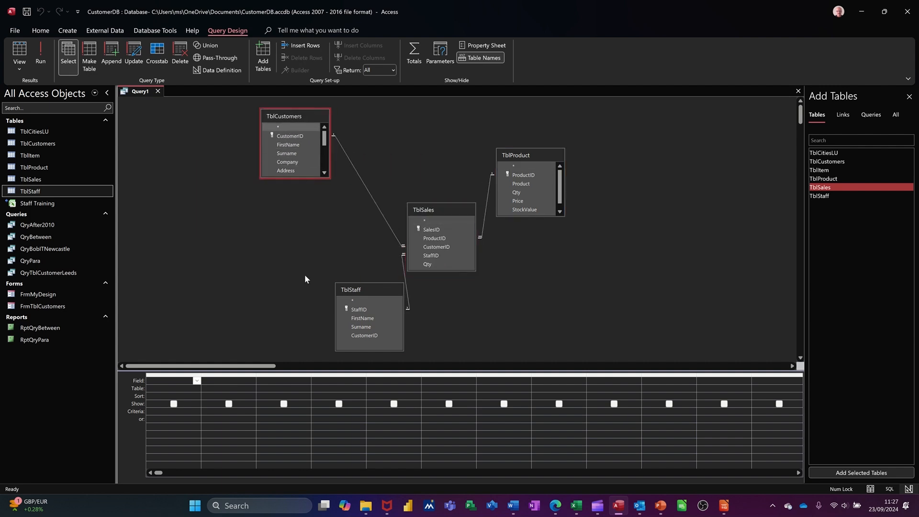
pyautogui.moveTo(350, 289); pyautogui.dragTo(276, 233)
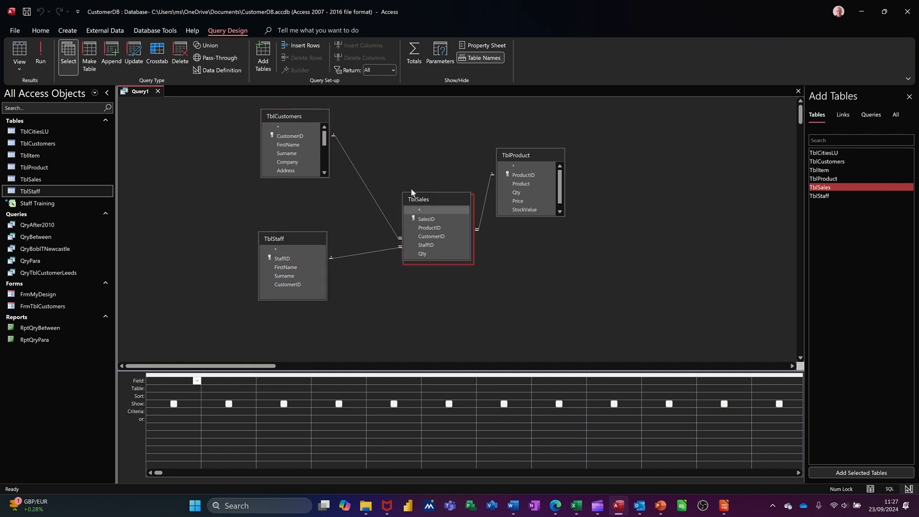
pyautogui.moveTo(437, 199); pyautogui.dragTo(419, 184)
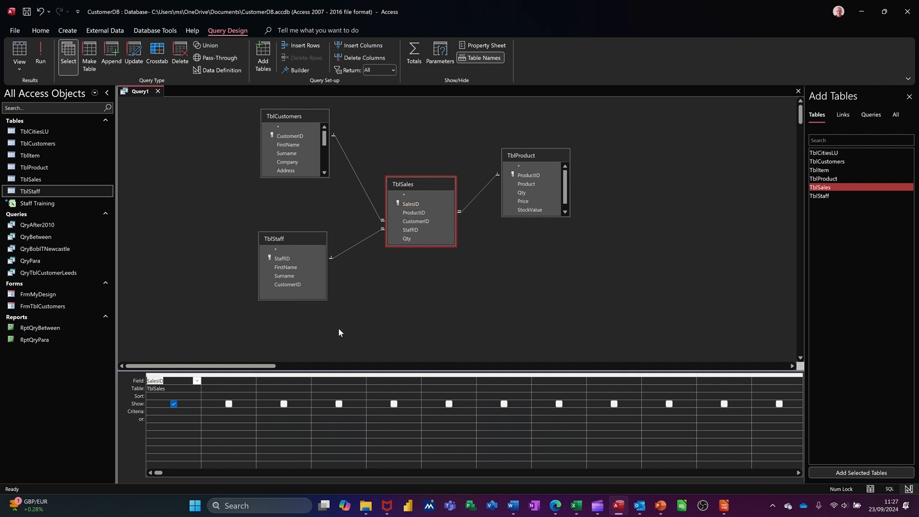
# Add ProductID, Price and StaffID to the grid and run the query to preview the combined sales details
pyautogui.click(413, 213)
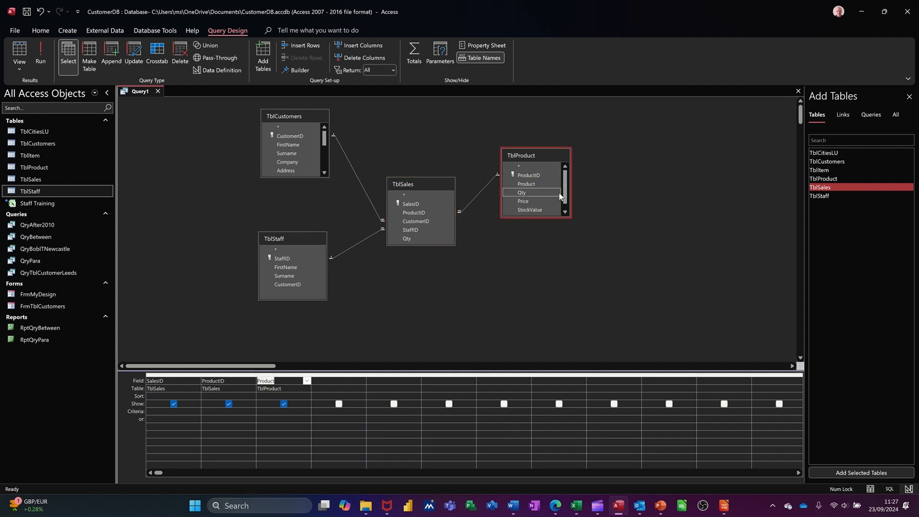
pyautogui.doubleClick(523, 201)
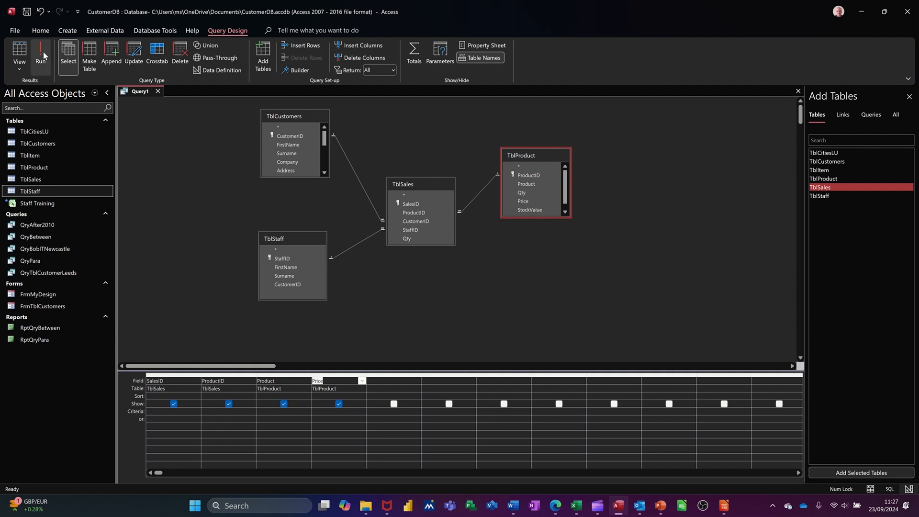
pyautogui.click(41, 52)
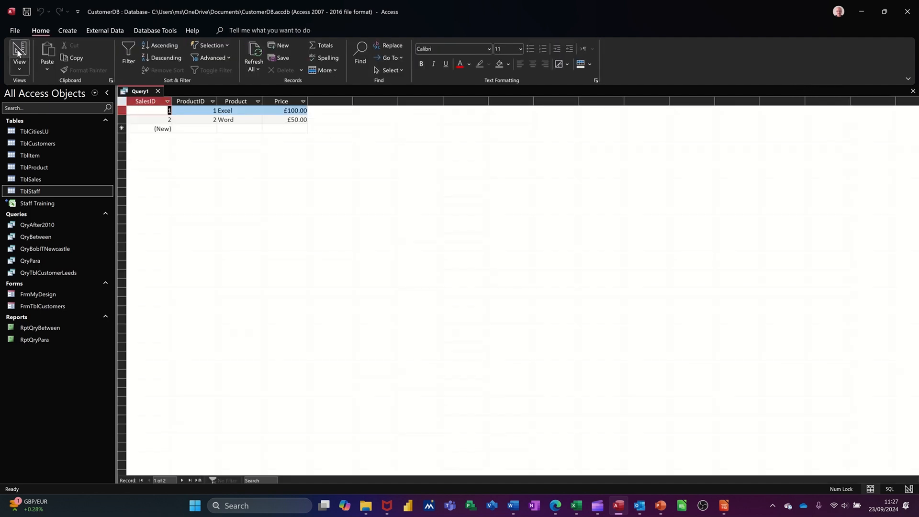
pyautogui.click(20, 53)
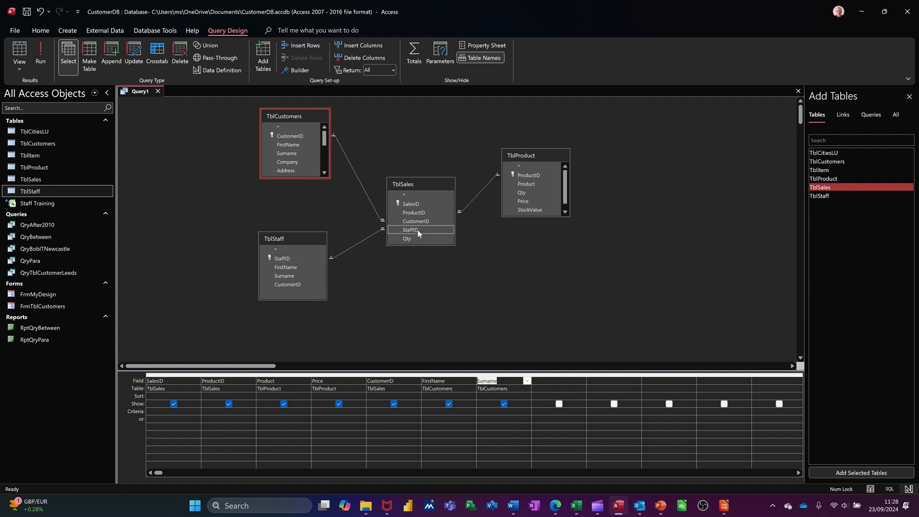
pyautogui.doubleClick(411, 229)
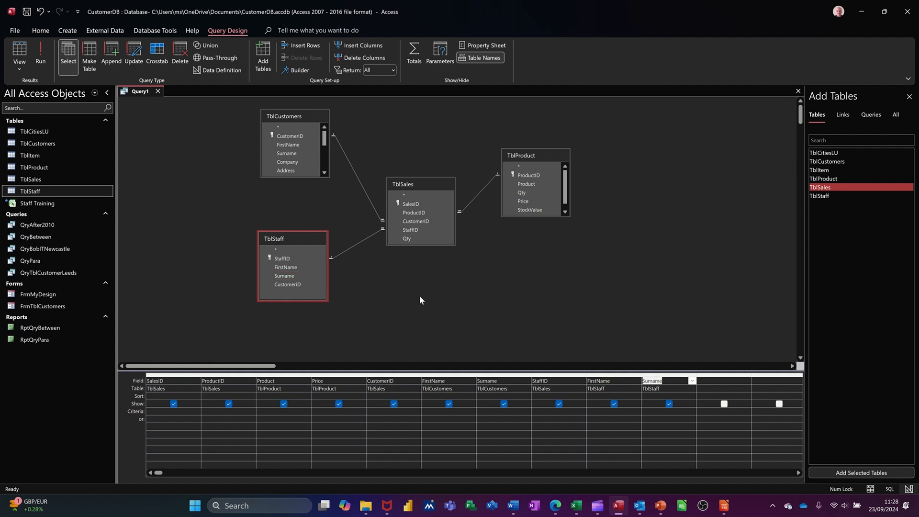
pyautogui.click(40, 53)
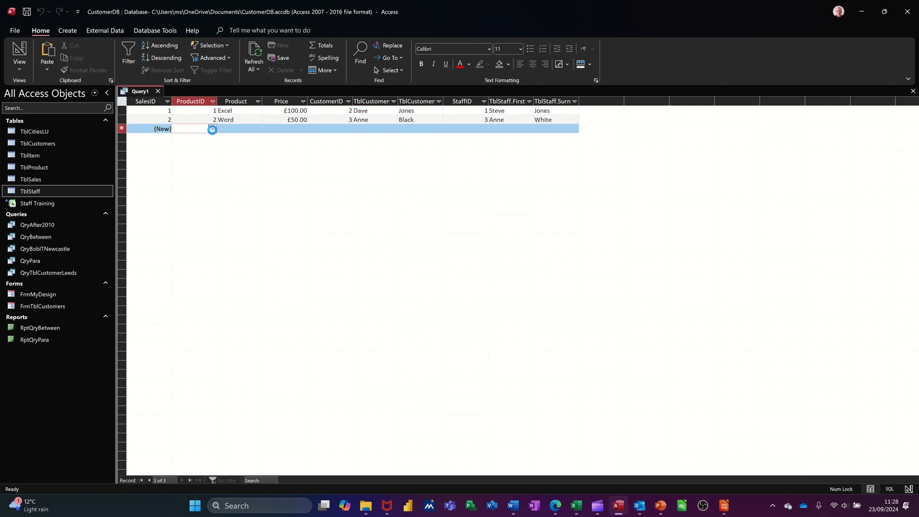
pyautogui.click(212, 128)
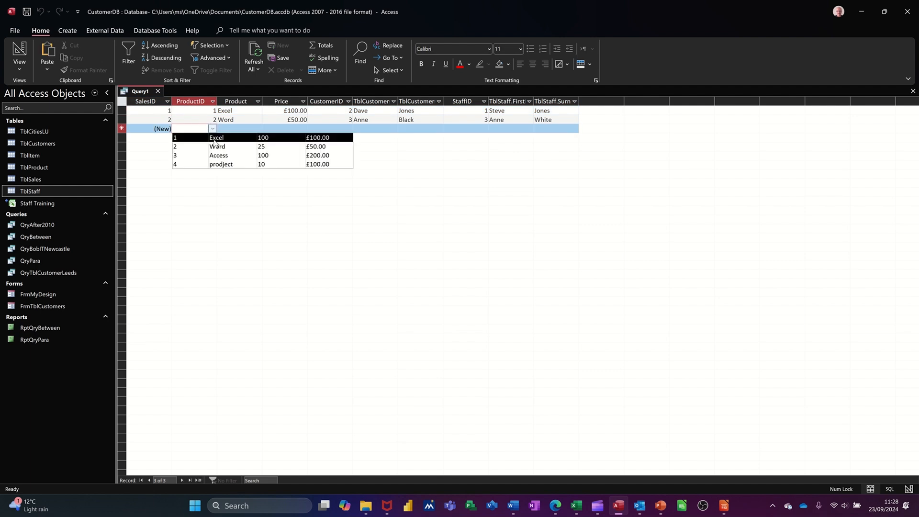
pyautogui.click(217, 137)
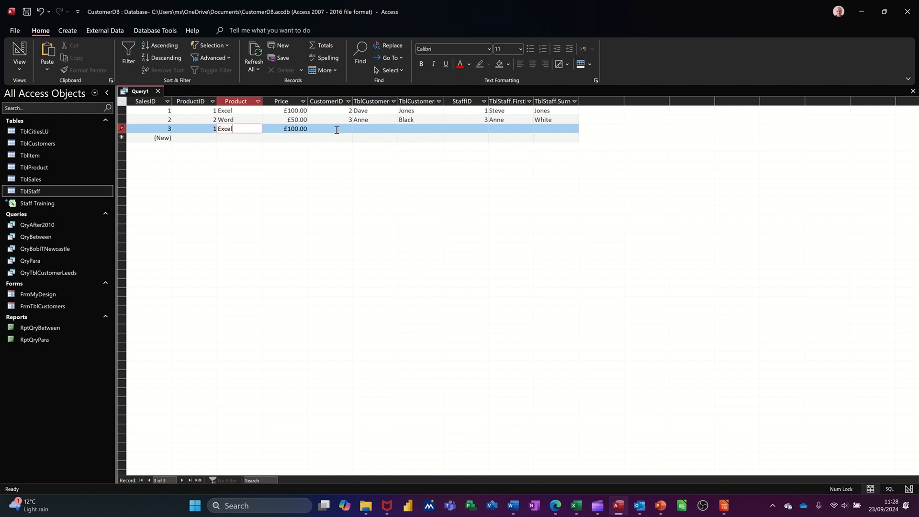
pyautogui.click(329, 128)
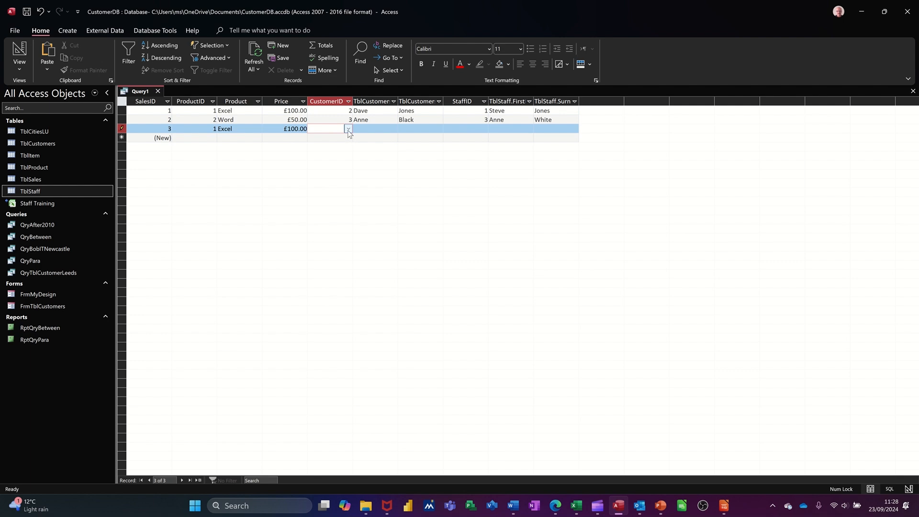
pyautogui.click(347, 129)
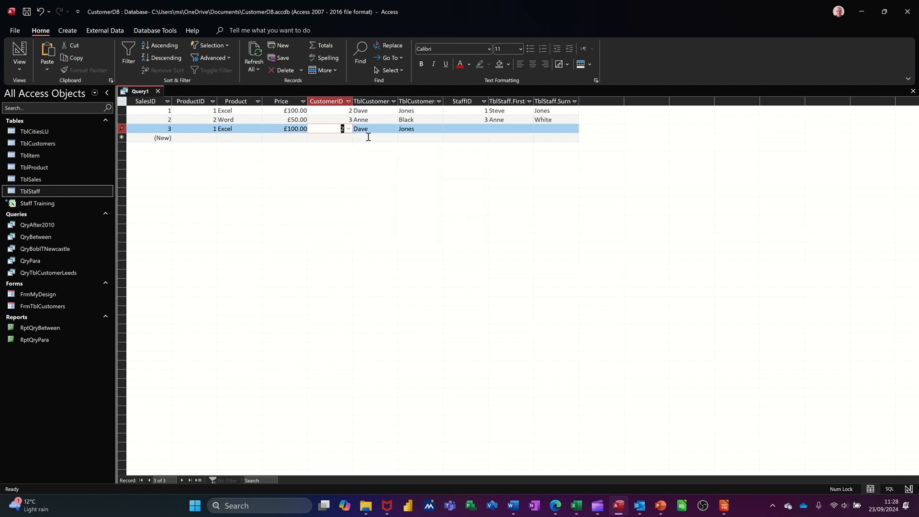
pyautogui.click(466, 128)
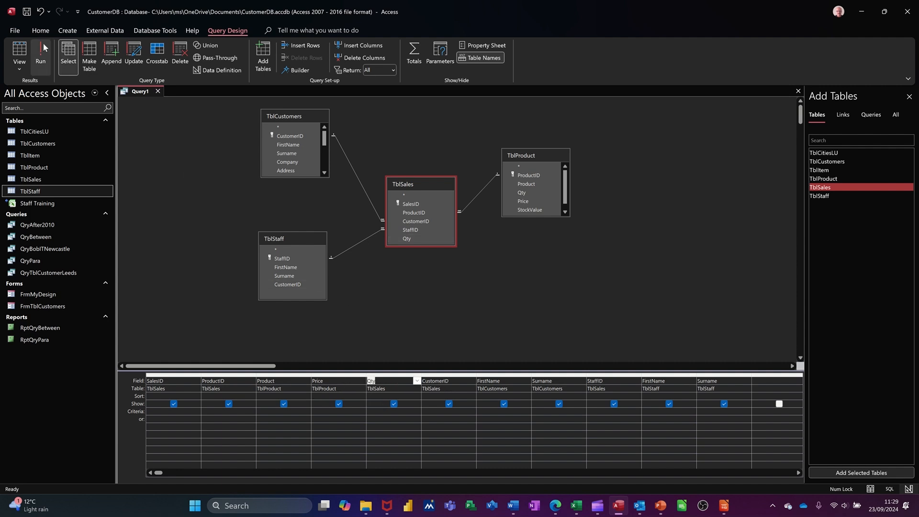
# Run the query with the added Qty field to complete the third sale with staff 2 and quantity 20
pyautogui.click(40, 52)
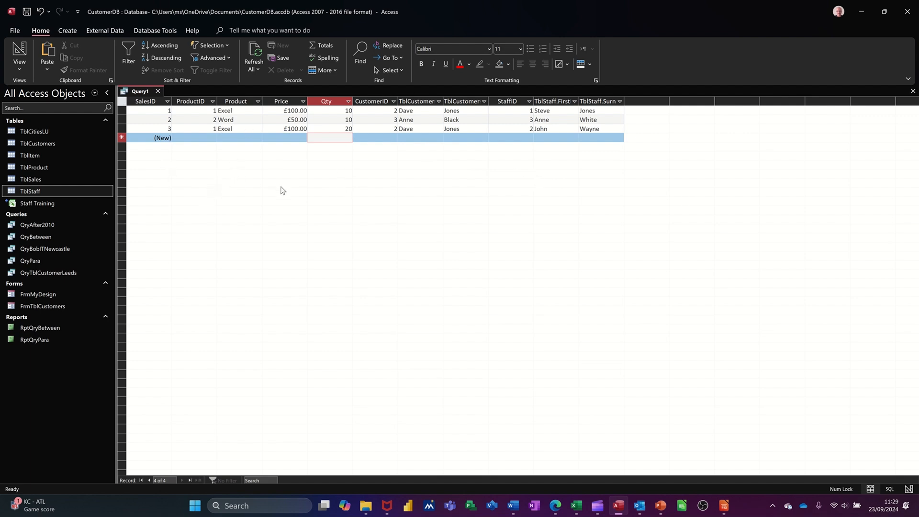
pyautogui.moveTo(351, 148)
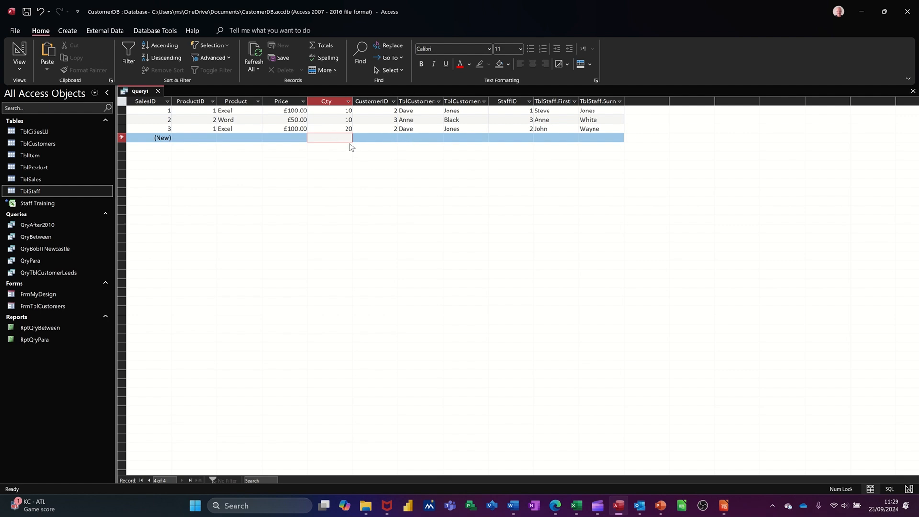
pyautogui.moveTo(307, 121)
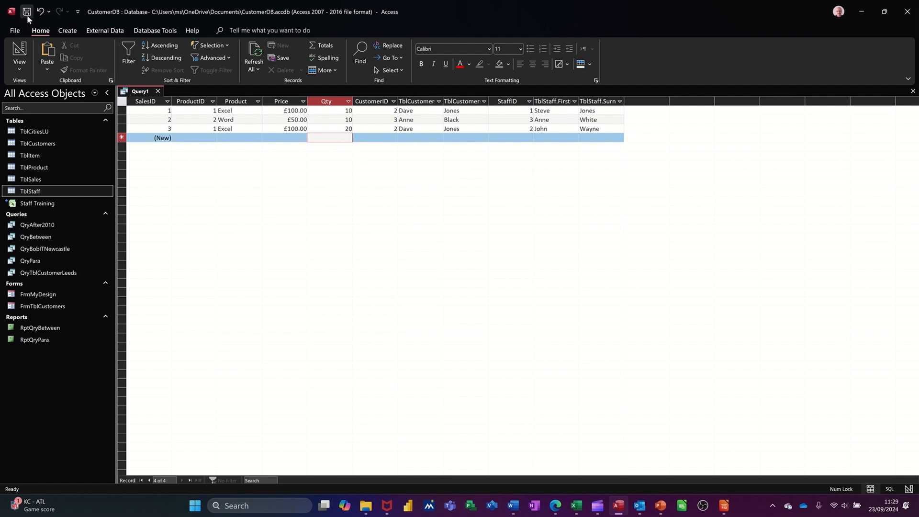
# Save the query as QrySalesDetails
pyautogui.click(27, 12)
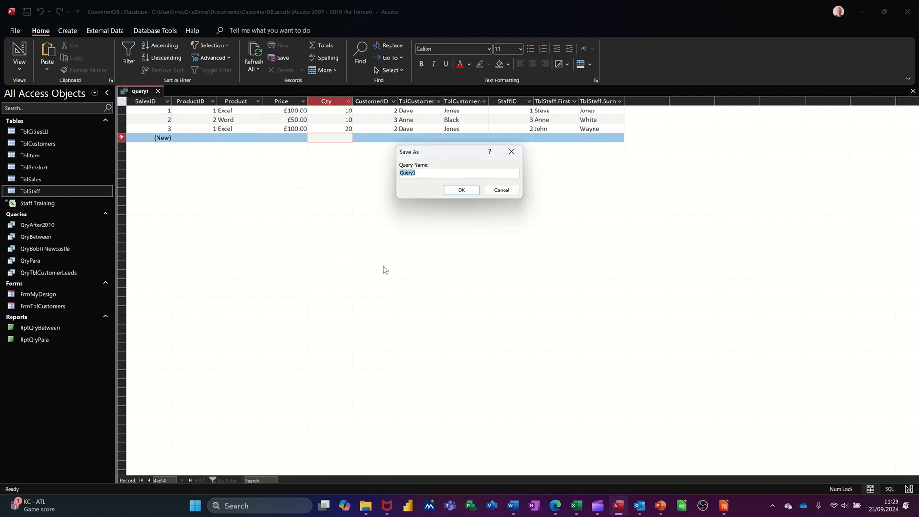
pyautogui.write('Qry')
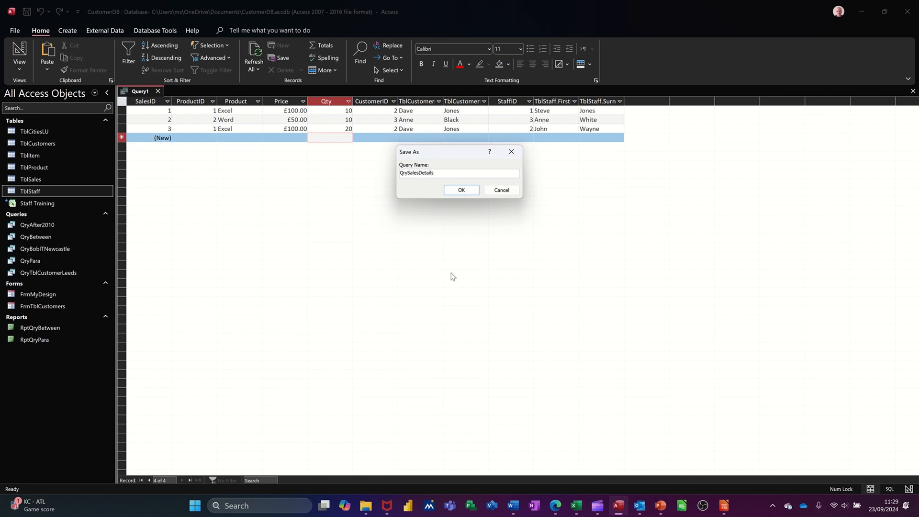
pyautogui.click(461, 189)
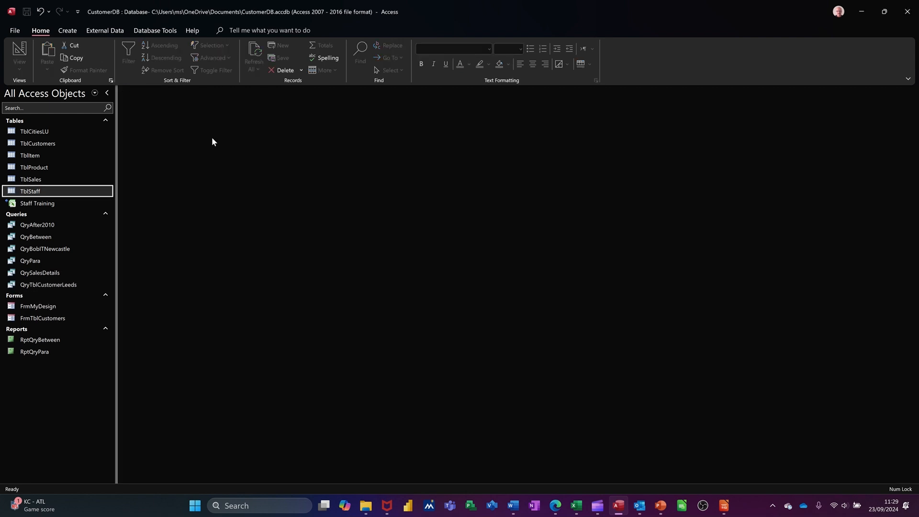
pyautogui.moveTo(301, 206)
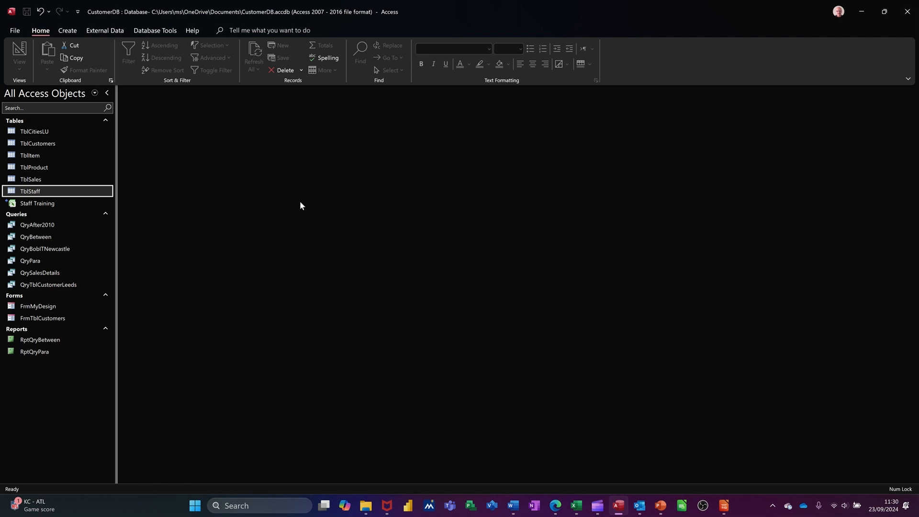
pyautogui.moveTo(155, 30)
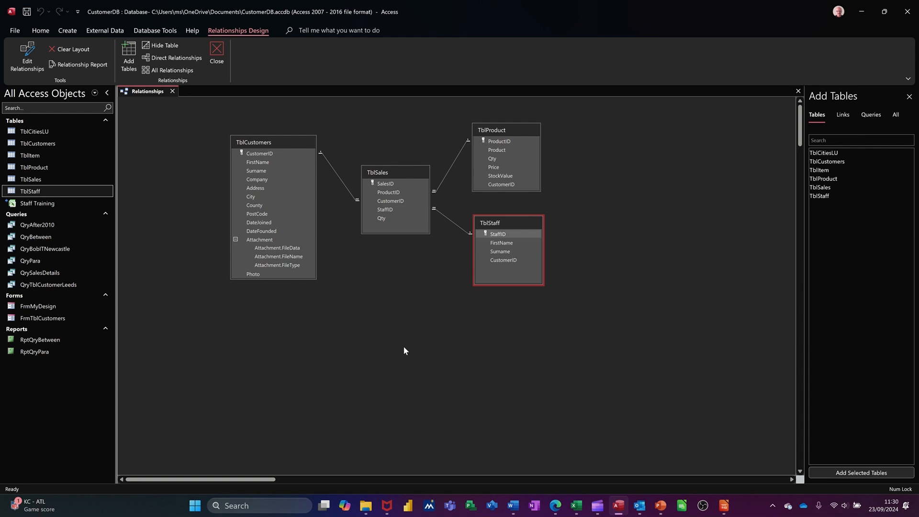
pyautogui.moveTo(371, 198)
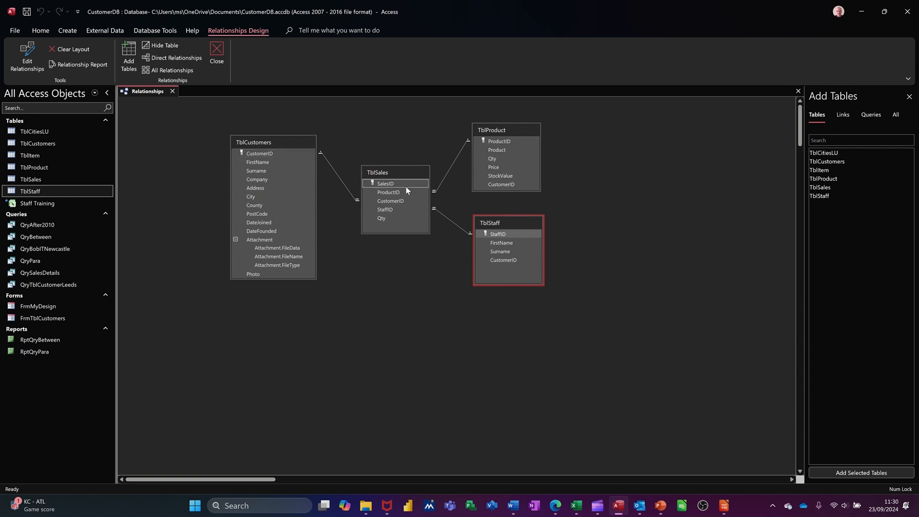
# Select TblSales in the Relationships diagram, then close it, prompting to save the layout
pyautogui.click(392, 326)
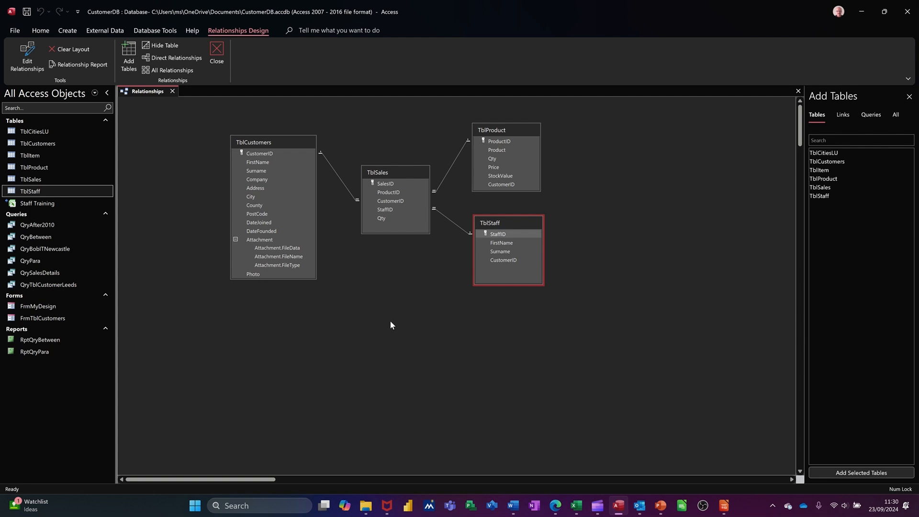
pyautogui.moveTo(476, 276)
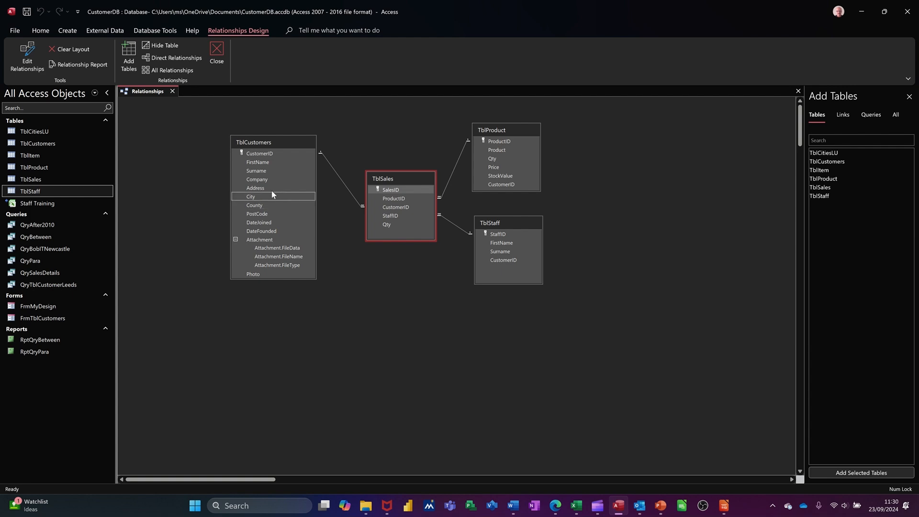
pyautogui.click(217, 52)
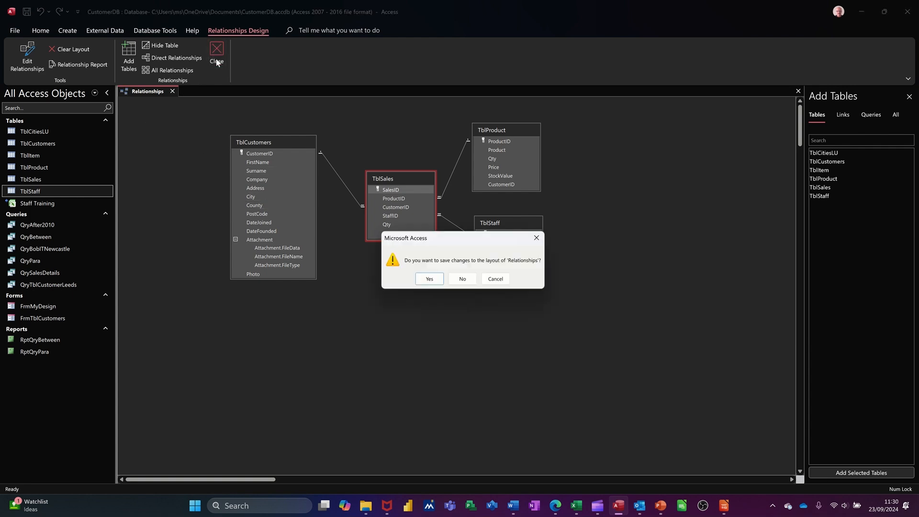